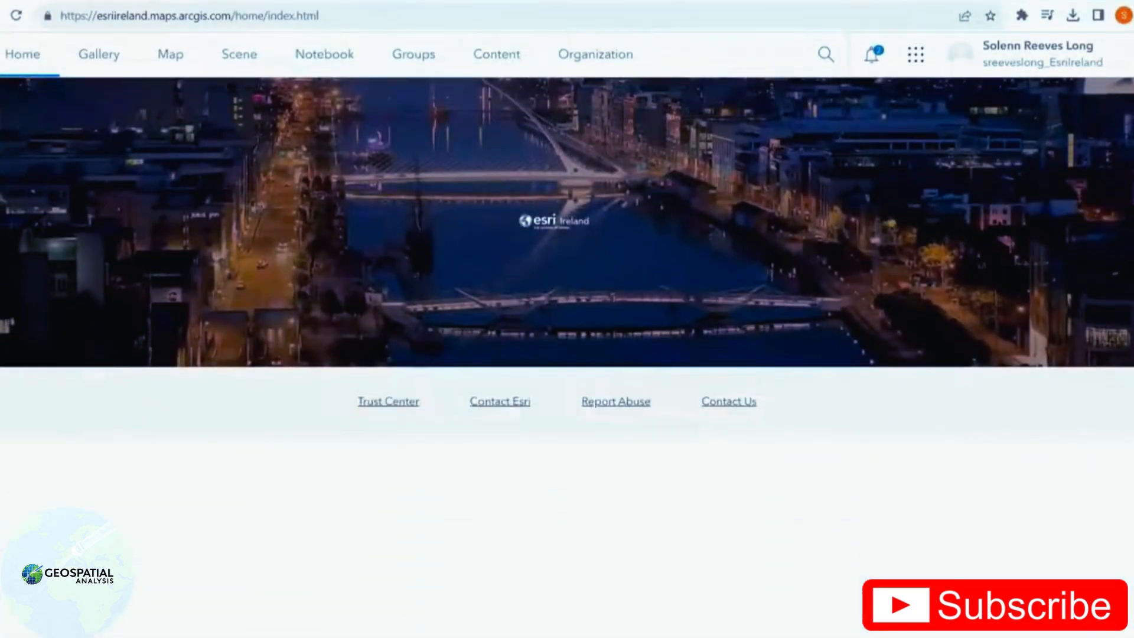
mouse_move(769, 328)
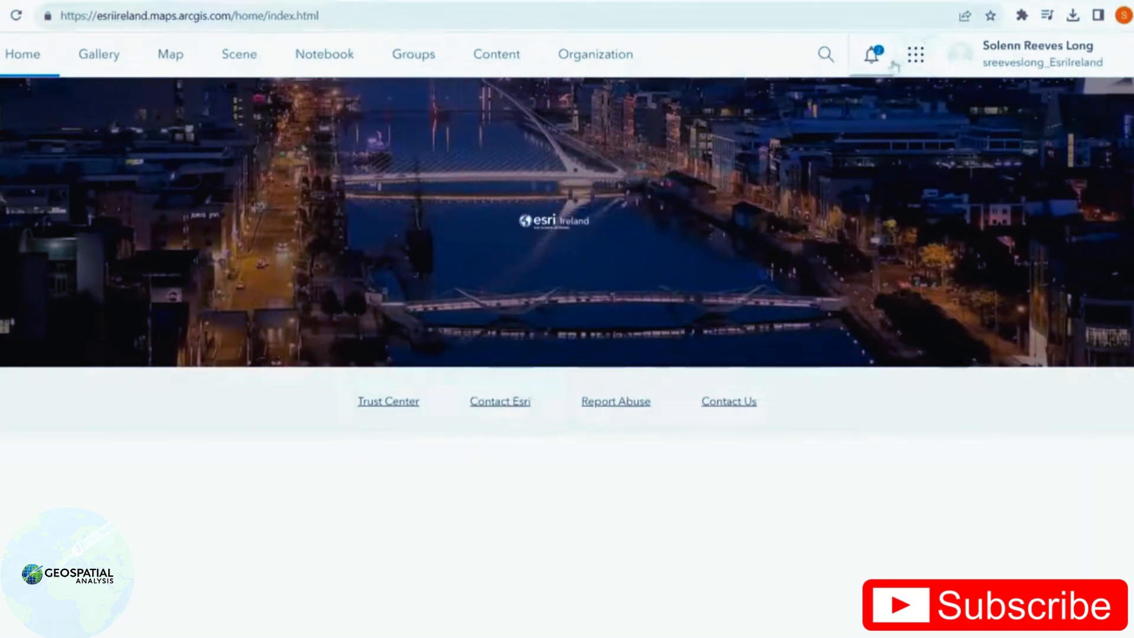
- Use the app launcher on the ArcGIS Online home page to open ArcGIS StoryMaps
click(914, 55)
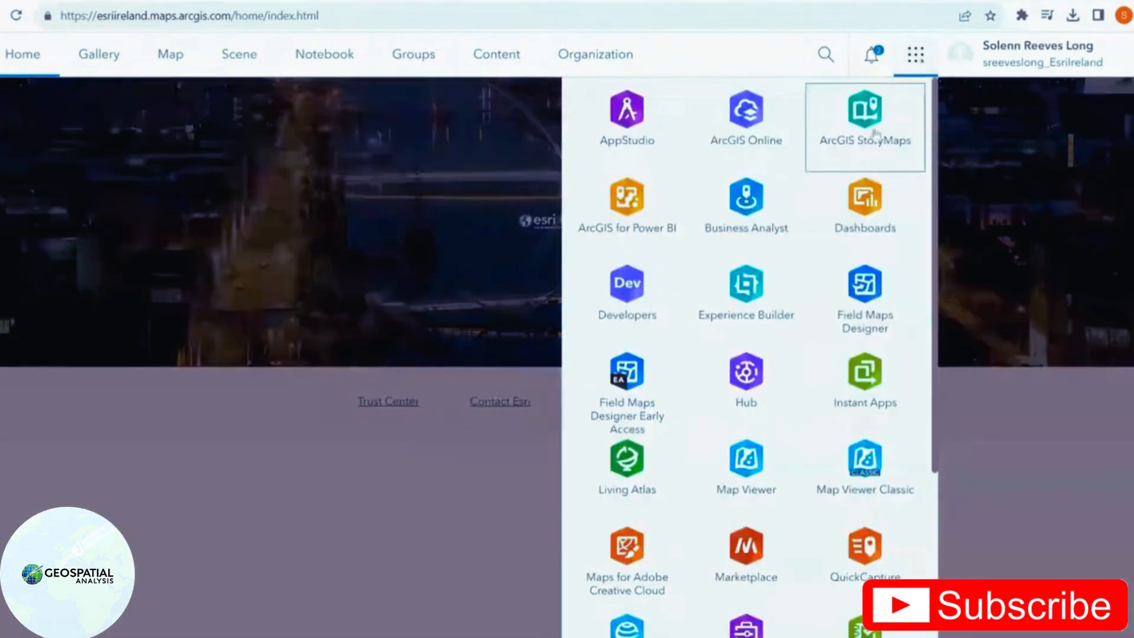
click(864, 116)
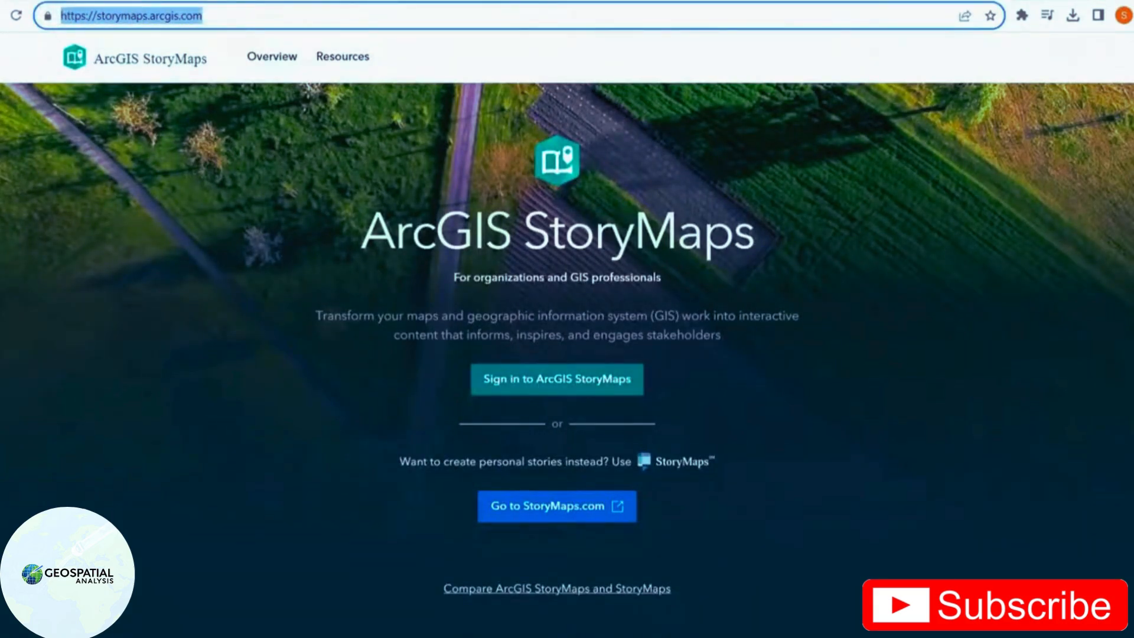
- Sign in to ArcGIS StoryMaps and show the New story creation options
click(556, 379)
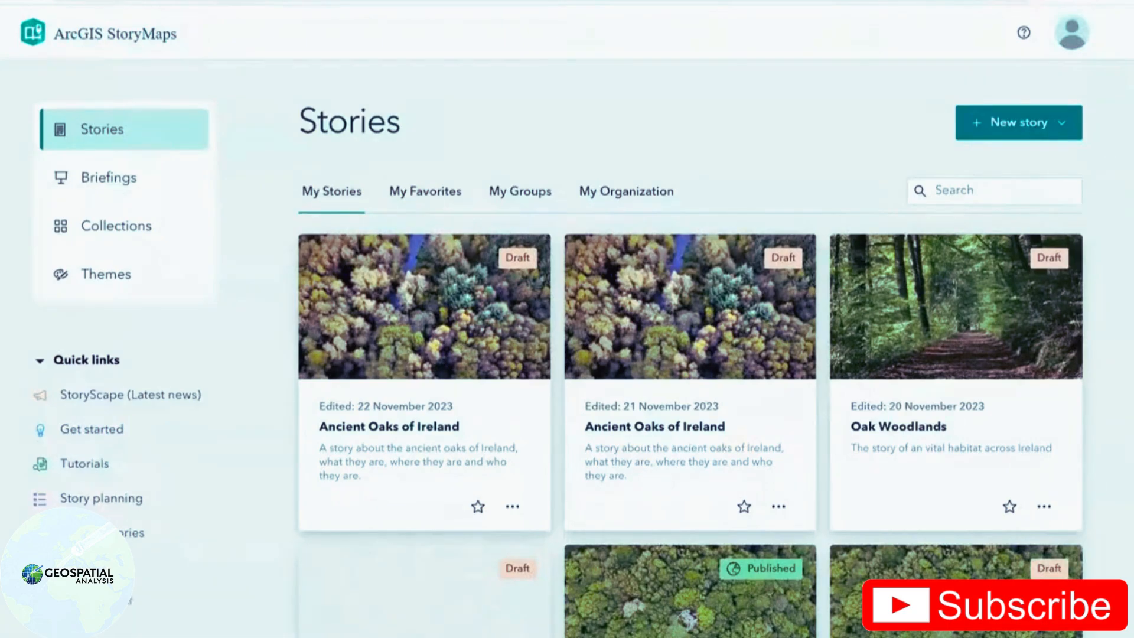
mouse_move(136, 595)
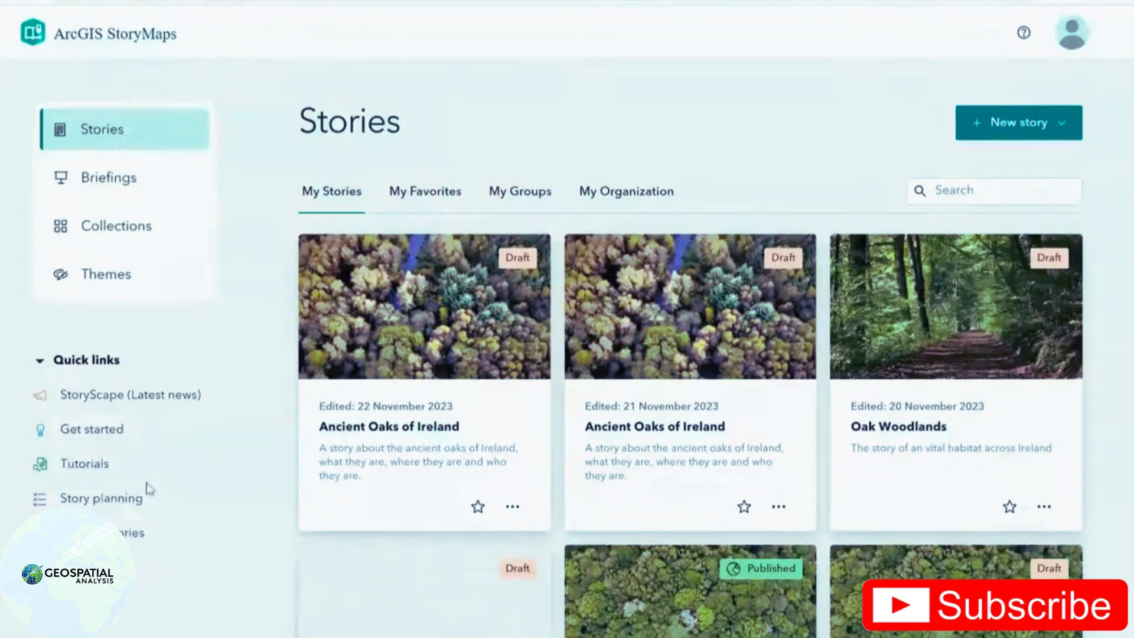
mouse_move(567, 231)
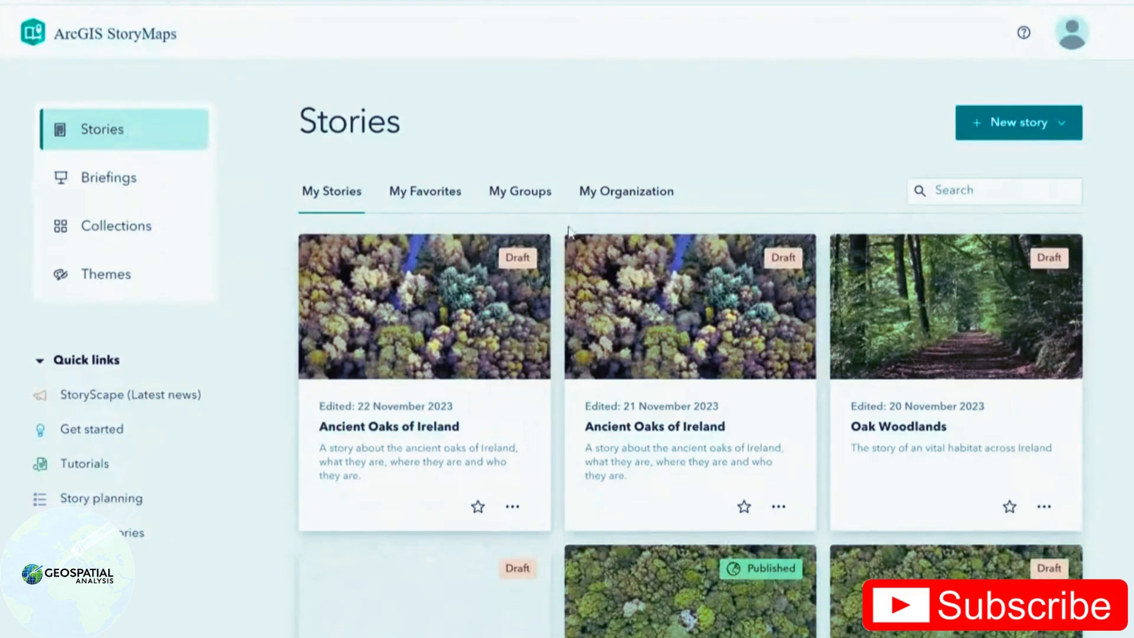
click(1018, 123)
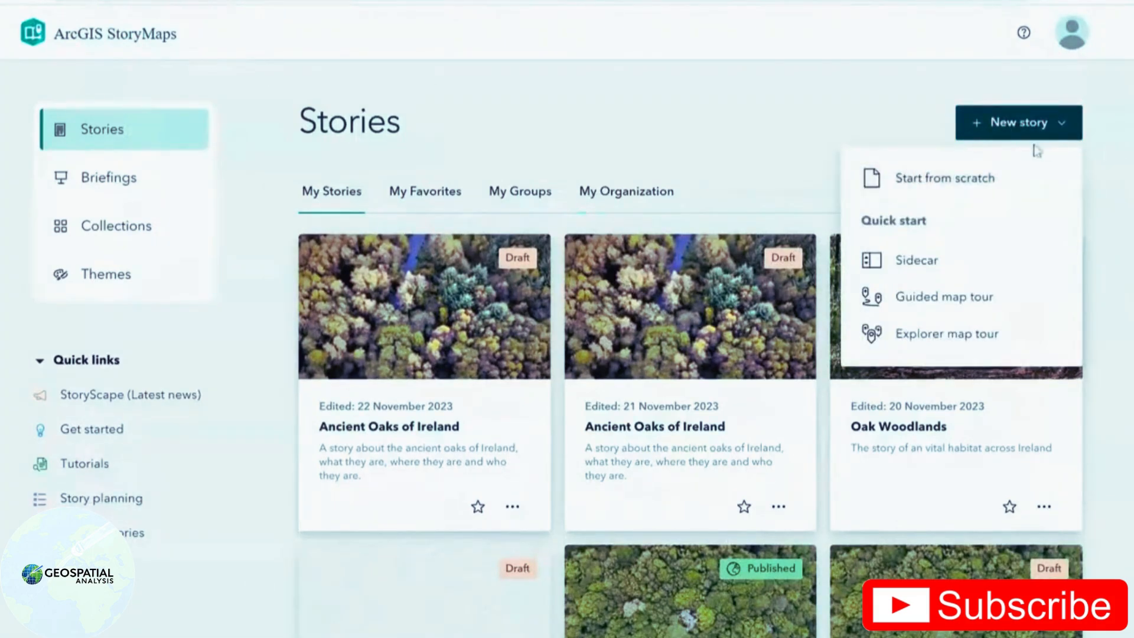
mouse_move(913, 150)
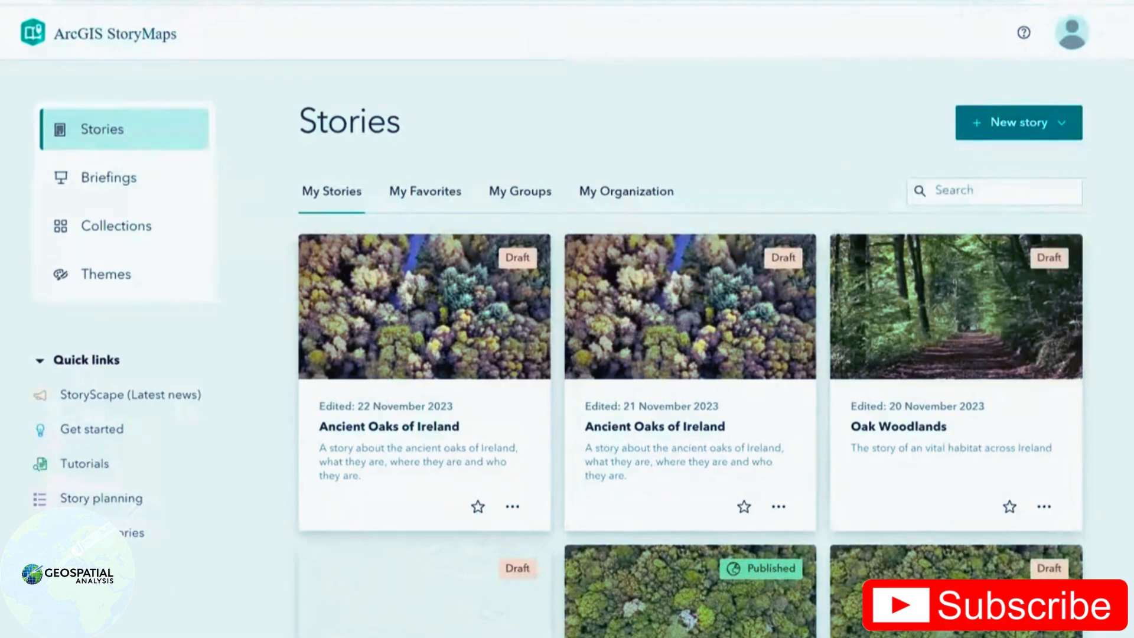
- Start a blank story titled 'Ancient Oaks of Ireland' with the uploaded forest cover image
click(1011, 122)
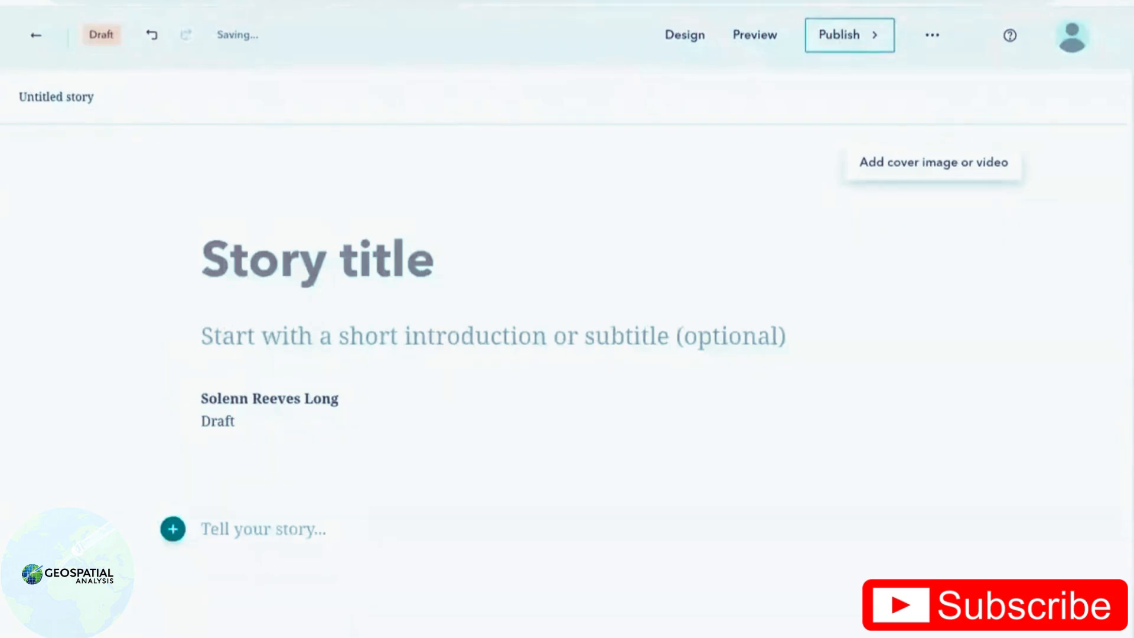
text(Ancient Oaks of Ireland)
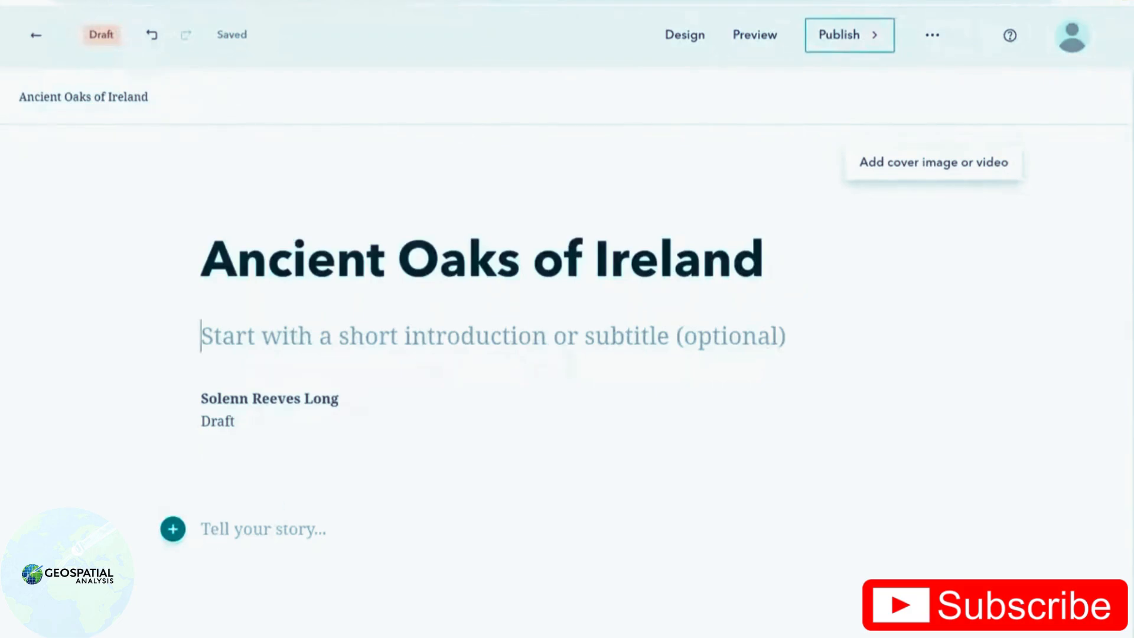
click(933, 161)
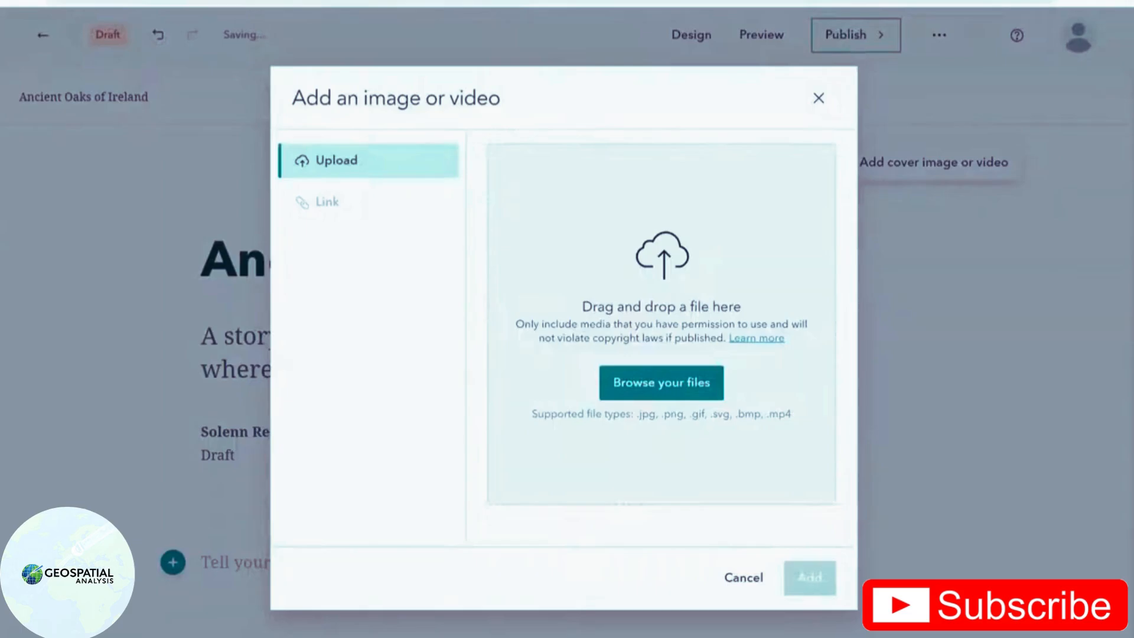
click(660, 382)
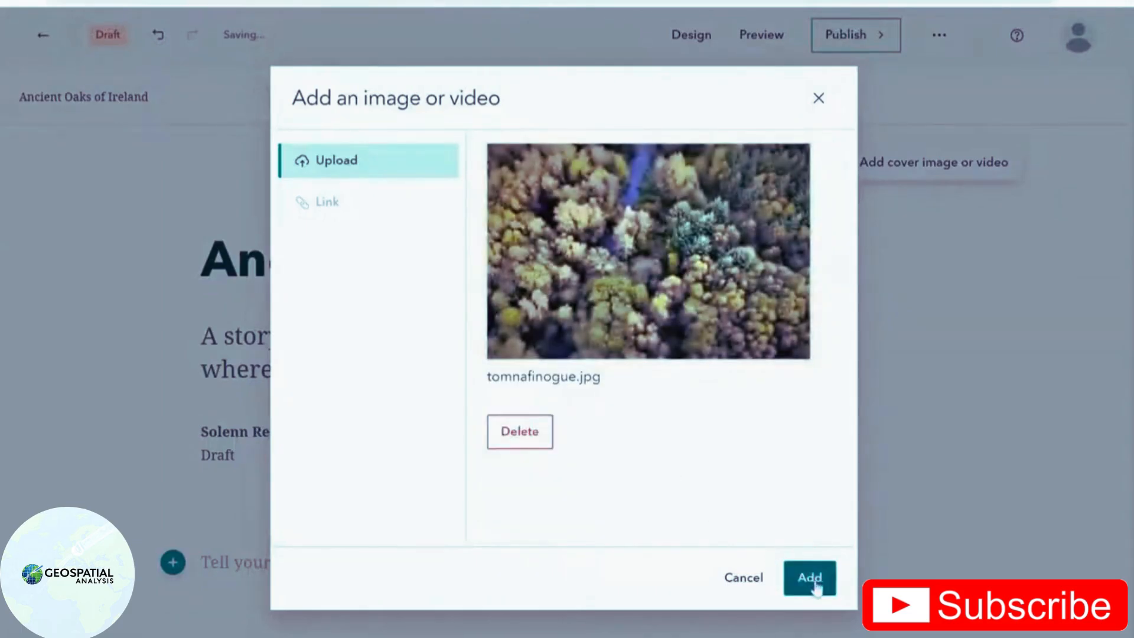
click(808, 577)
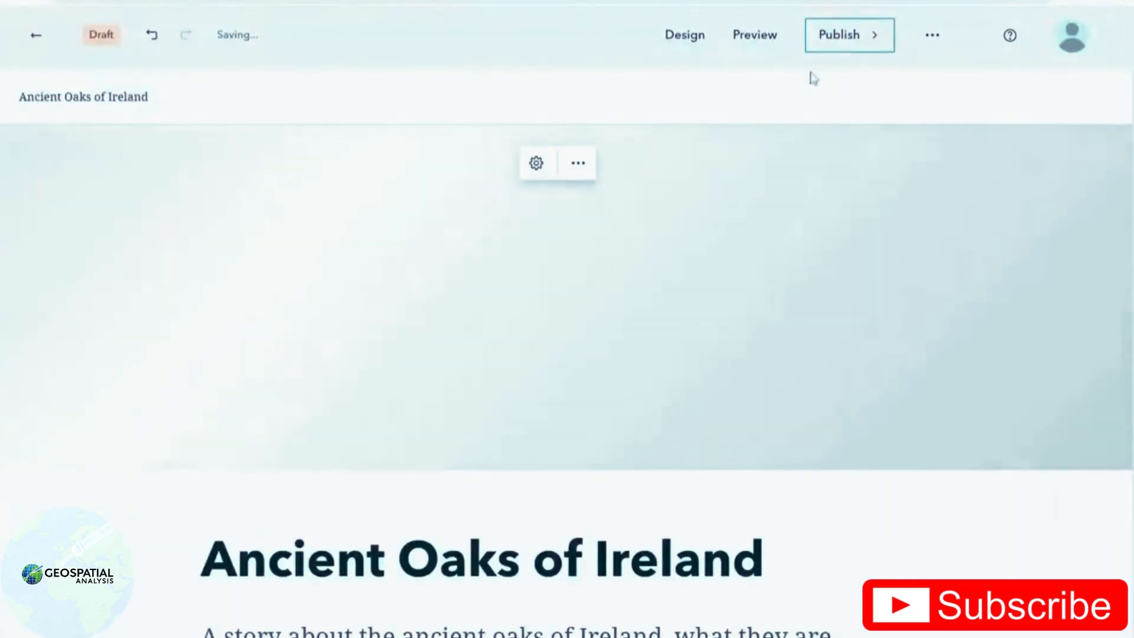
- In Design, choose the full-image cover layout, enable navigation, and apply the Ridgeline theme
click(684, 34)
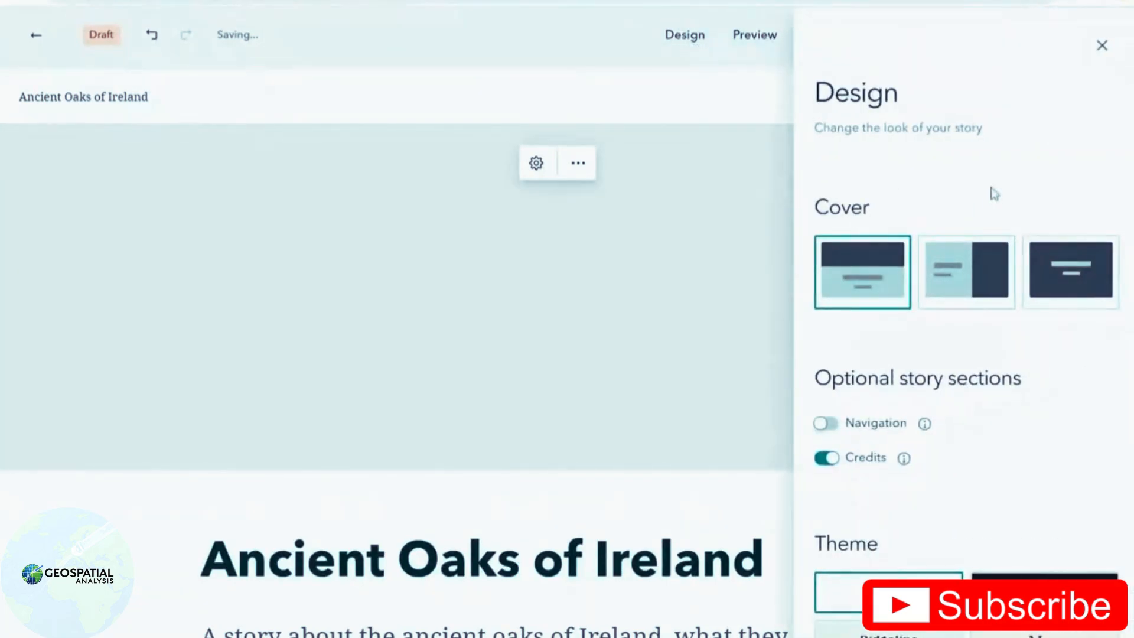
click(1069, 271)
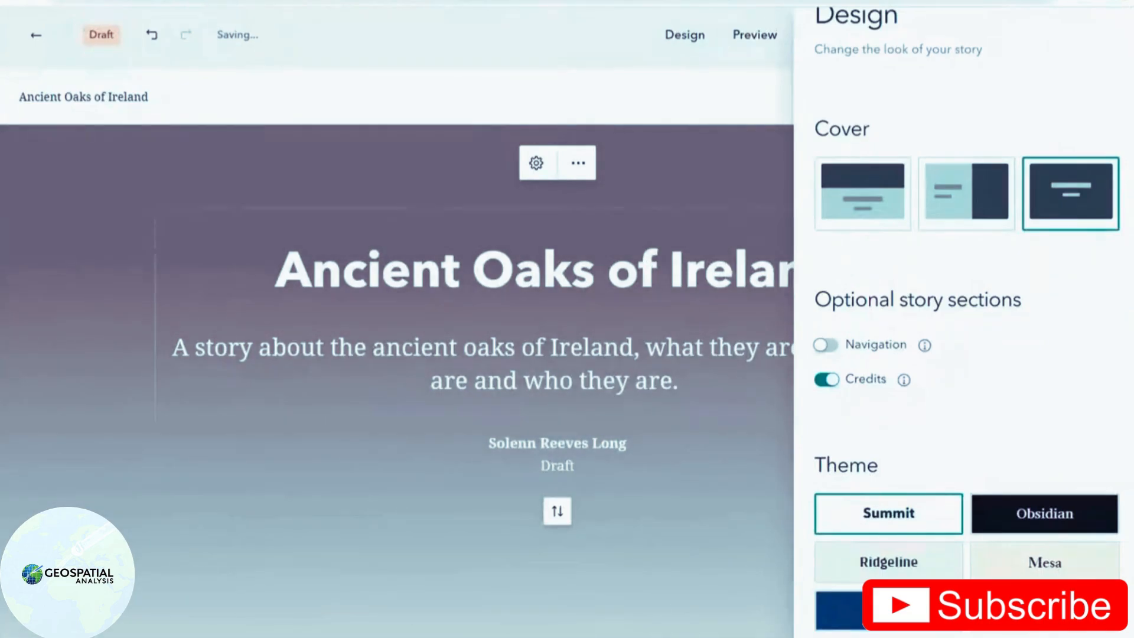
scroll(down, 3)
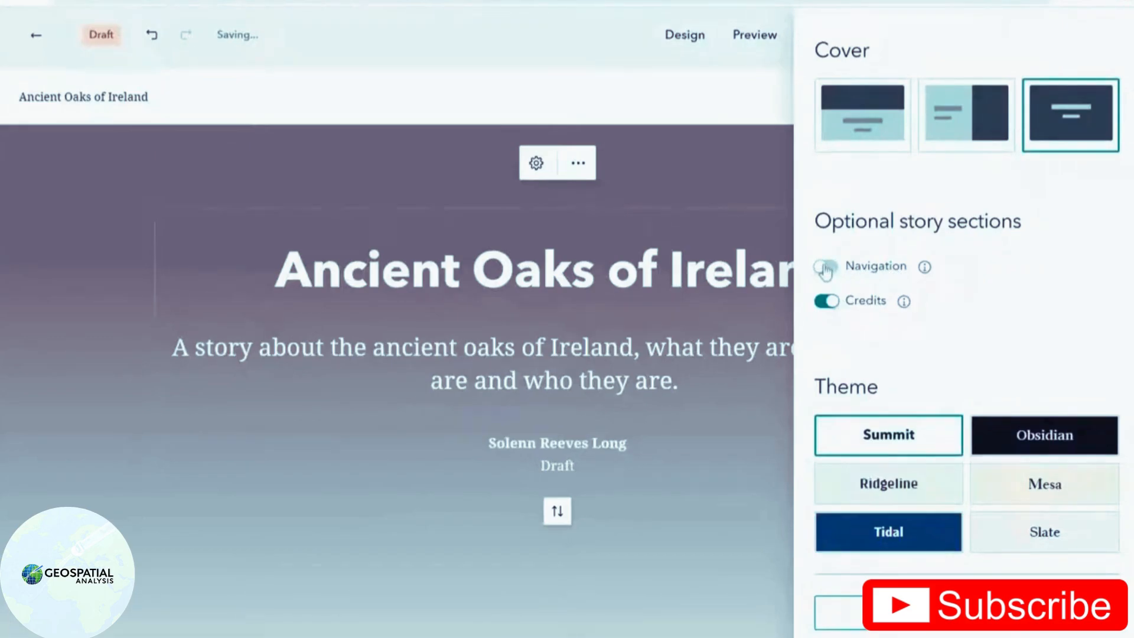
click(825, 265)
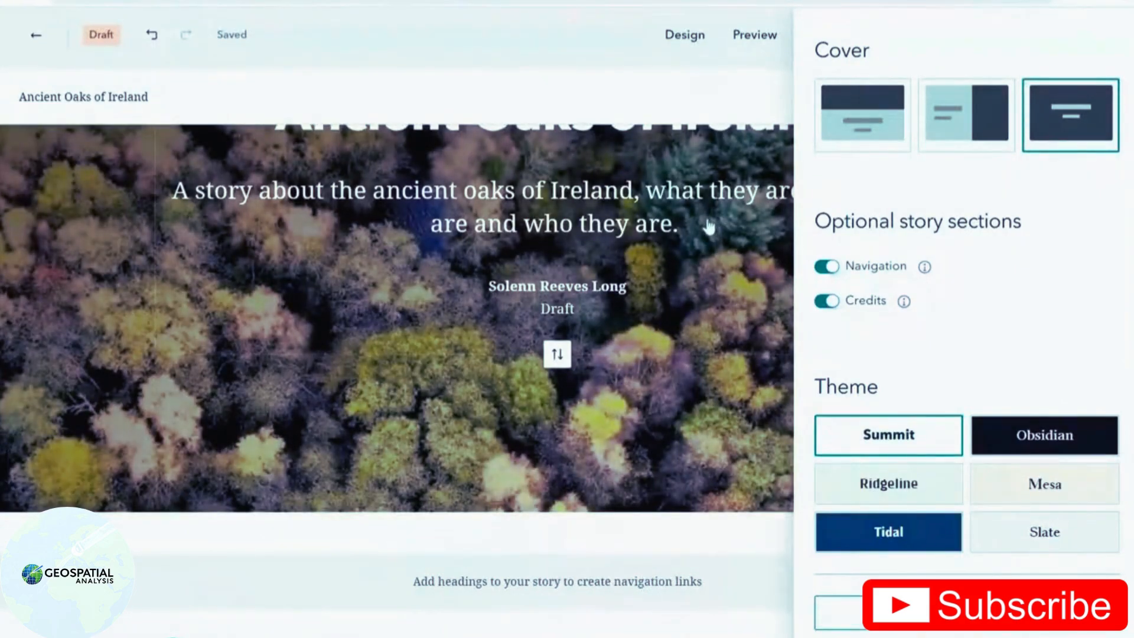
scroll(down, 3)
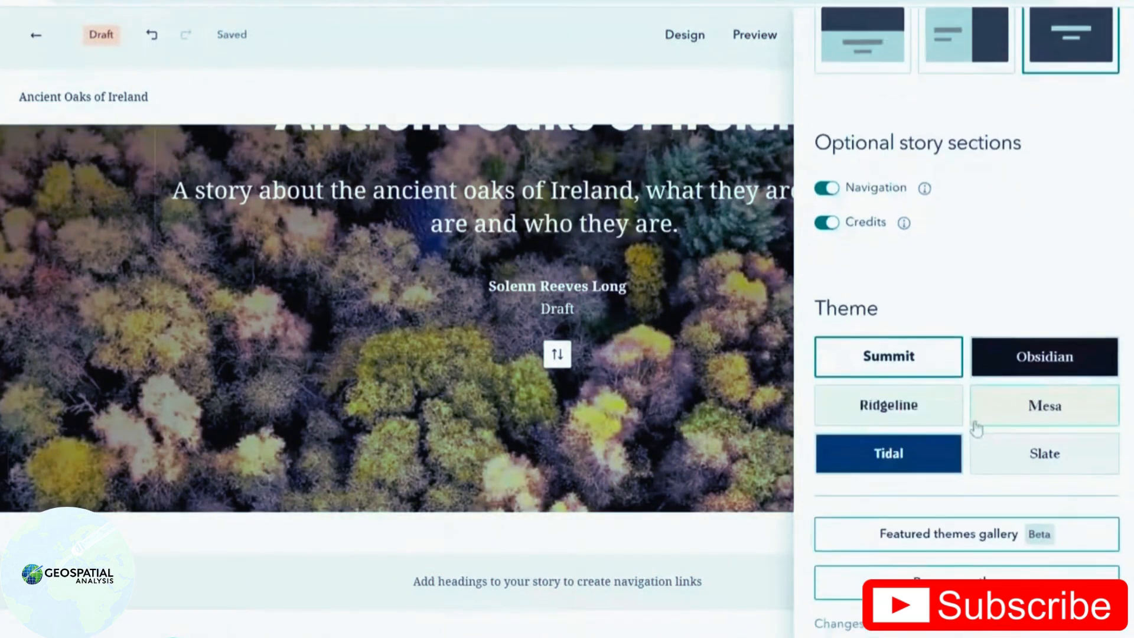
mouse_move(887, 405)
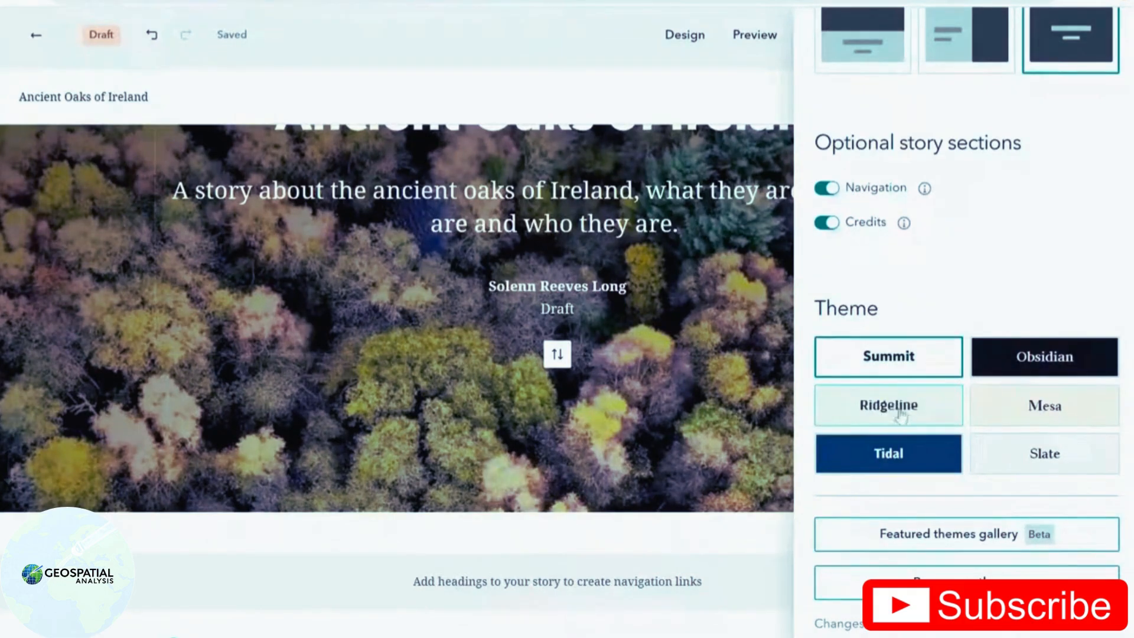
click(887, 405)
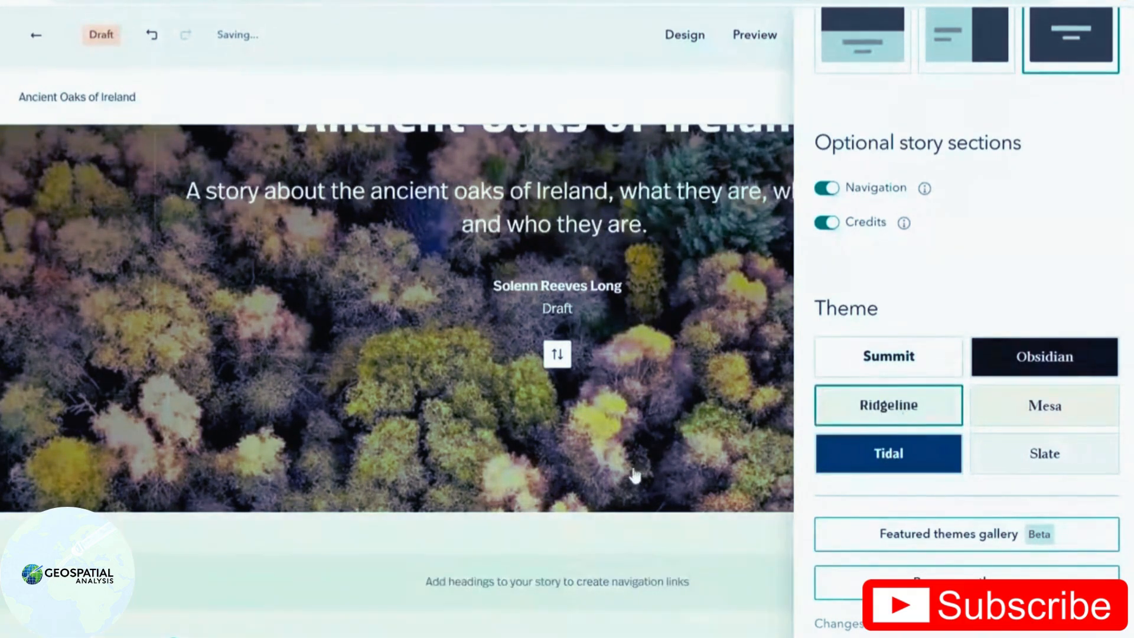
mouse_move(716, 318)
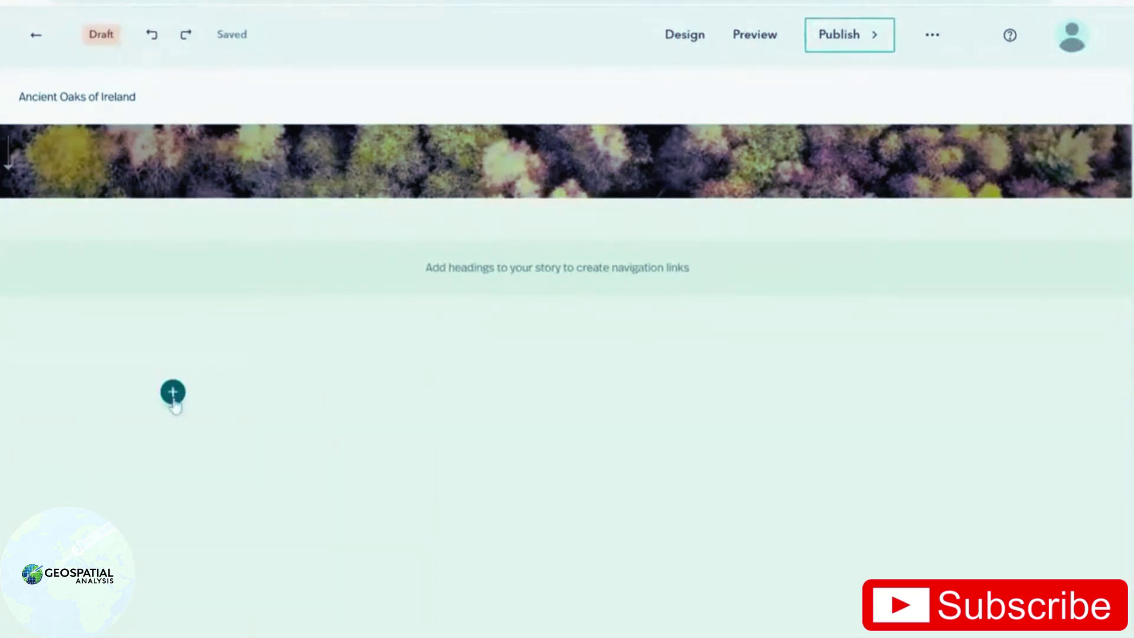
- Insert a text block styled as Heading 1 for the 'Pockets of oak forests' chapter
click(173, 392)
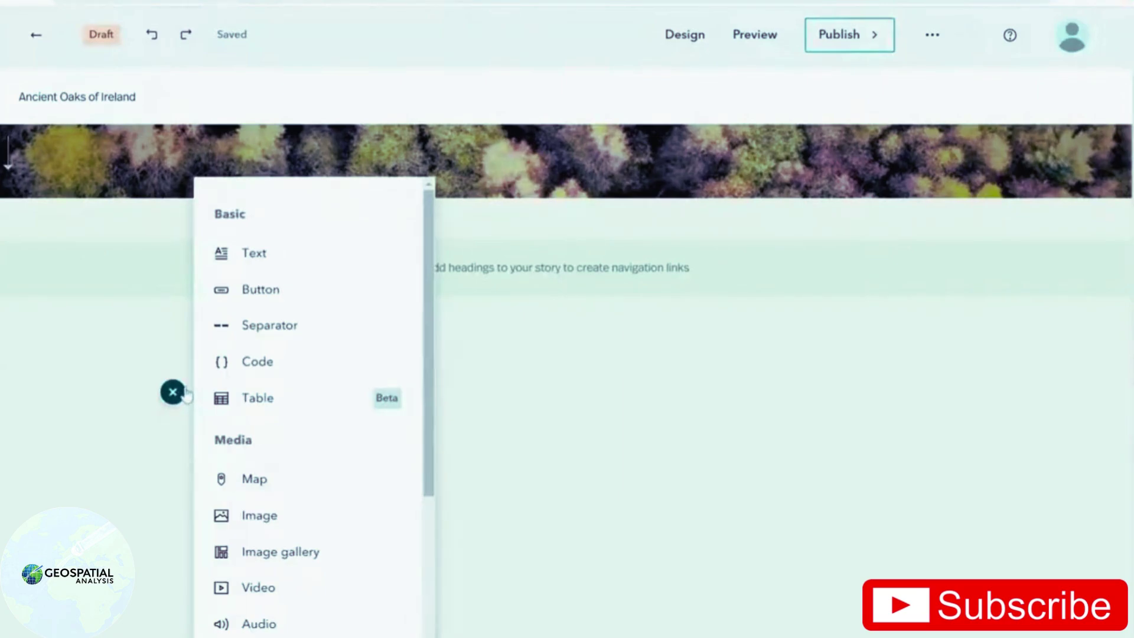
mouse_move(253, 252)
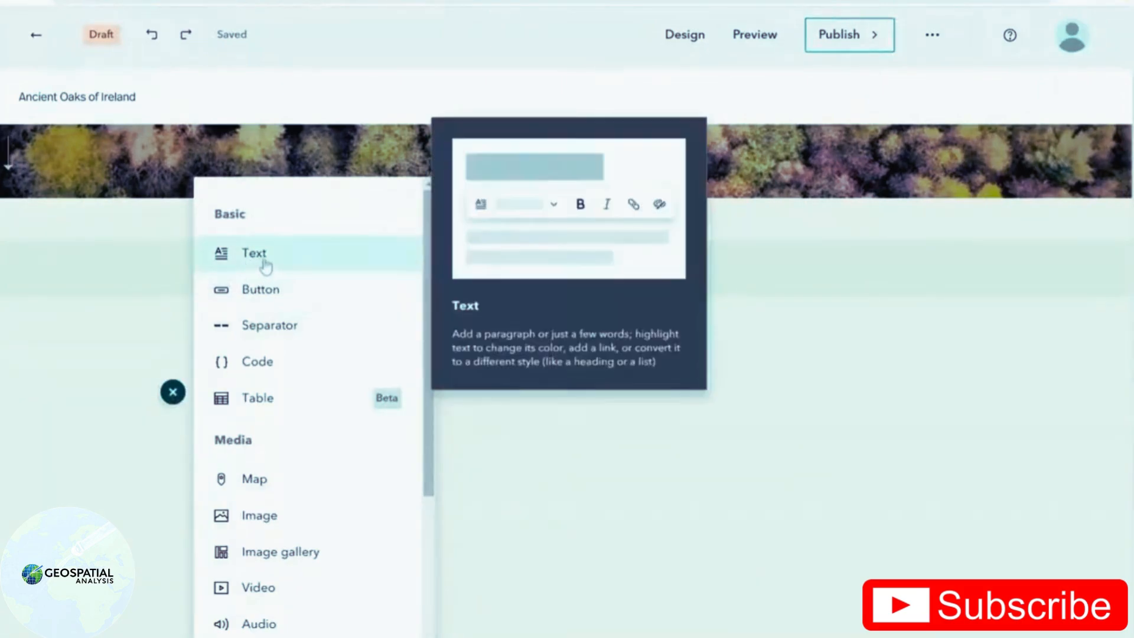
click(253, 254)
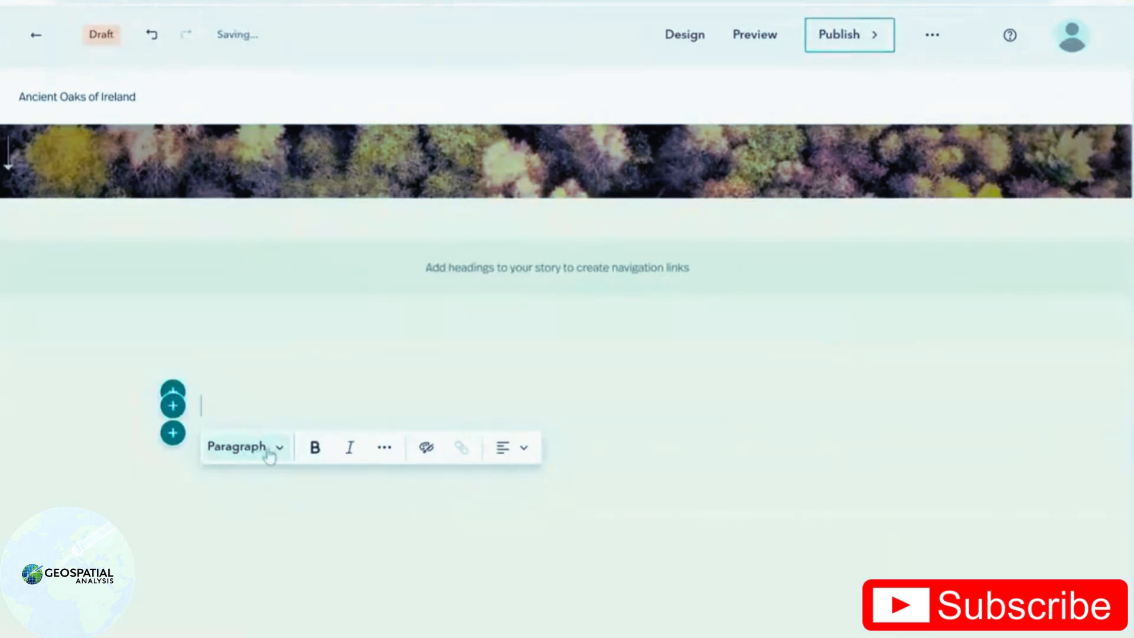
click(244, 447)
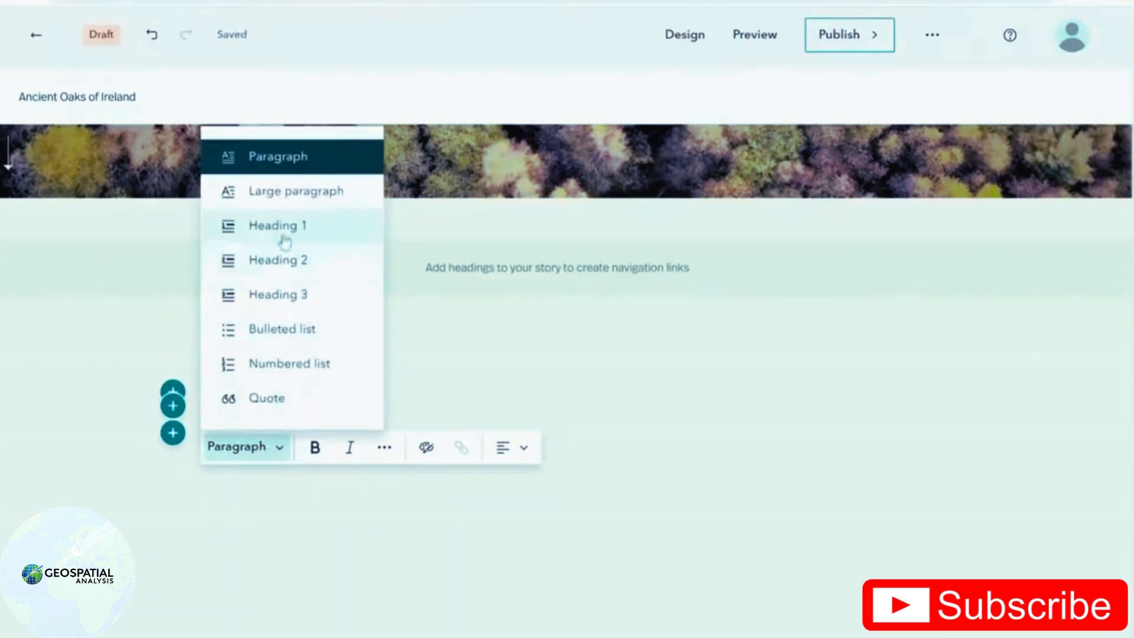
click(277, 225)
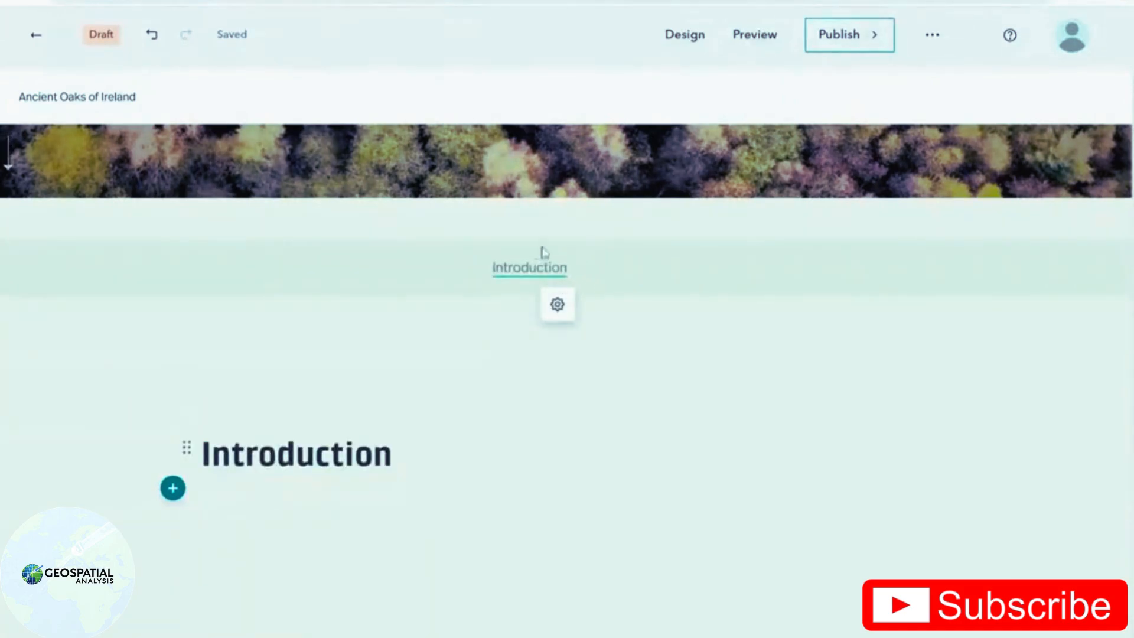
mouse_move(630, 285)
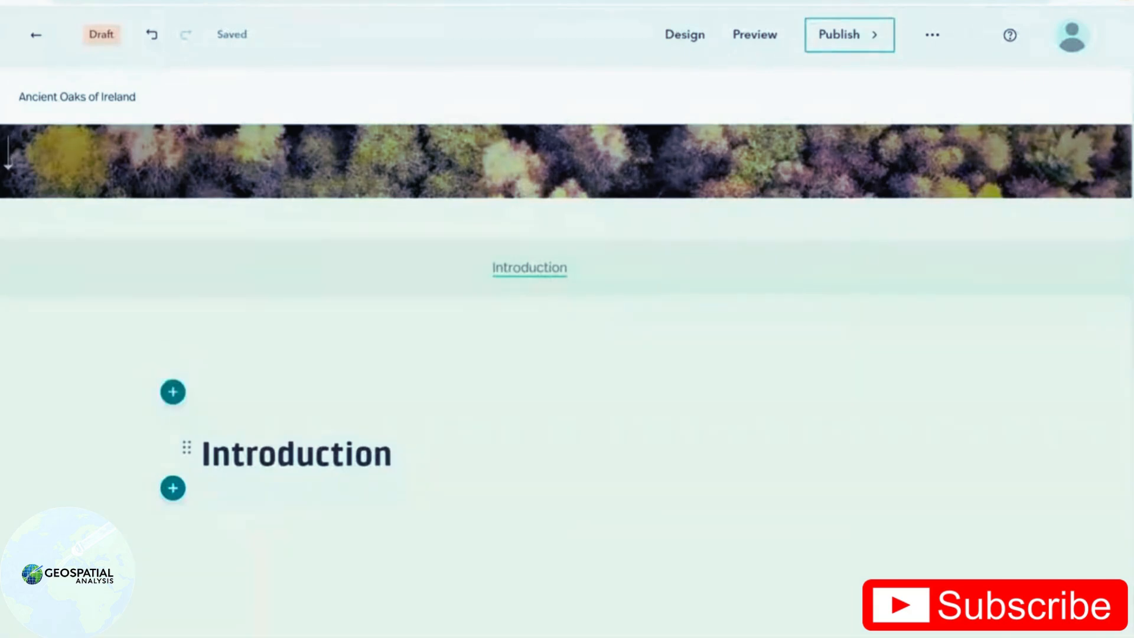
- Add another block below the Introduction heading for the chapter's paragraph text
click(173, 391)
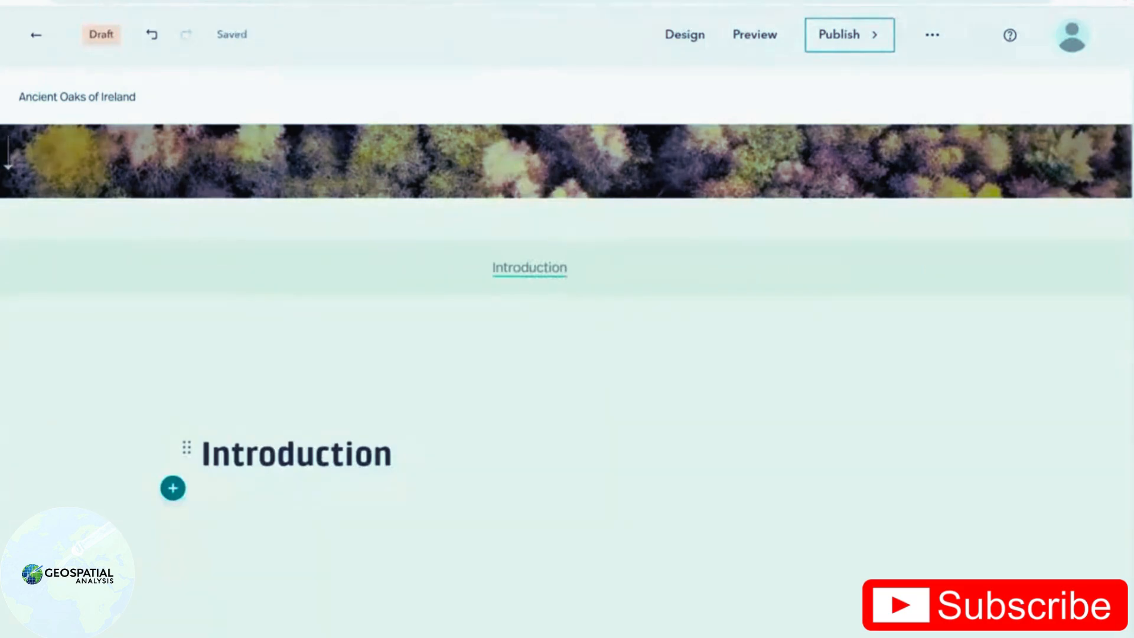
scroll(up, 3)
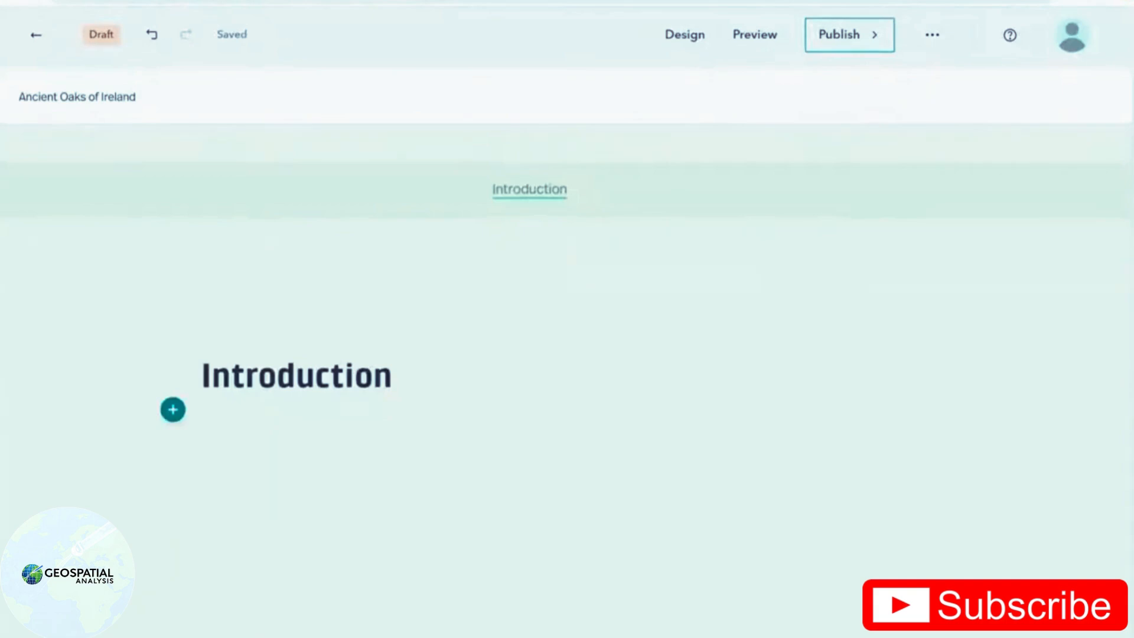
click(173, 409)
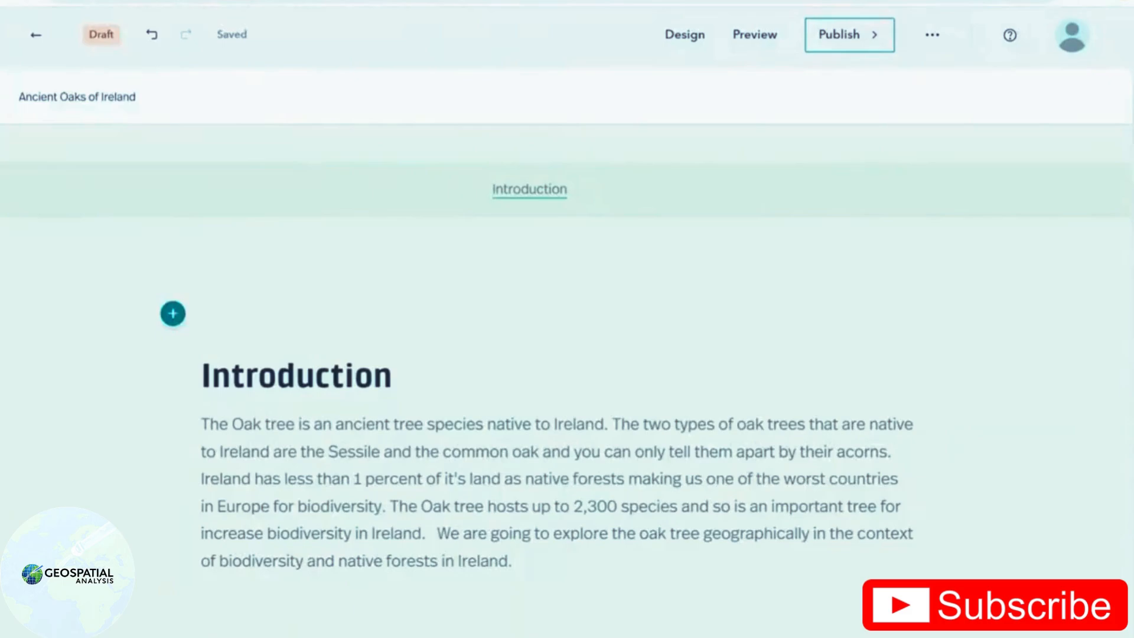
scroll(down, 3)
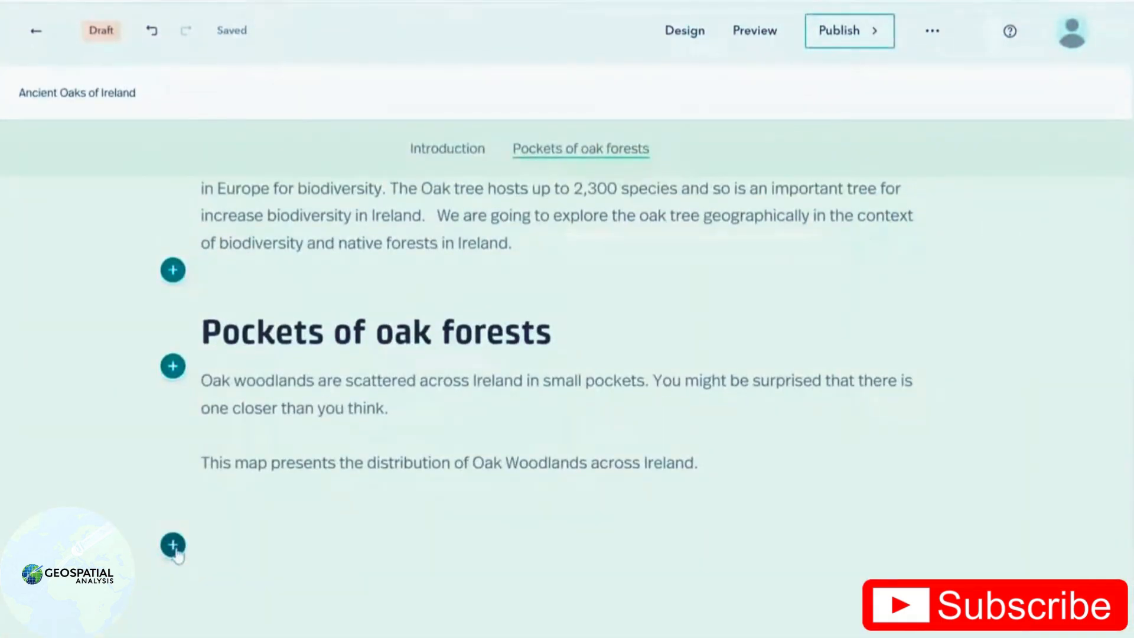
- Add an Oak Woodlands map with the sacred oak layer hidden, floating beside the text
click(173, 545)
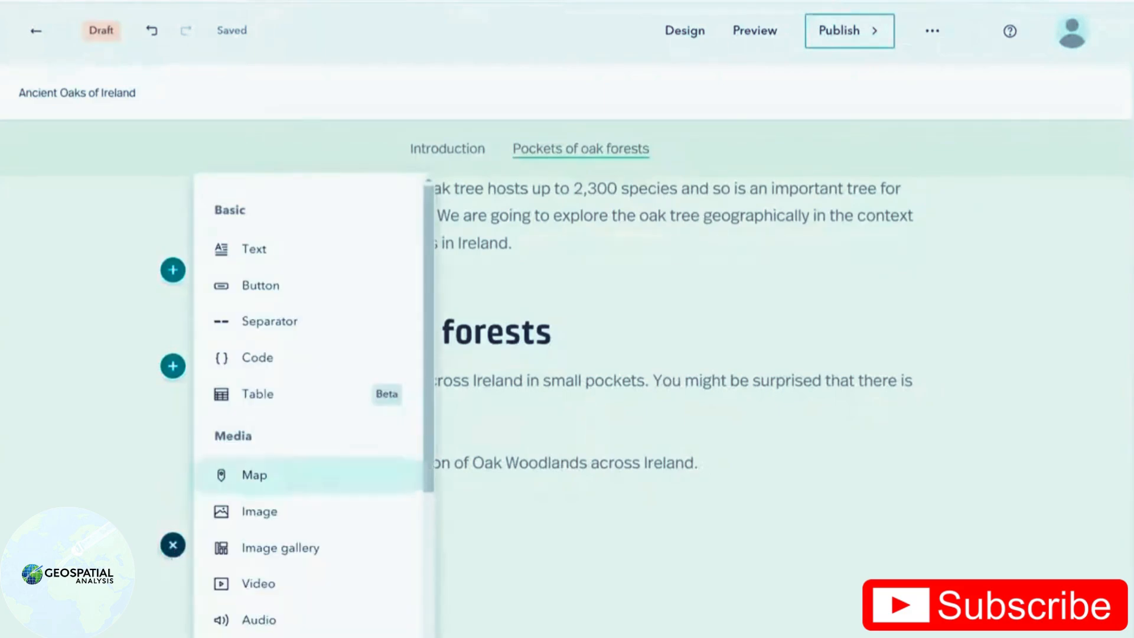
scroll(down, 3)
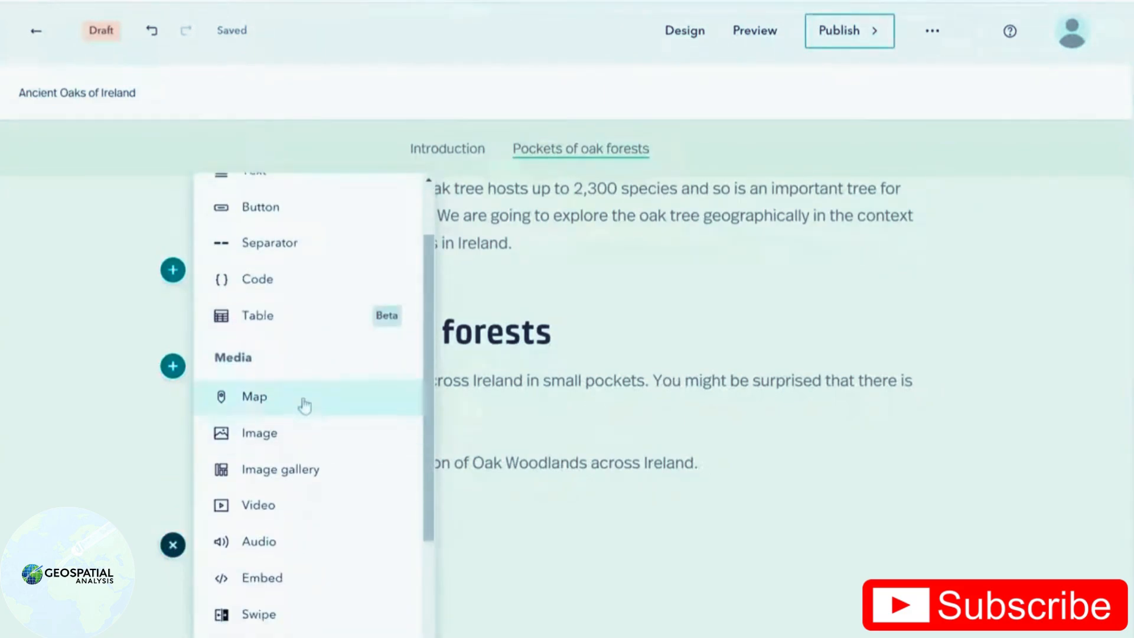
click(254, 396)
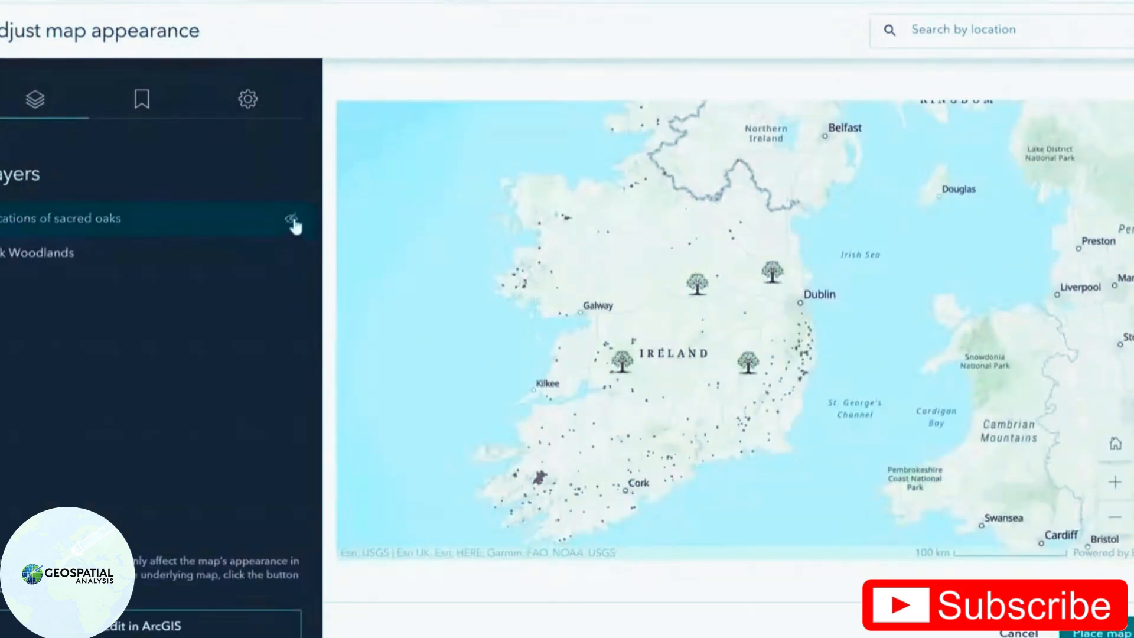
click(291, 218)
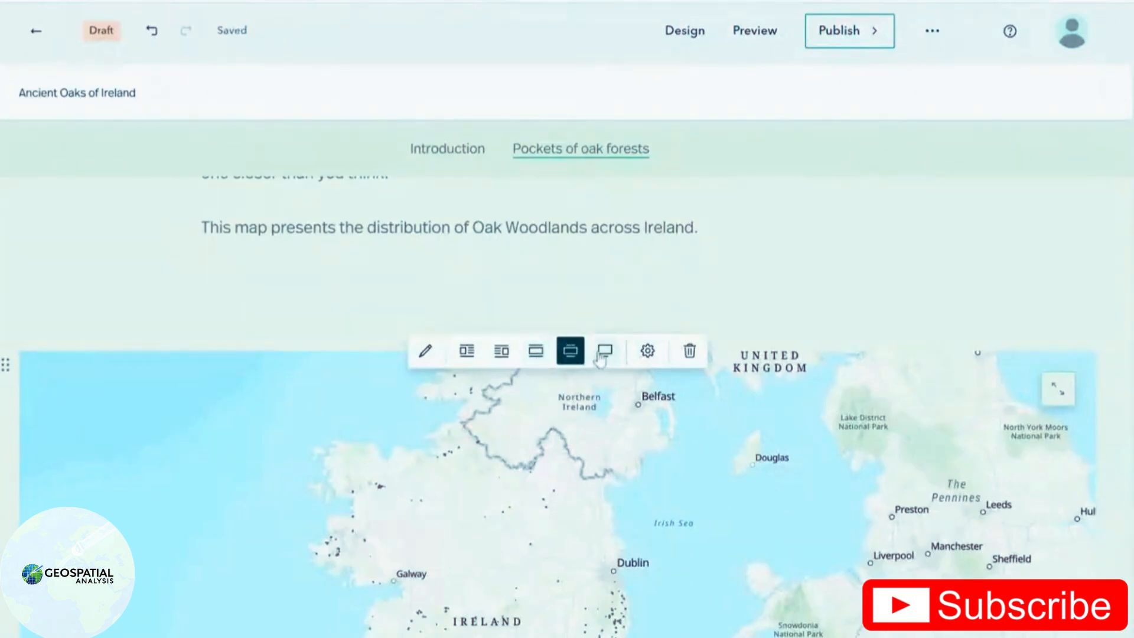
click(604, 351)
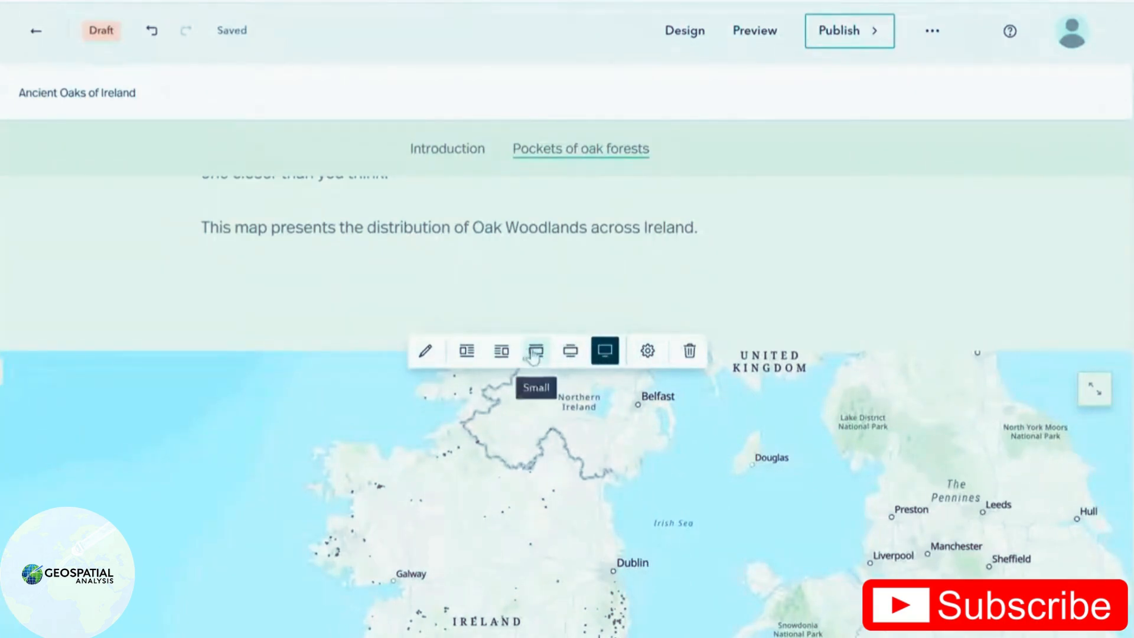
click(535, 351)
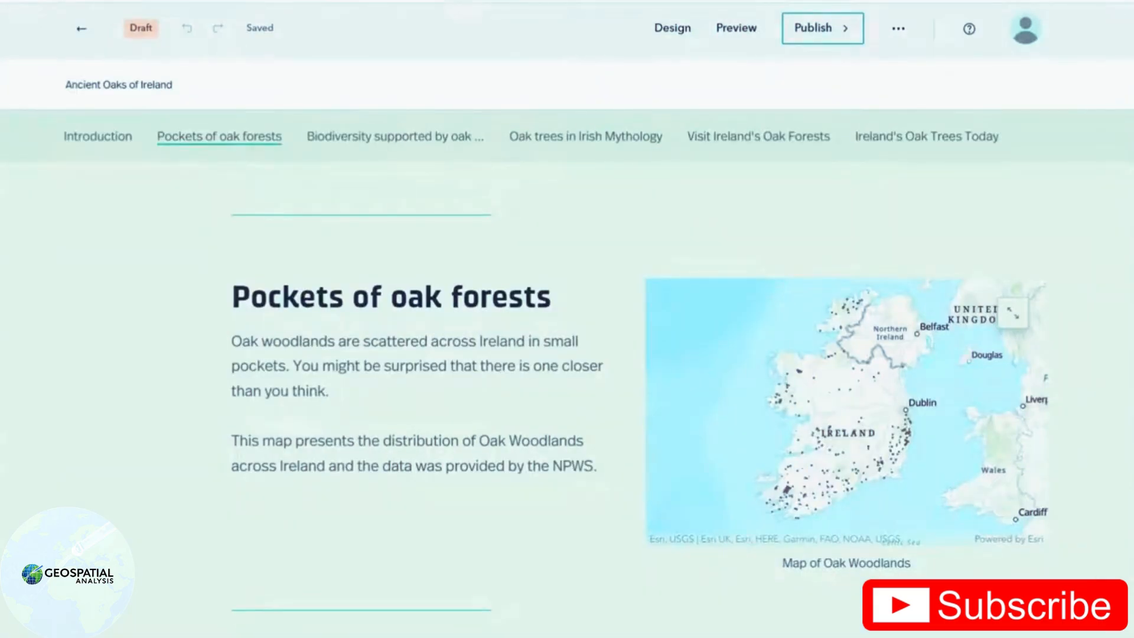
- Open the block menu under the Biodiversity heading and scroll to the Media section
click(173, 263)
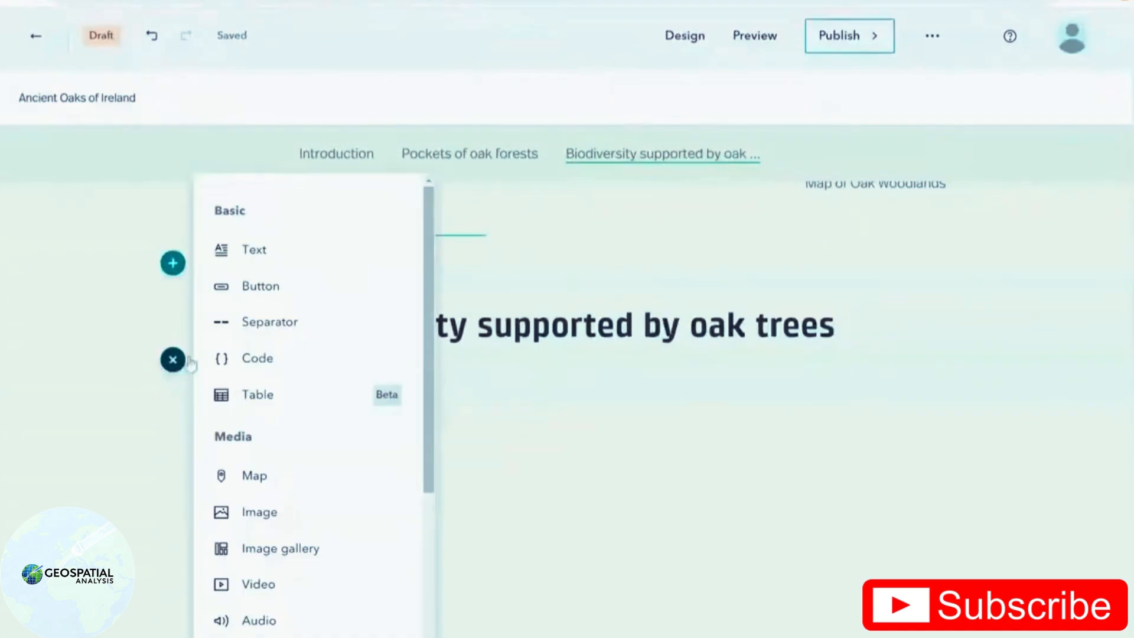
scroll(down, 3)
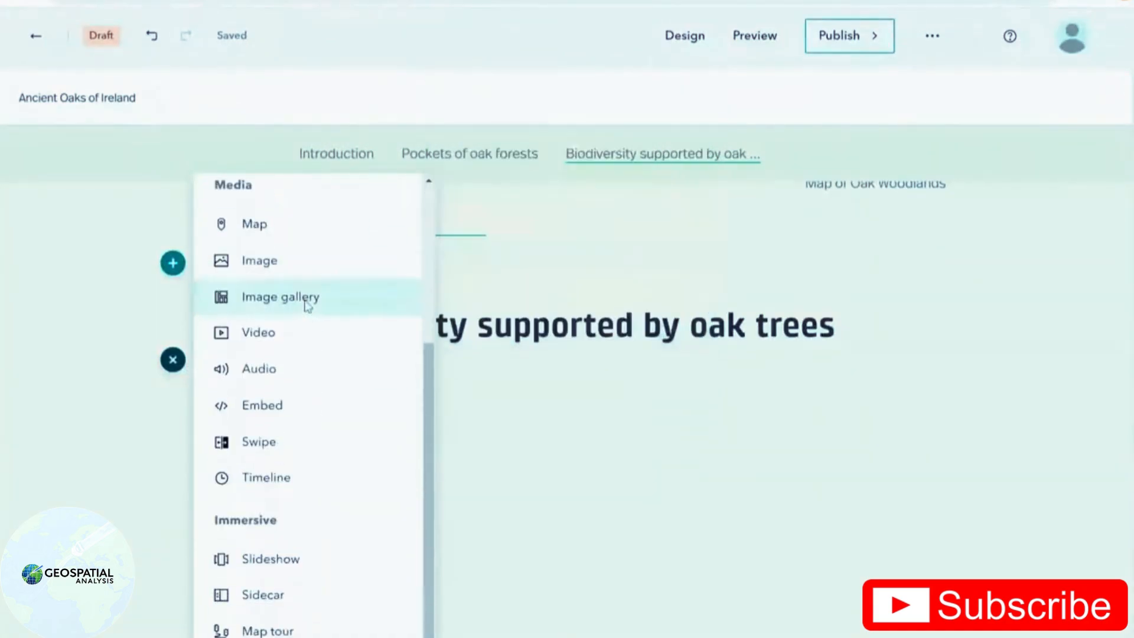
mouse_move(262, 593)
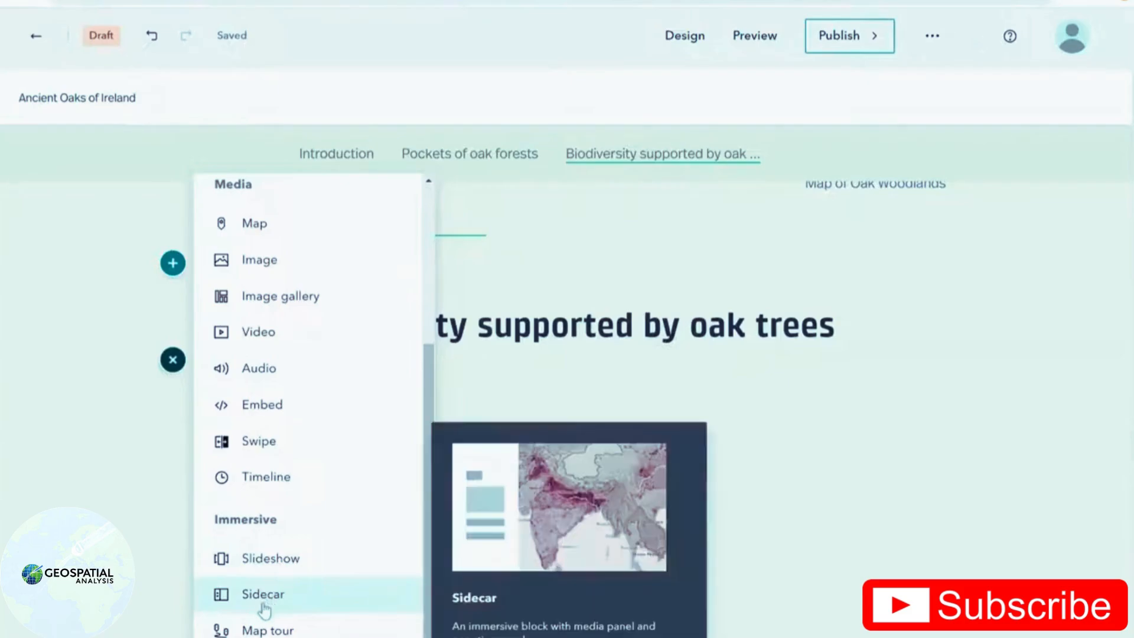
- Add a docked sidecar with a 'Red Squirrels' heading and choose image or video media
click(262, 593)
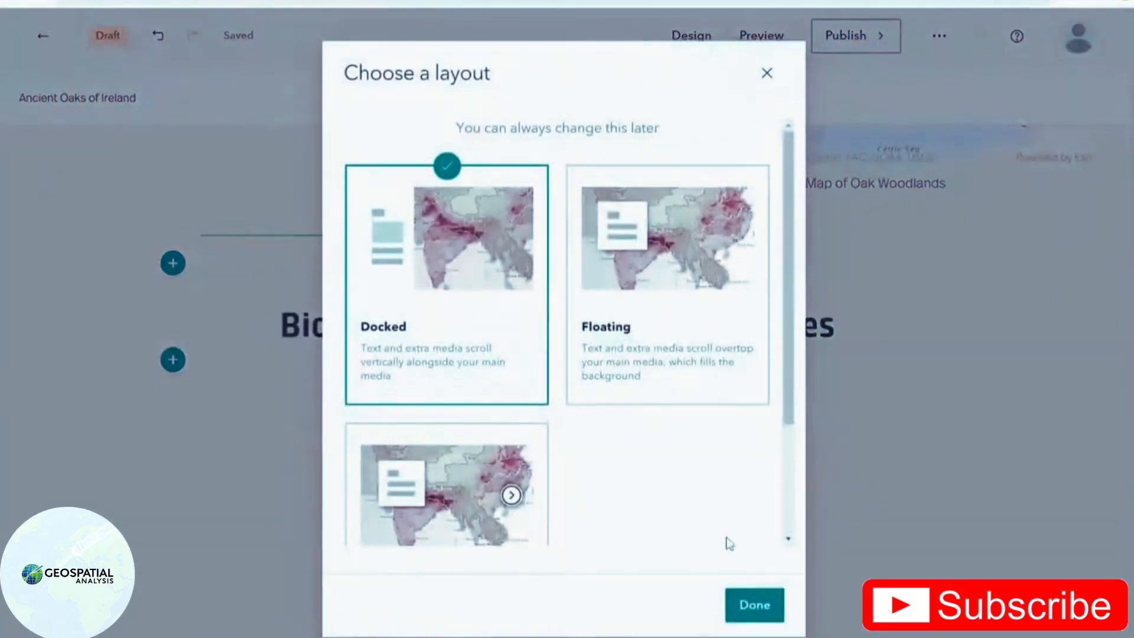
click(753, 605)
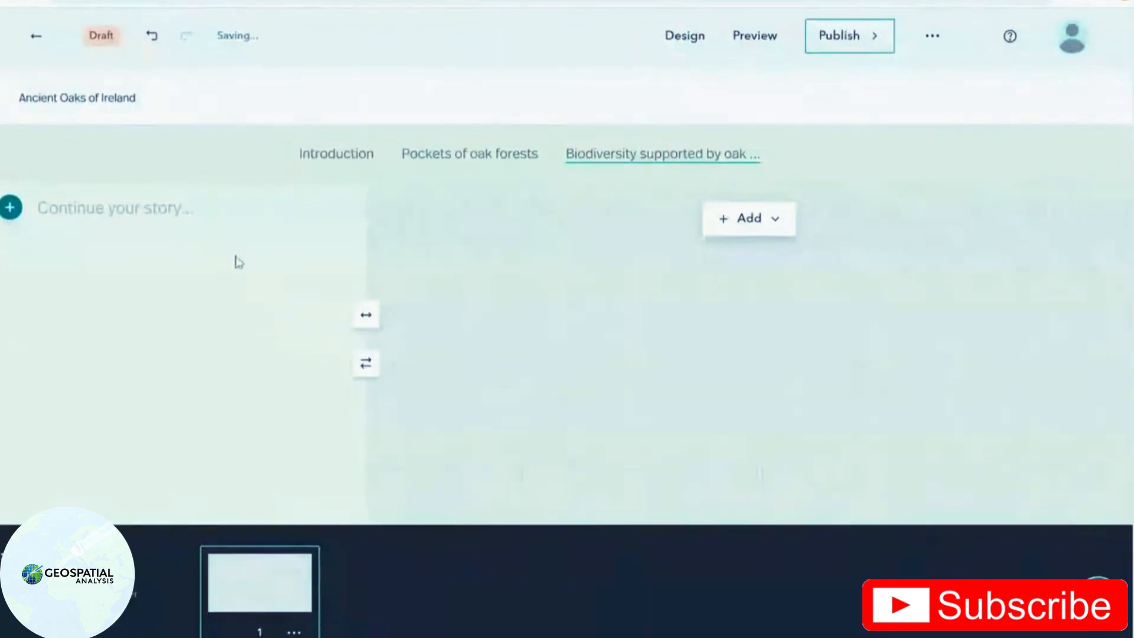
text(Red Squirrels)
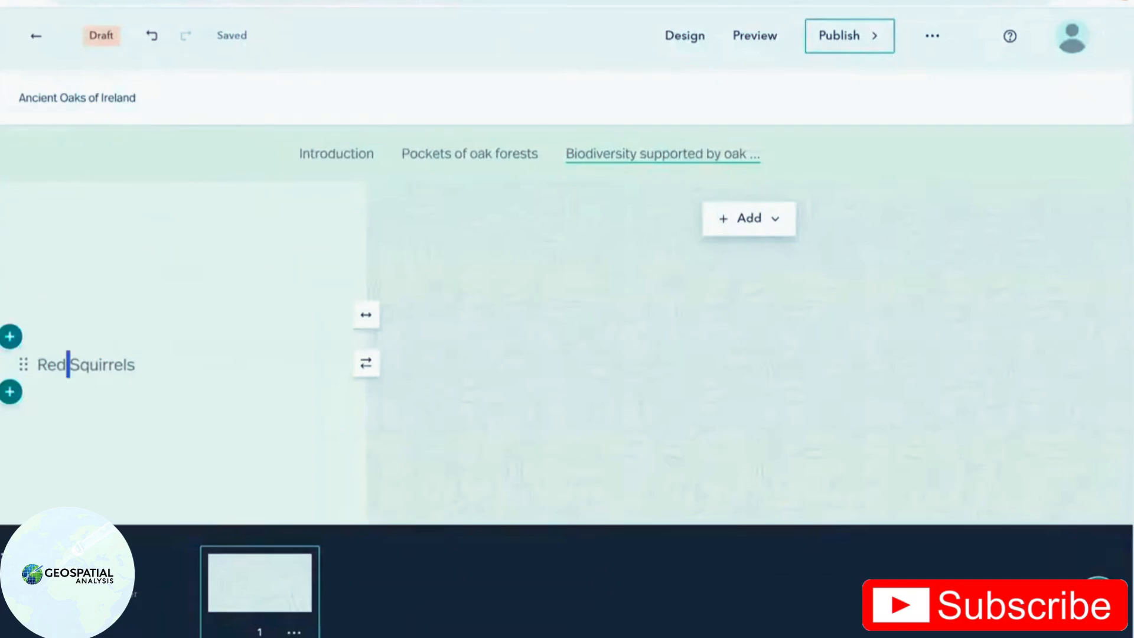
click(27, 403)
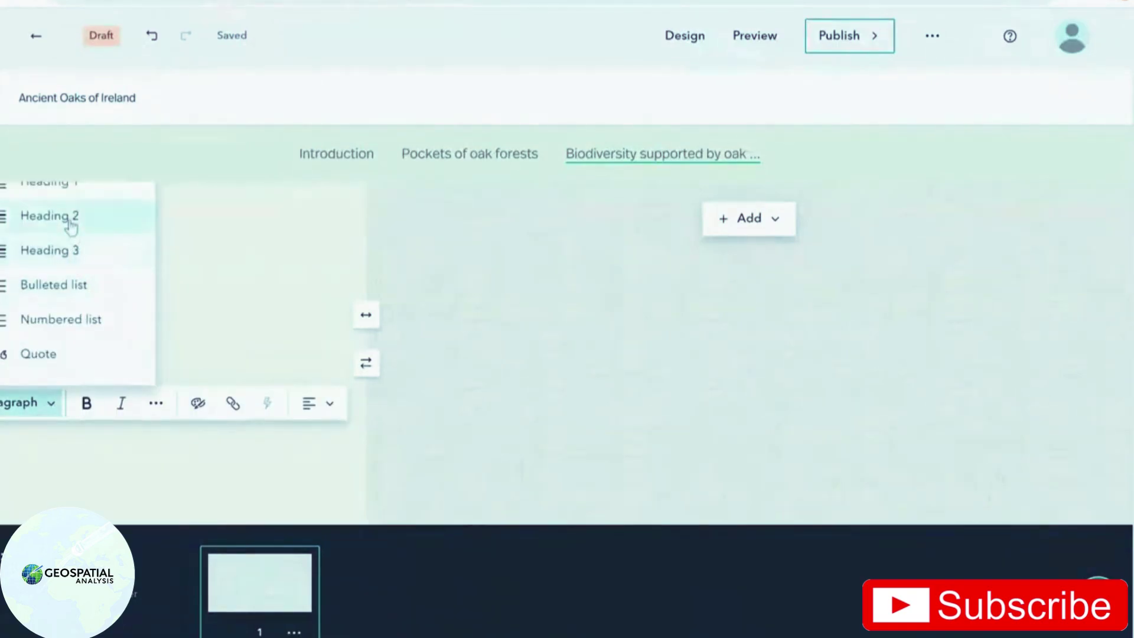
click(49, 216)
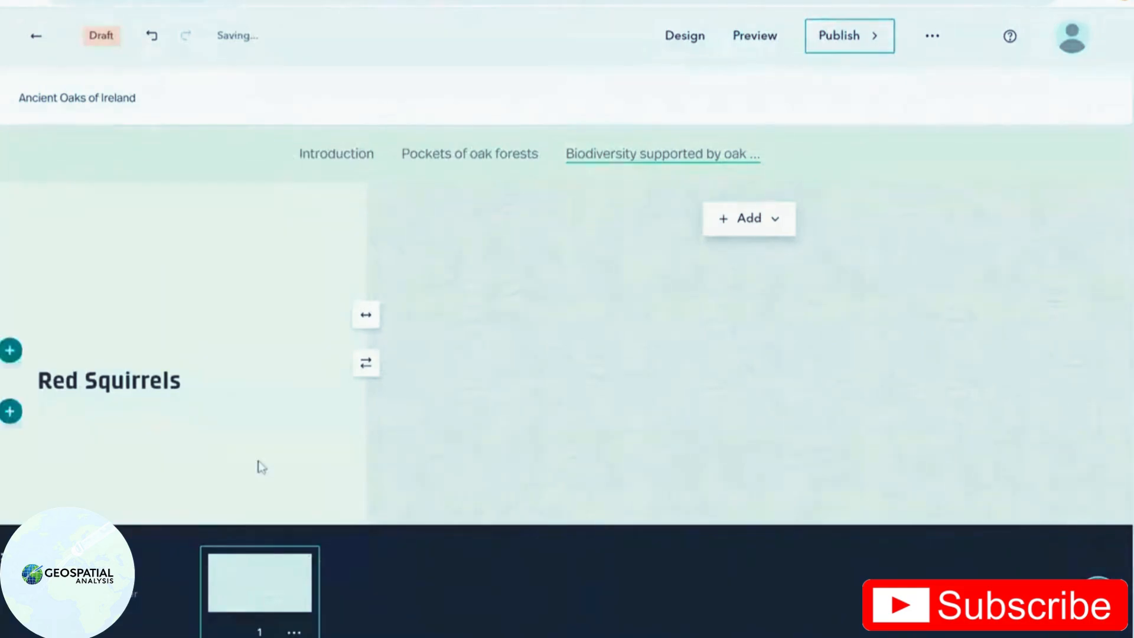
click(748, 218)
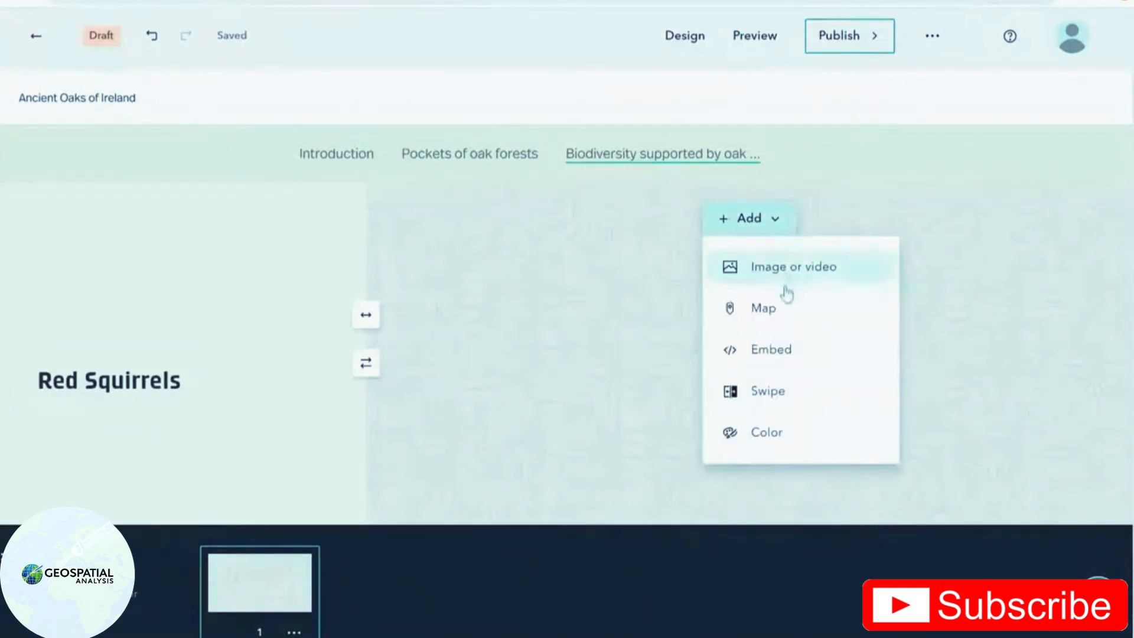
click(792, 266)
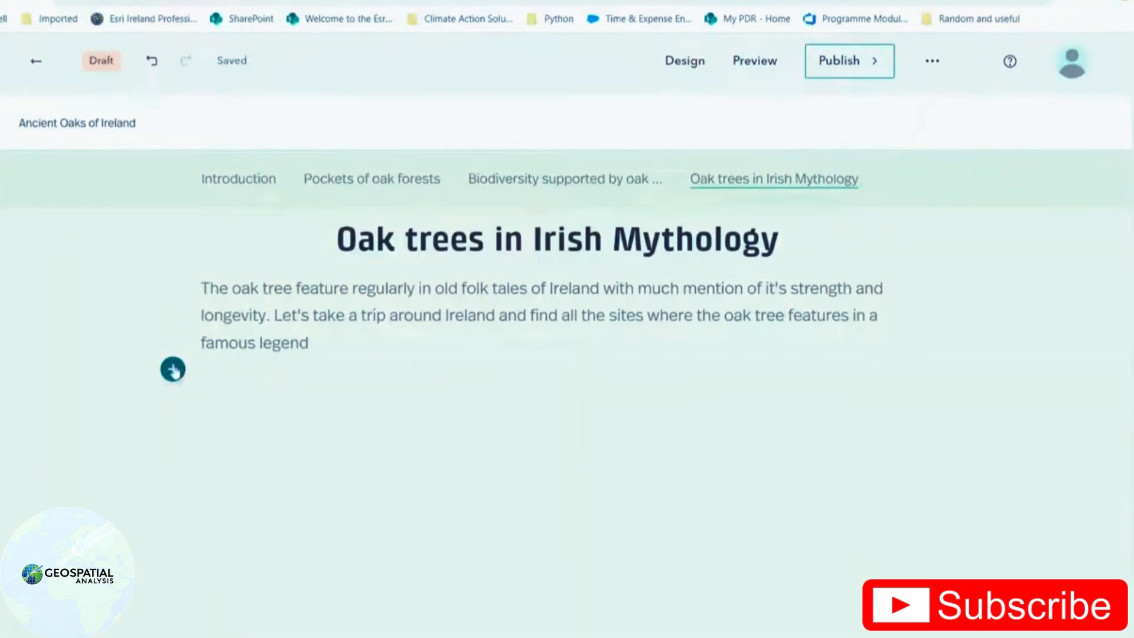
- Insert a Map tour block into the Oak trees in Irish Mythology chapter
click(172, 368)
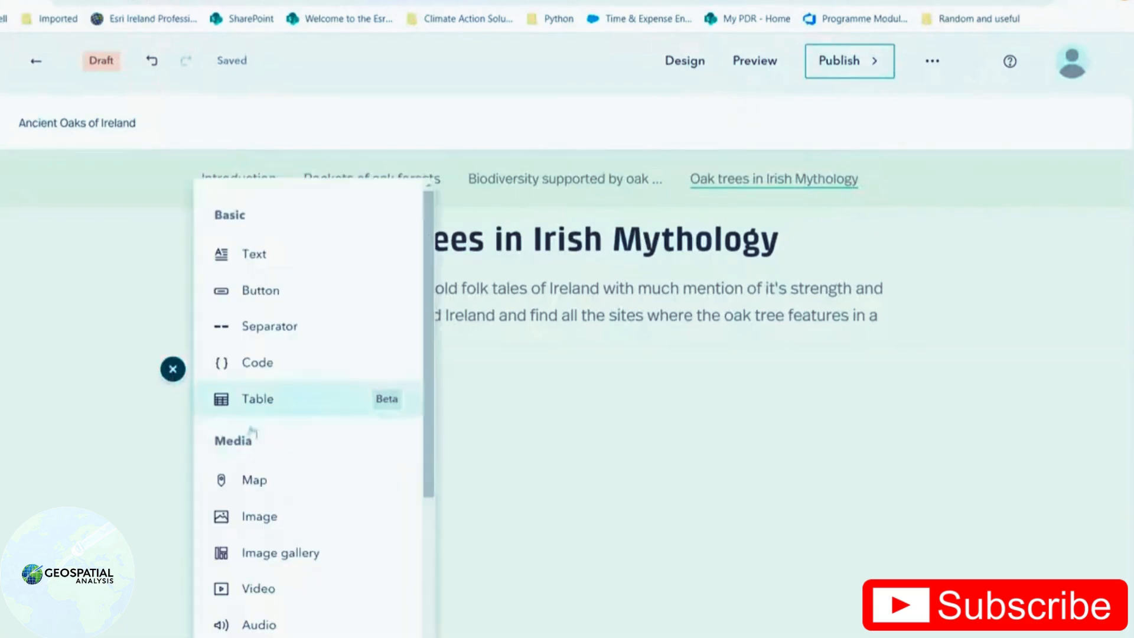
scroll(down, 3)
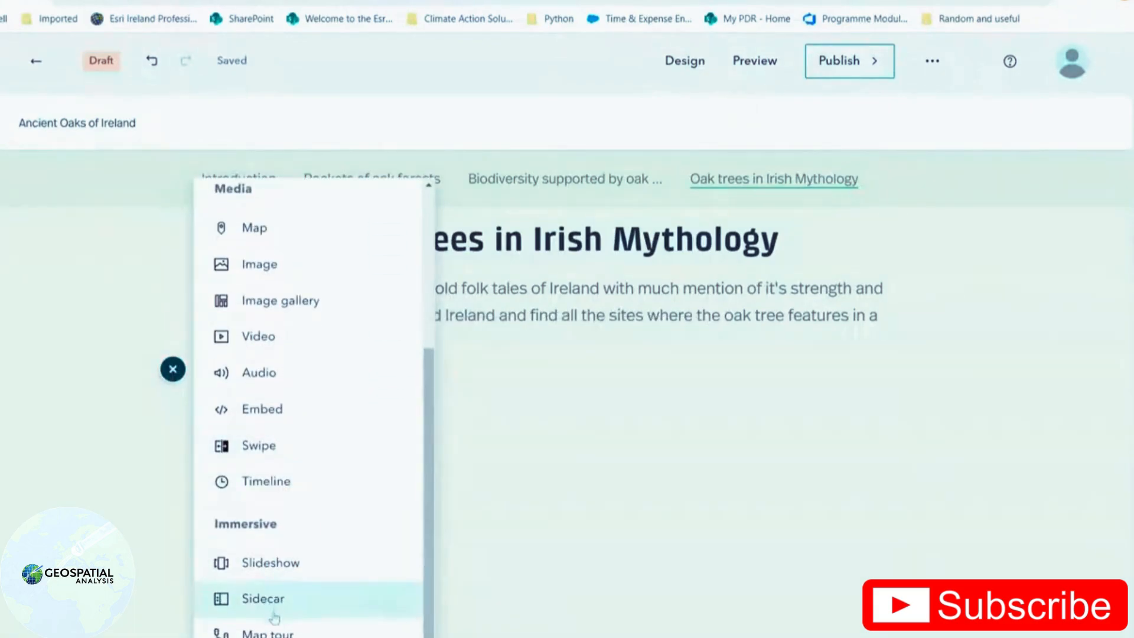
click(268, 631)
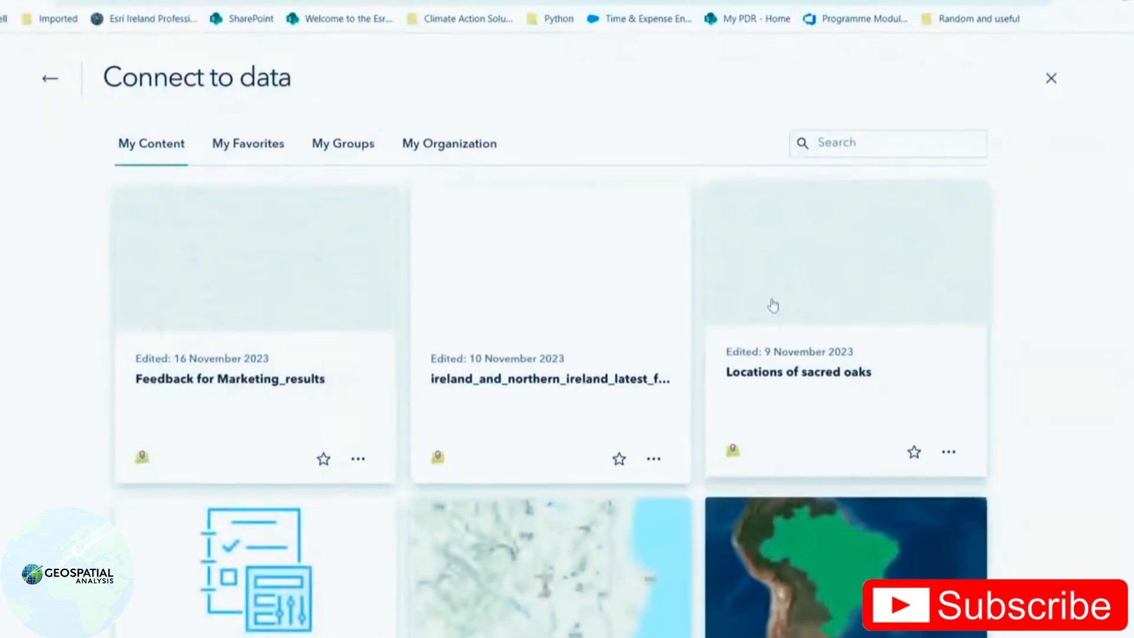
mouse_move(757, 326)
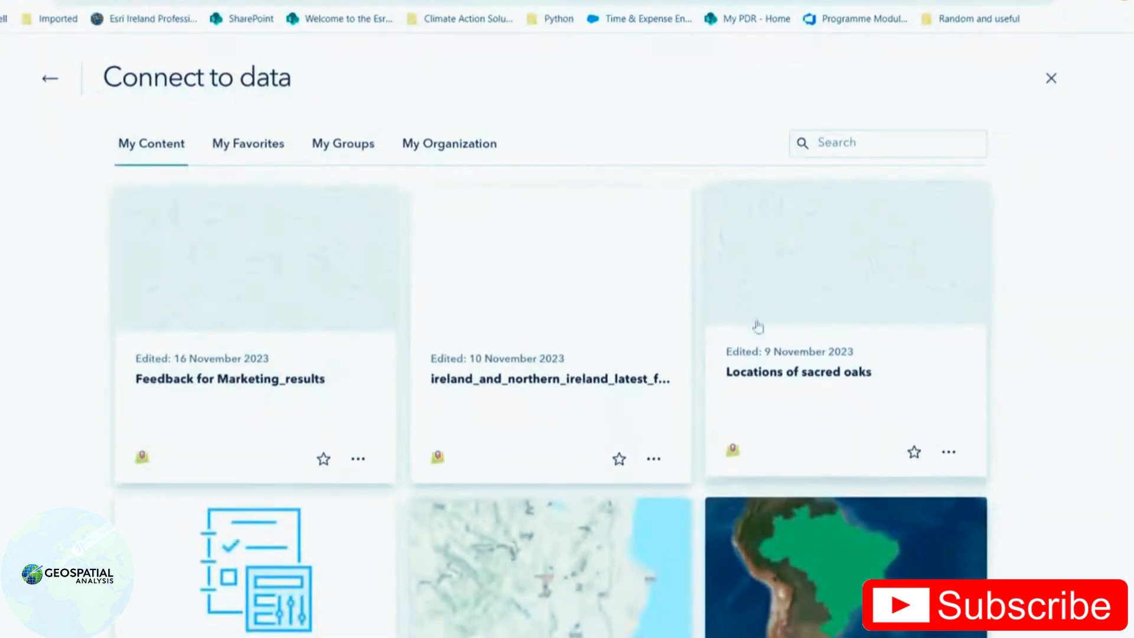
mouse_move(842, 286)
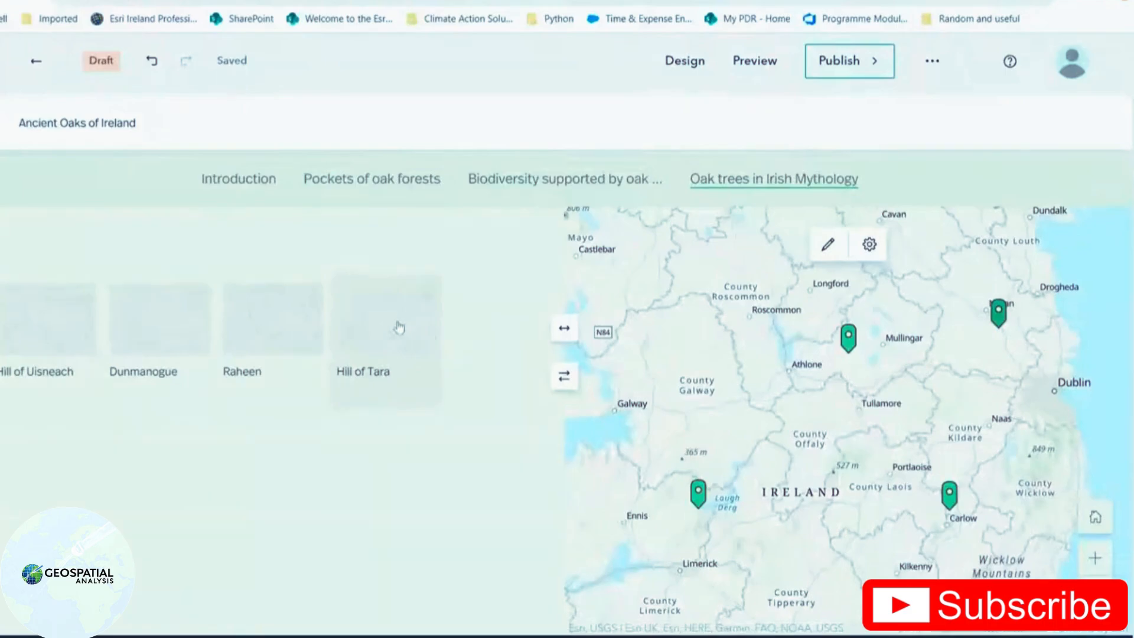
mouse_move(483, 342)
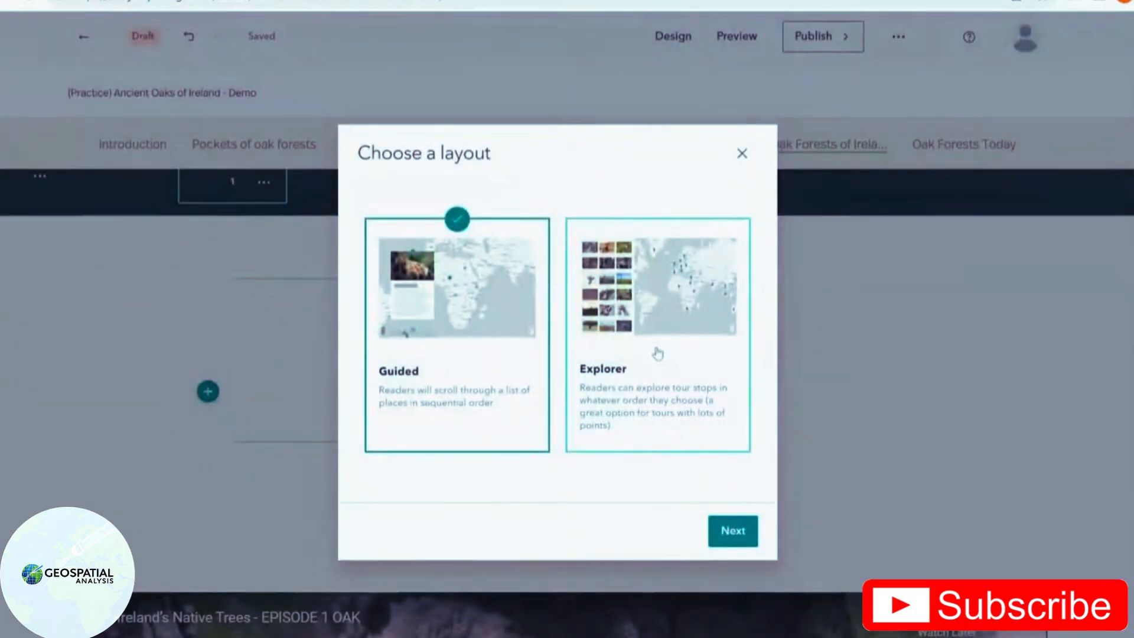
- Pick the tour layout and name the stop 'Brian Boru's oak tree'
click(732, 530)
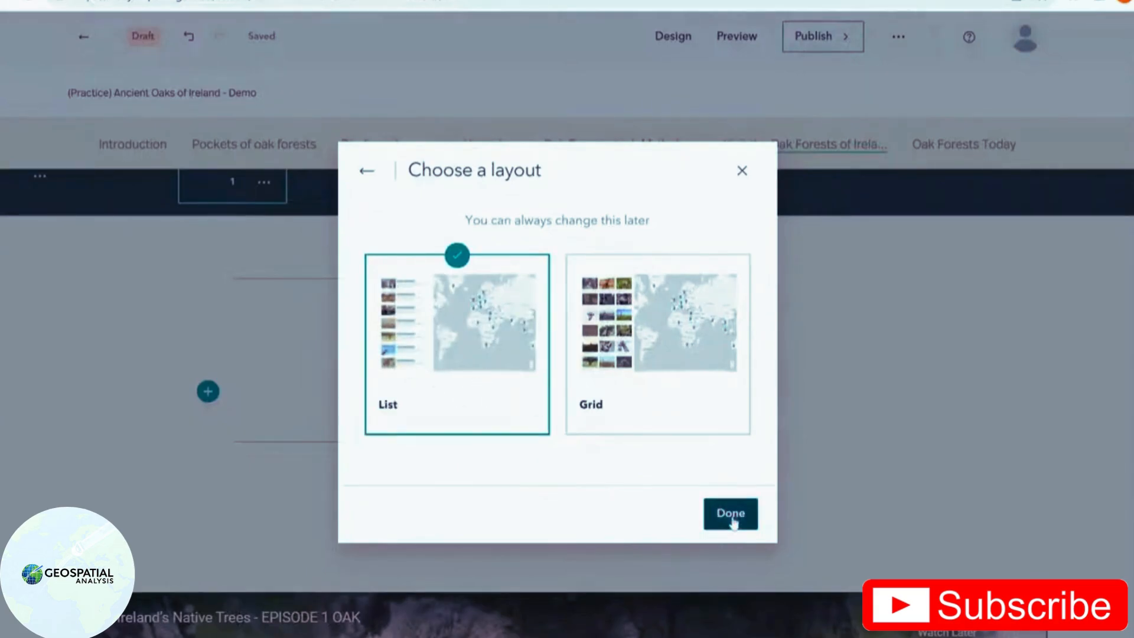
click(729, 513)
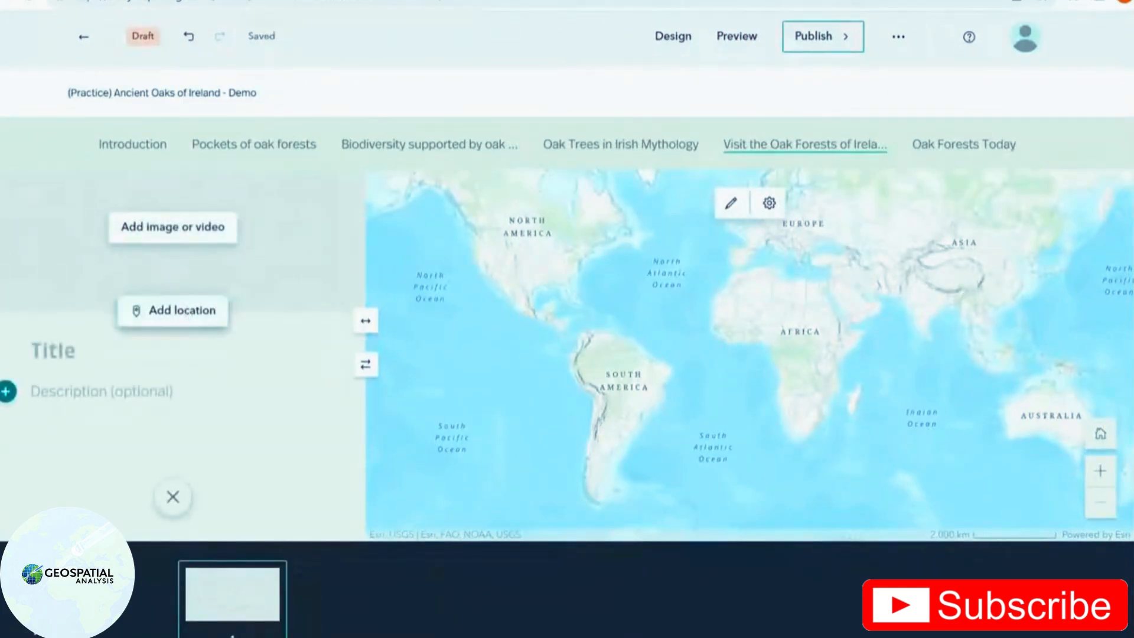
text(Brian)
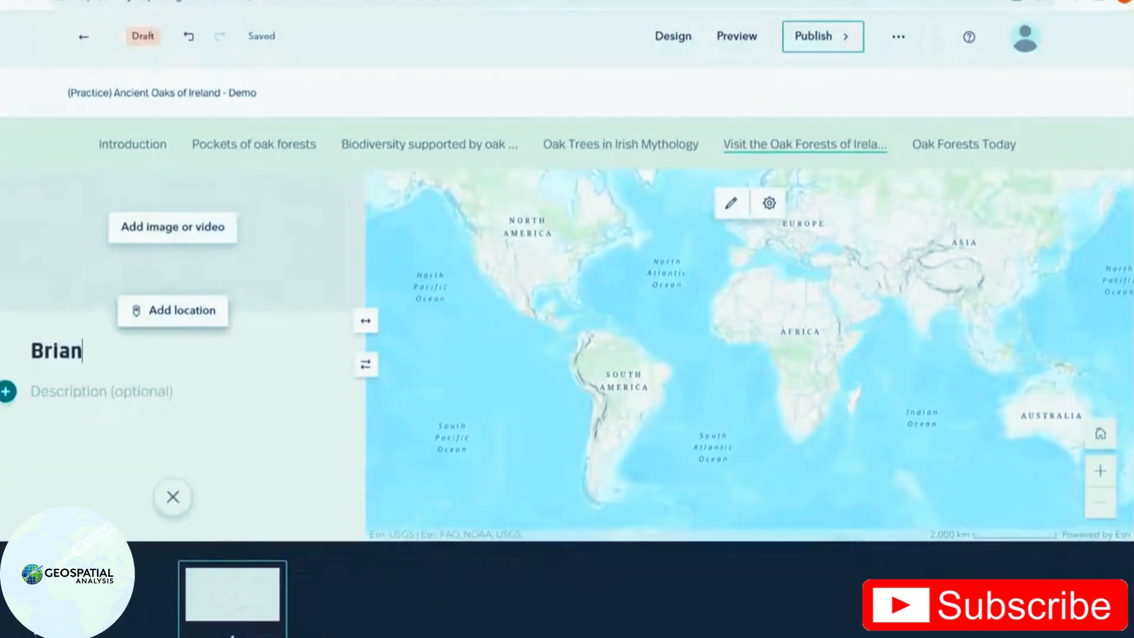
text(Boru's)
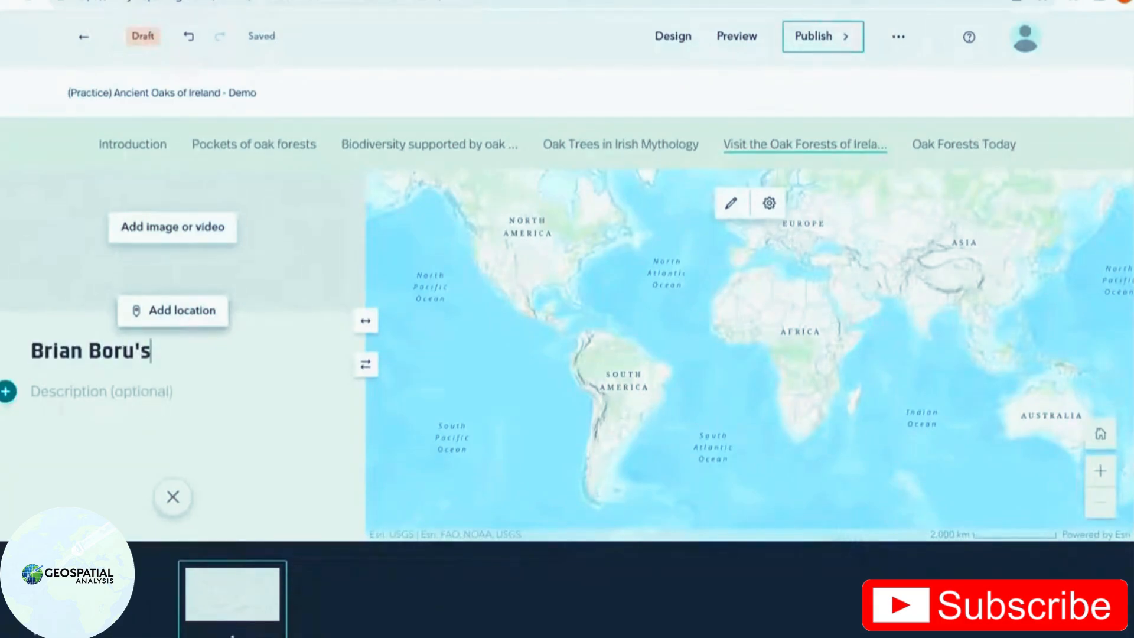
text(oak t)
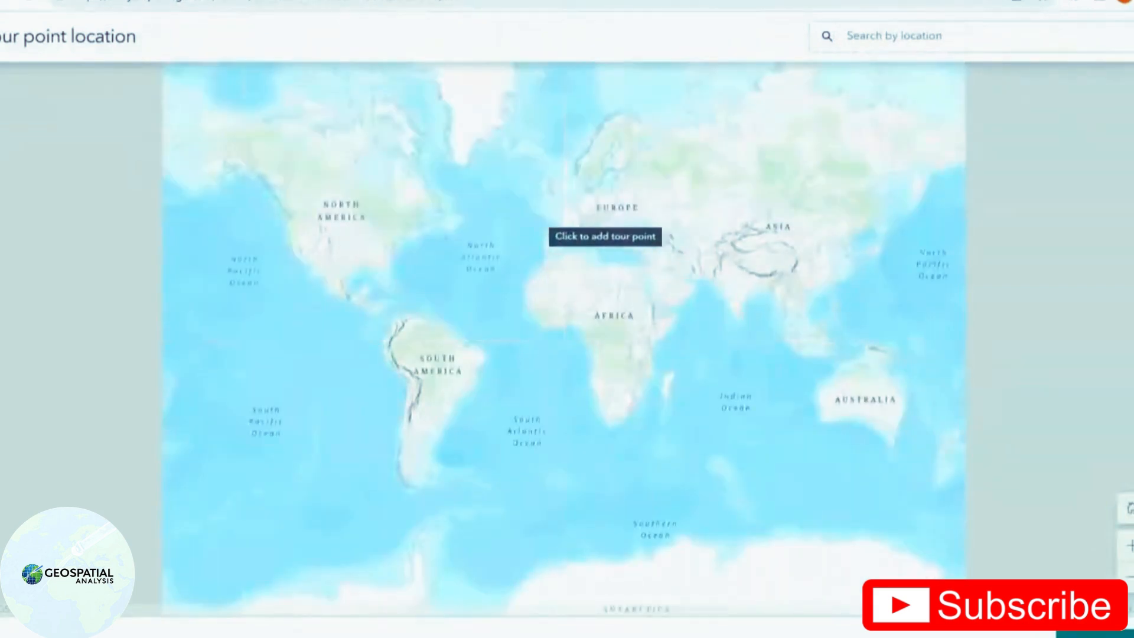
- Place the stop's point near Scarriff on the map and confirm it
scroll(up, 3)
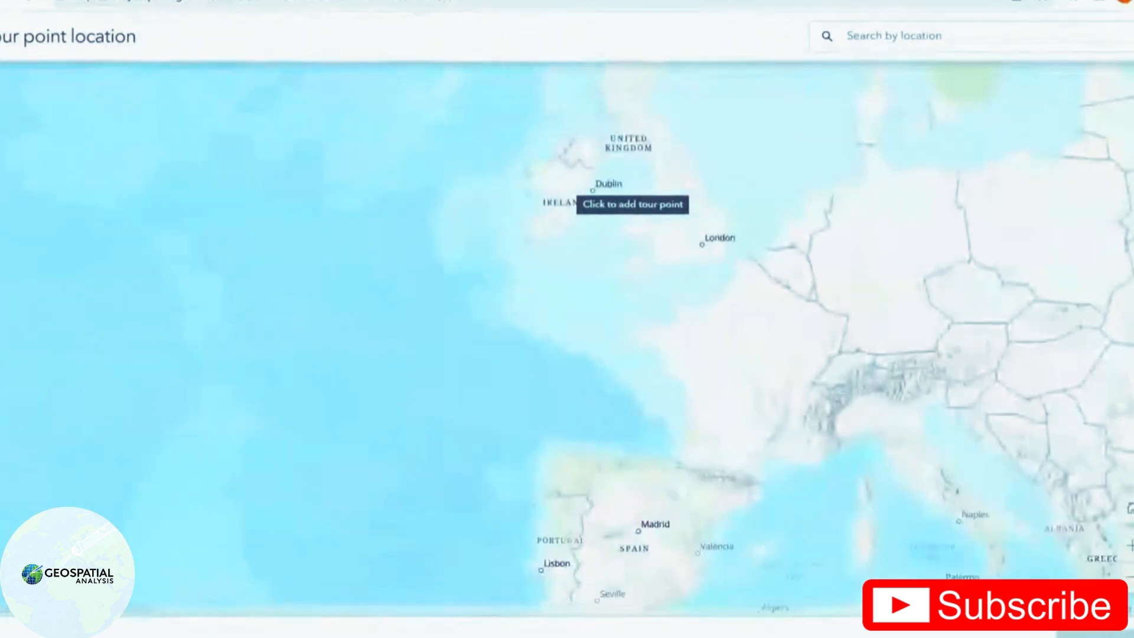
scroll(up, 3)
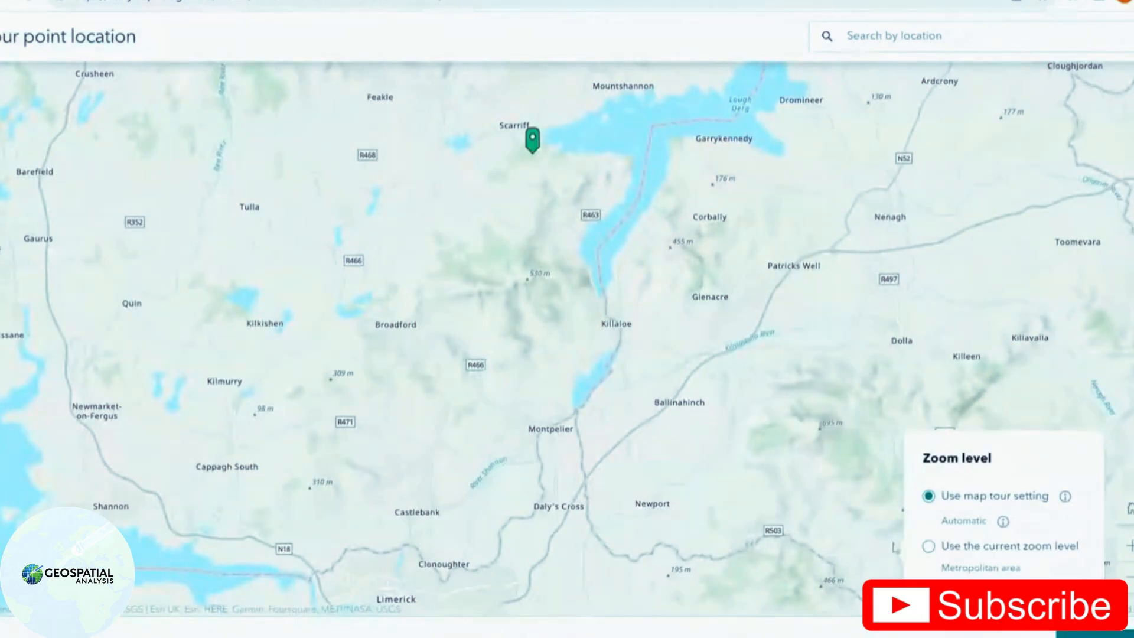
click(929, 545)
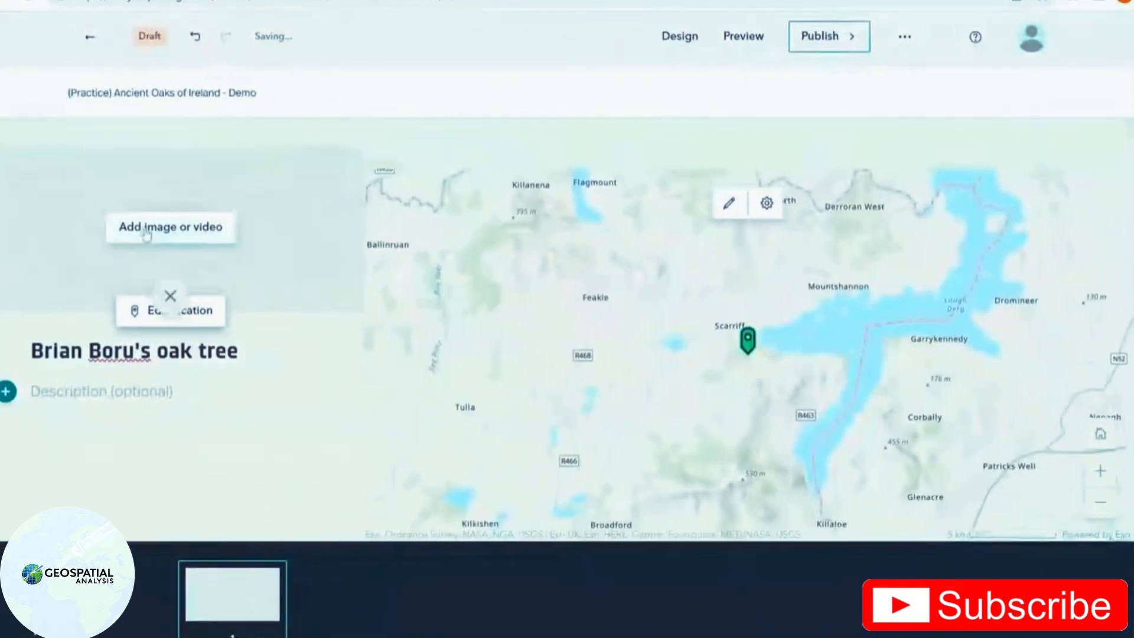
click(171, 226)
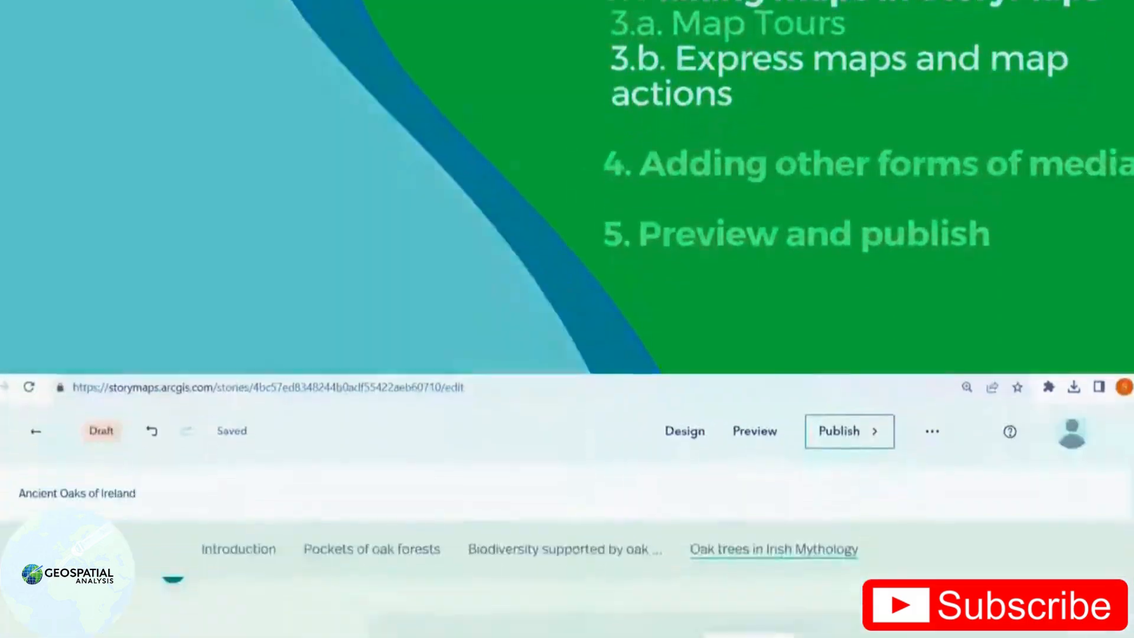
- Open the Add a map chooser for the mythology slide's empty media panel
scroll(down, 3)
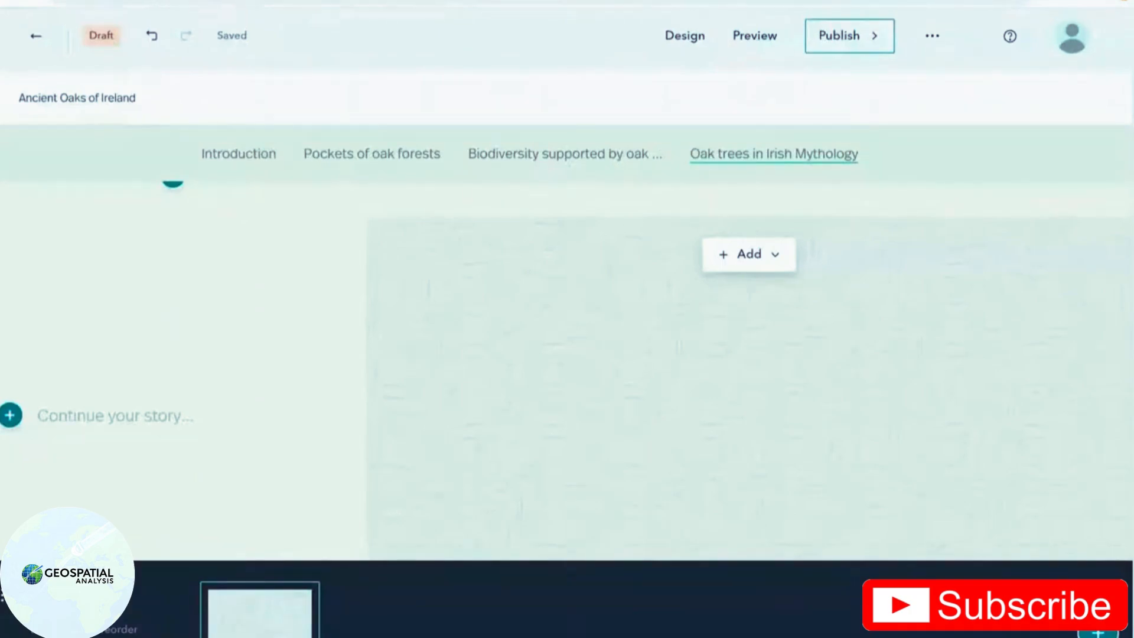
mouse_move(208, 371)
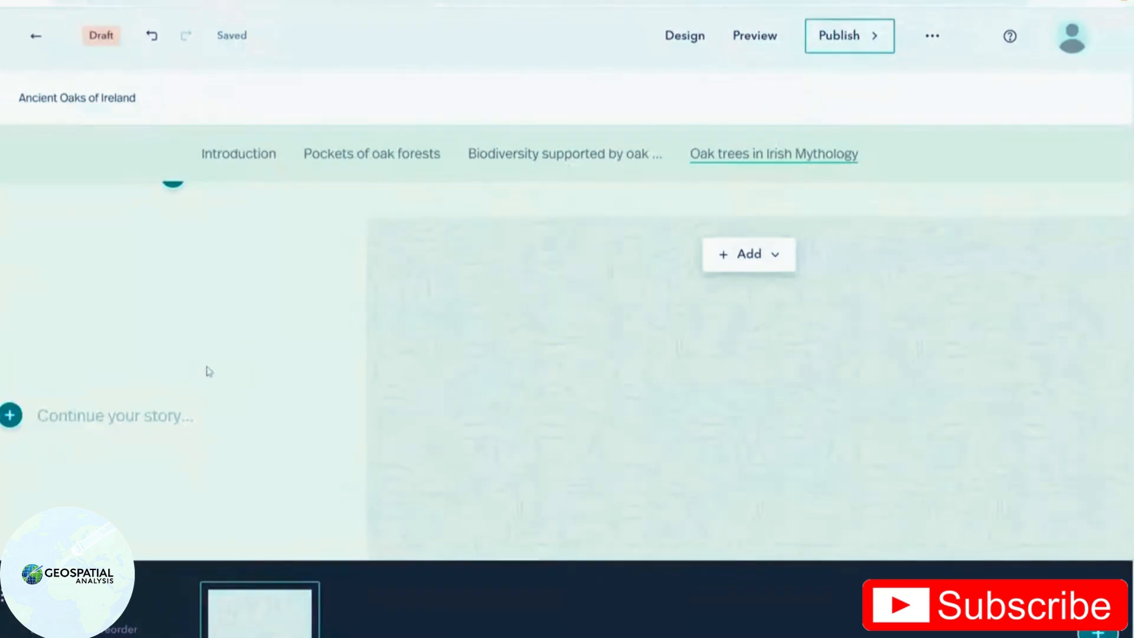
mouse_move(164, 389)
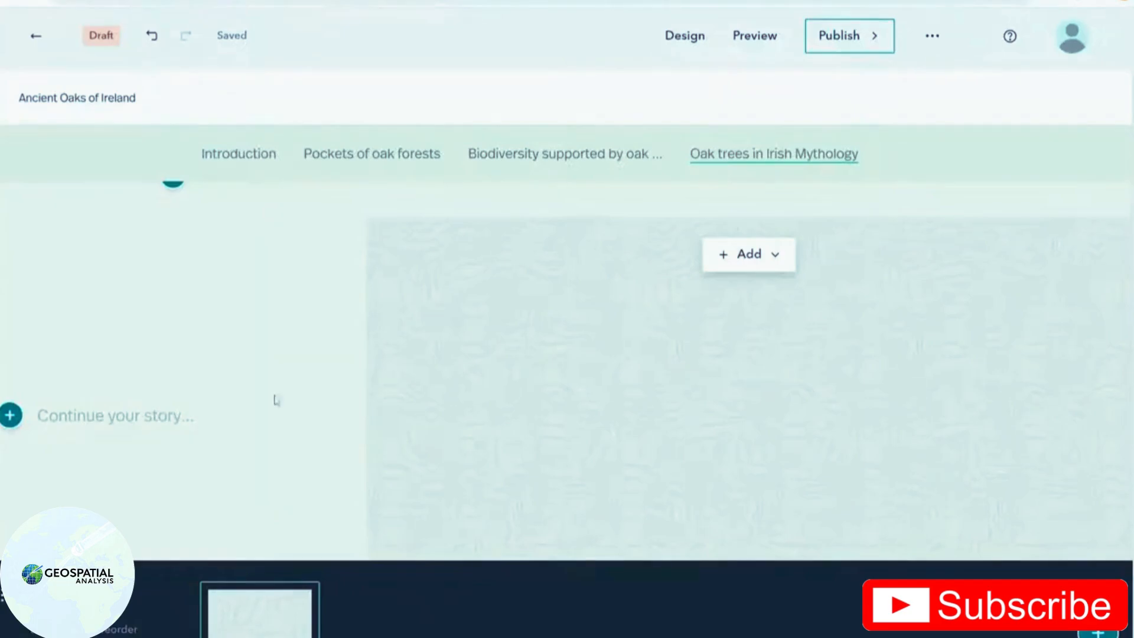
mouse_move(737, 264)
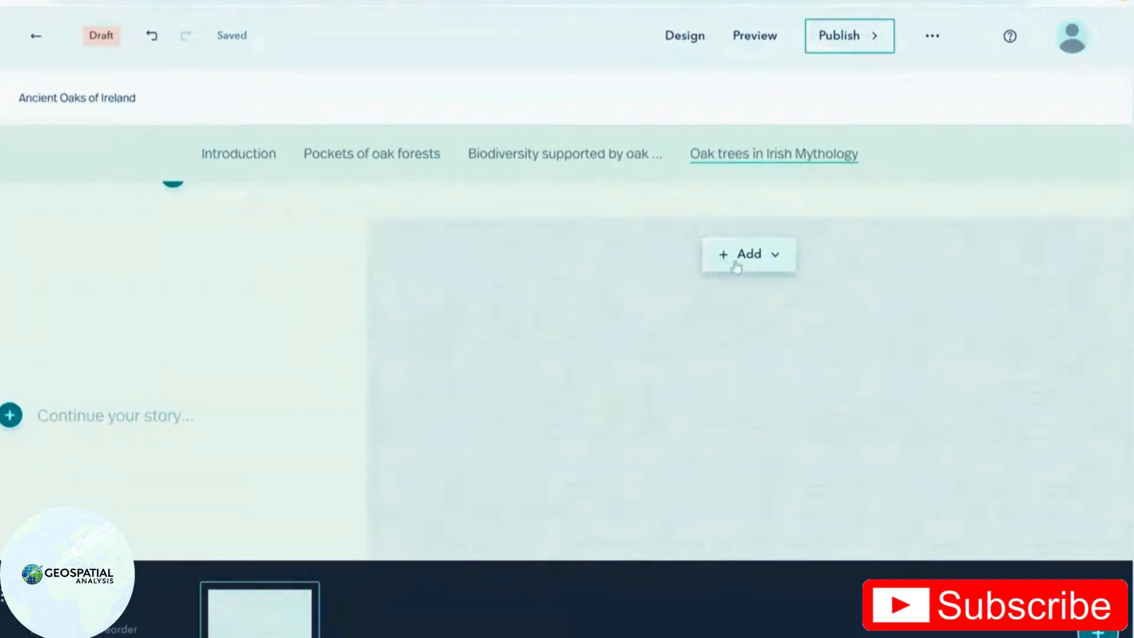
click(747, 253)
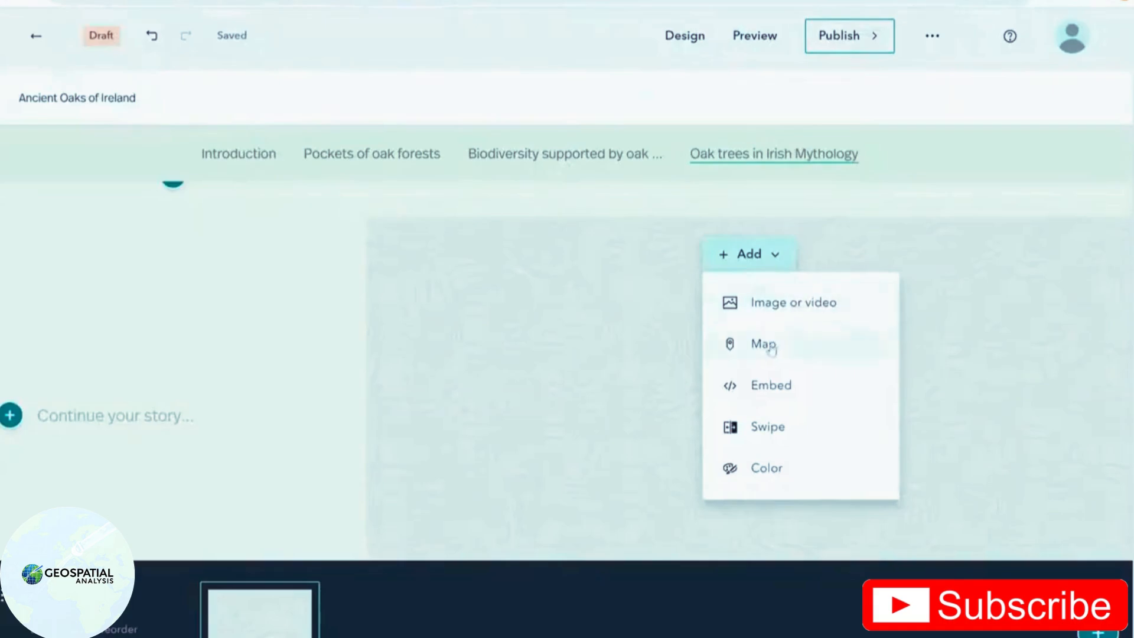
click(763, 343)
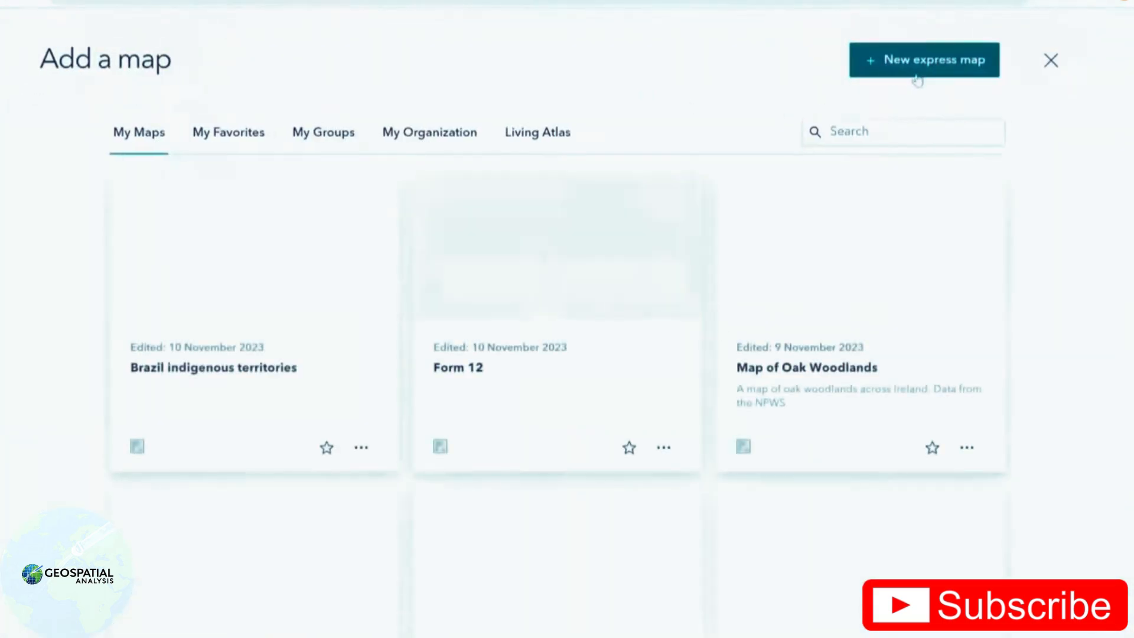
- On a new express map, pin a tree-symbol point 'Brian Boru's Oak Tree' near Ballymalone
click(924, 59)
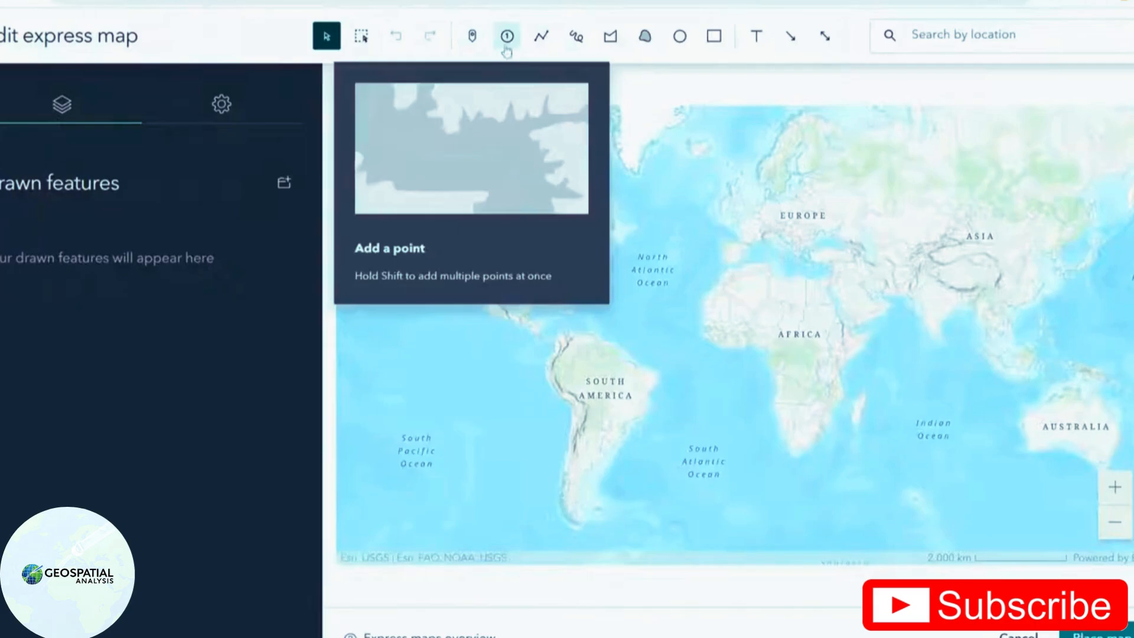
mouse_move(506, 36)
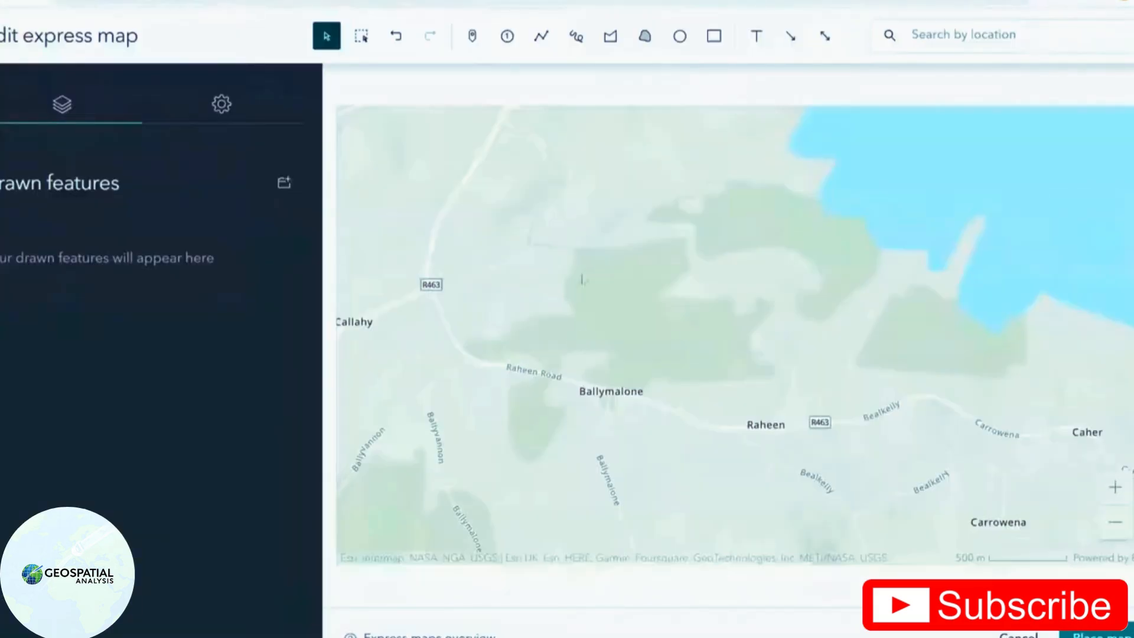
click(473, 35)
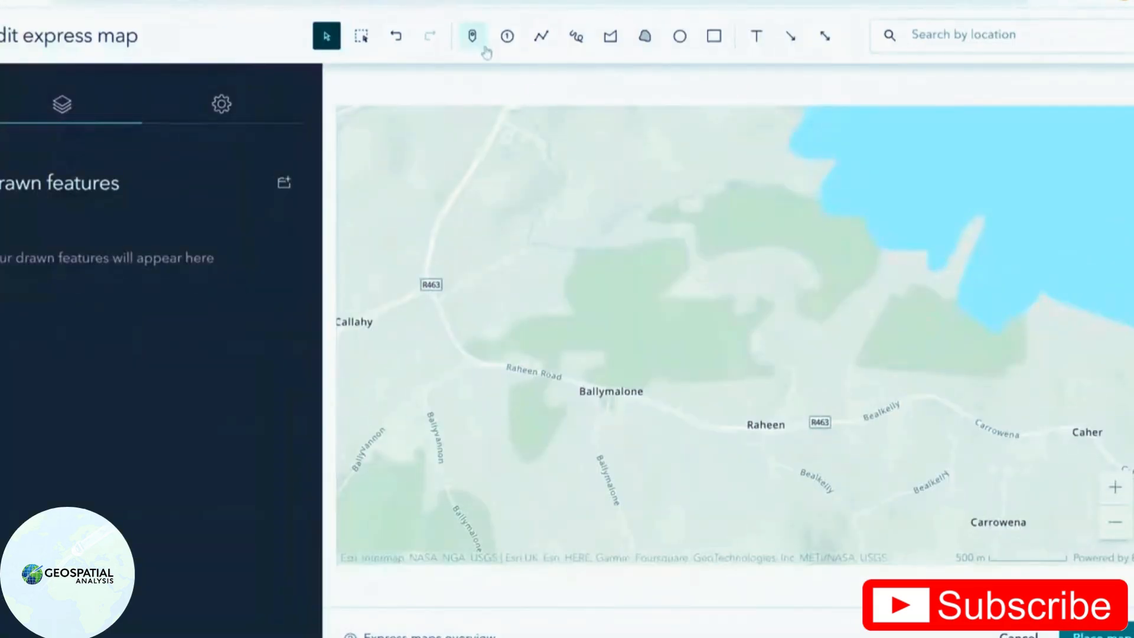
click(471, 35)
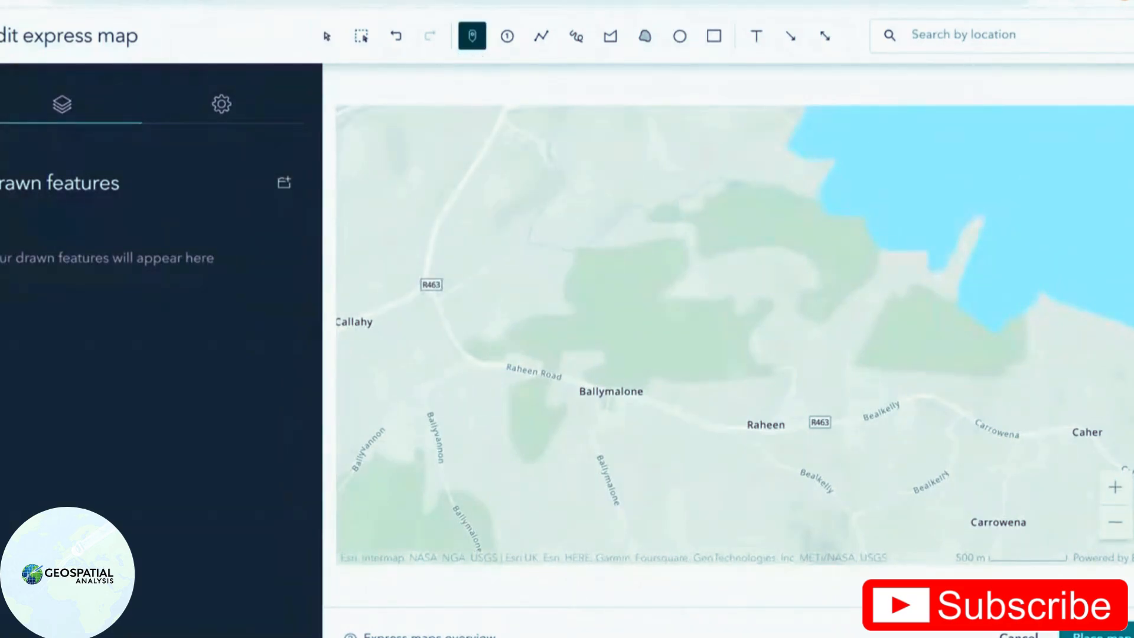
click(683, 312)
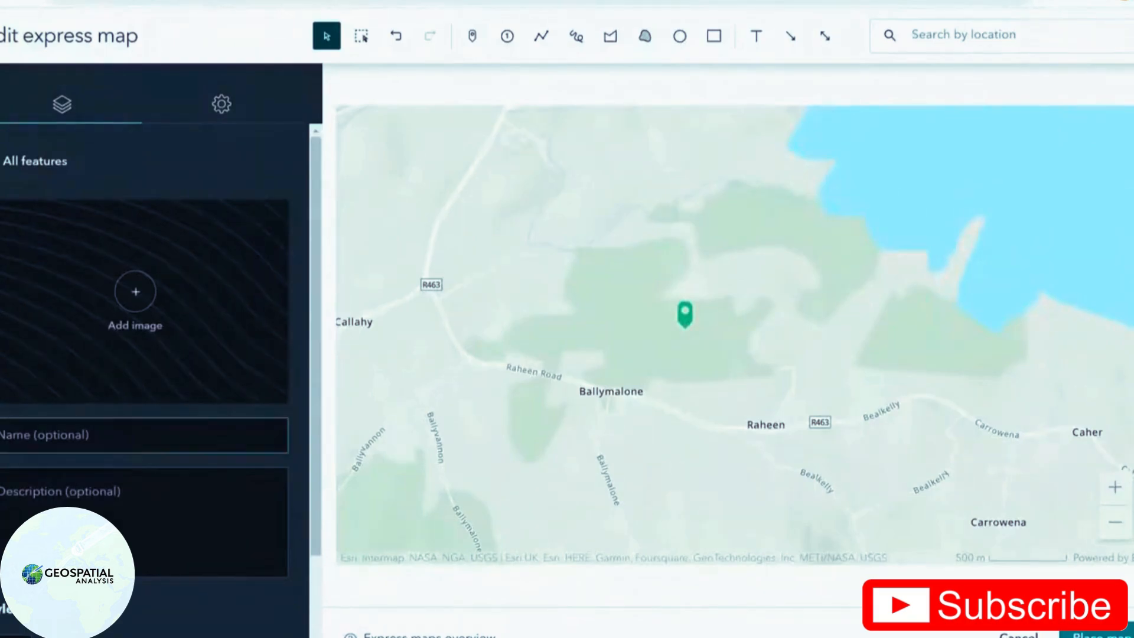
text(Brian)
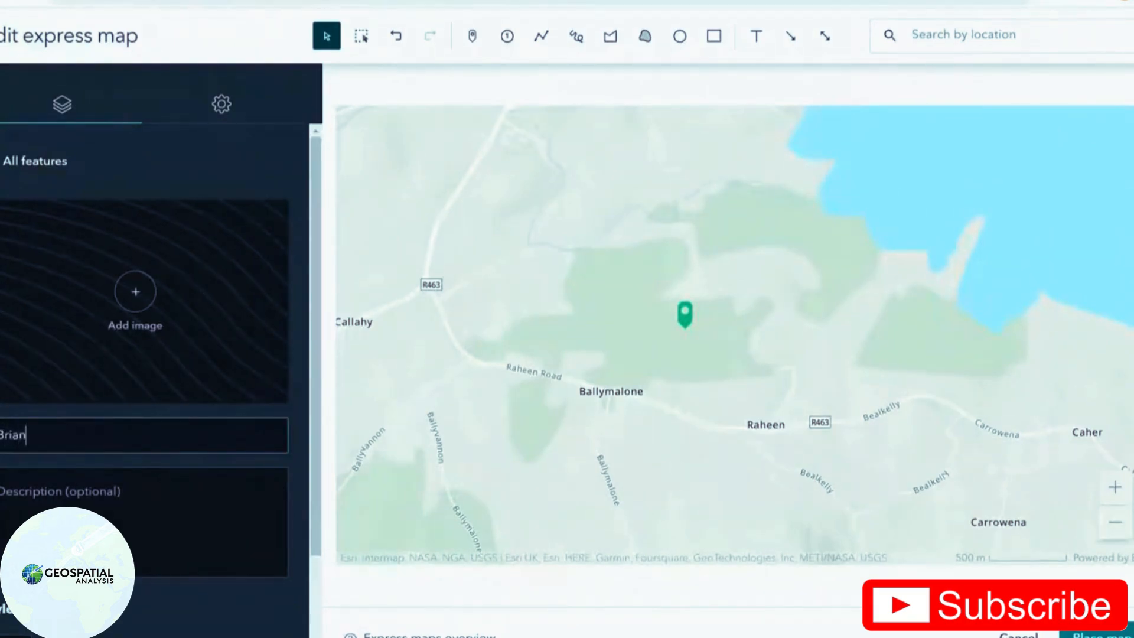
text(Boru's O)
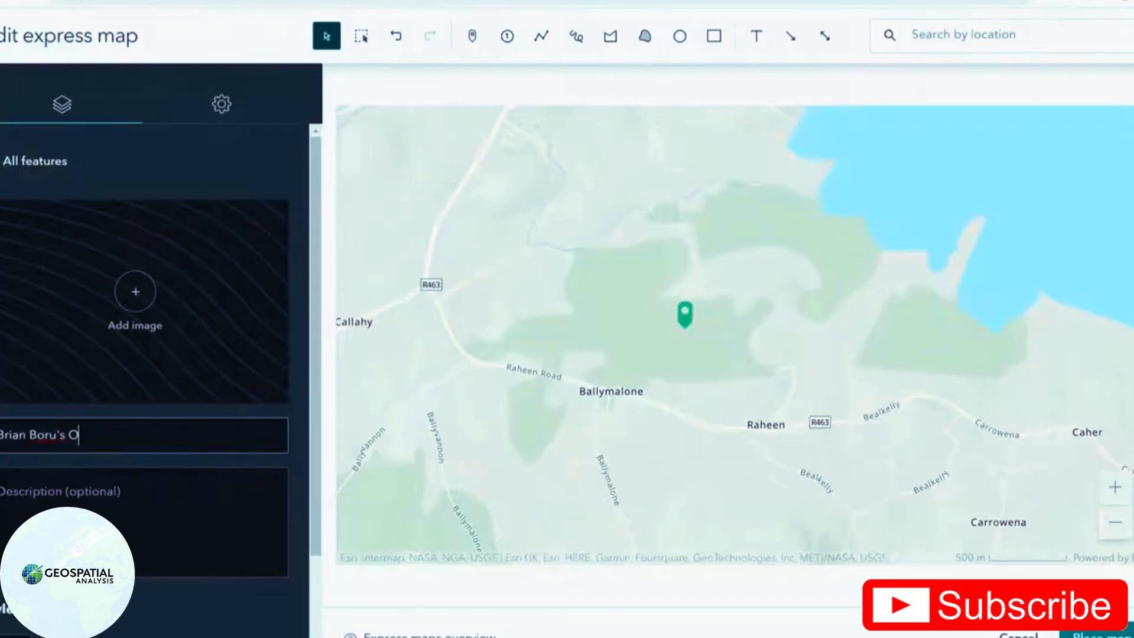
text(ak Tree)
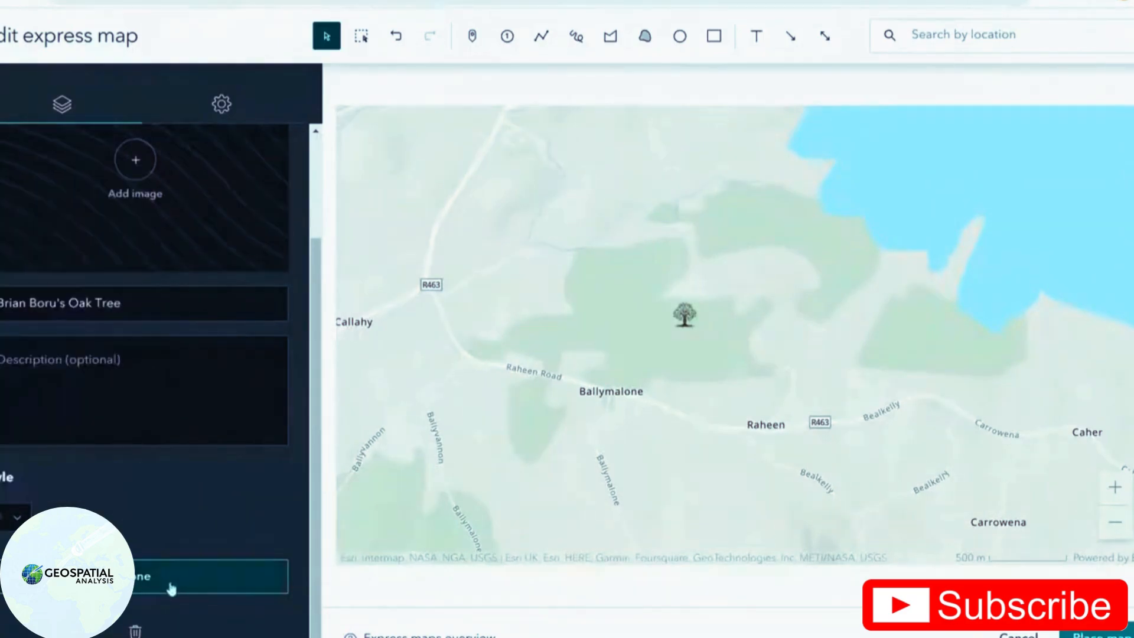
click(174, 577)
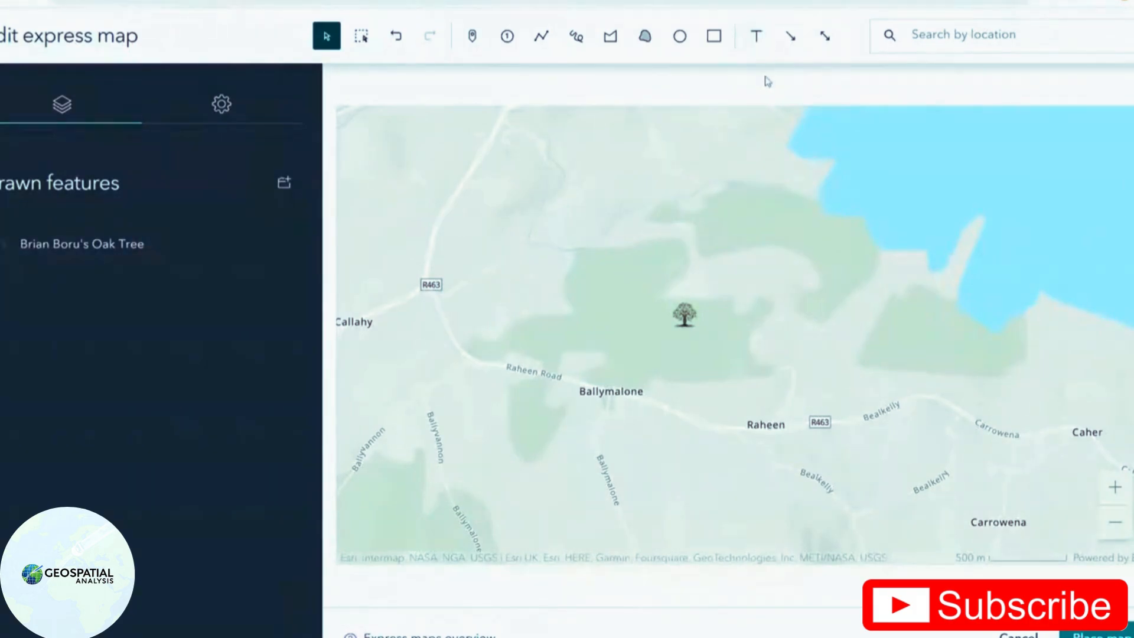
mouse_move(755, 35)
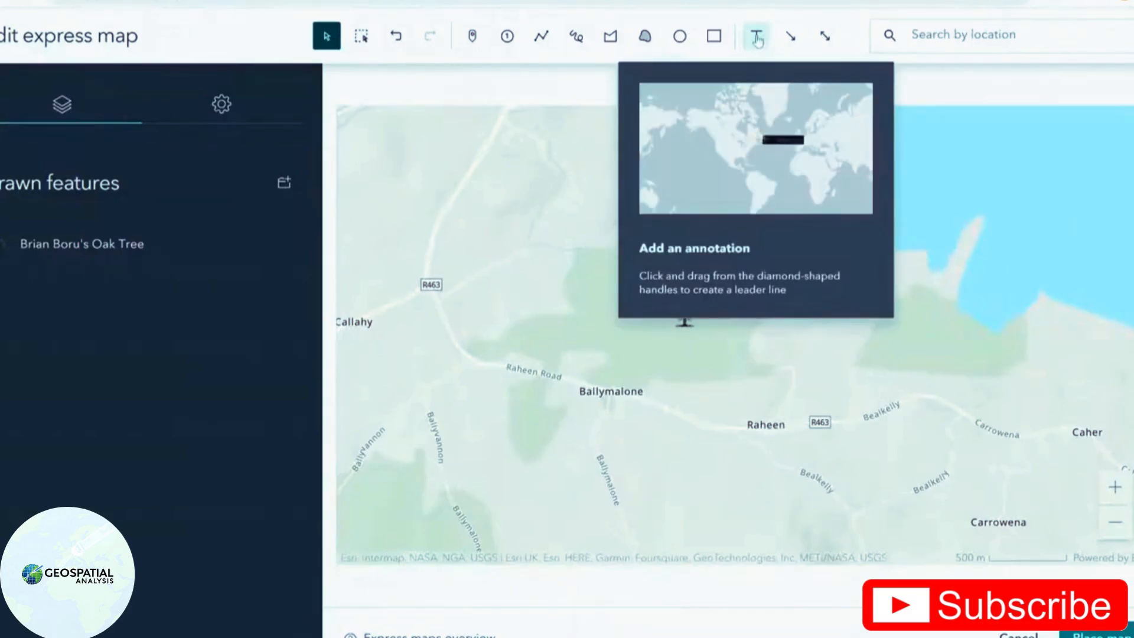
- Add a 'Brian Boru's Oak Tree' text annotation with an arrow pointing to the tree pin
click(754, 35)
text(Br)
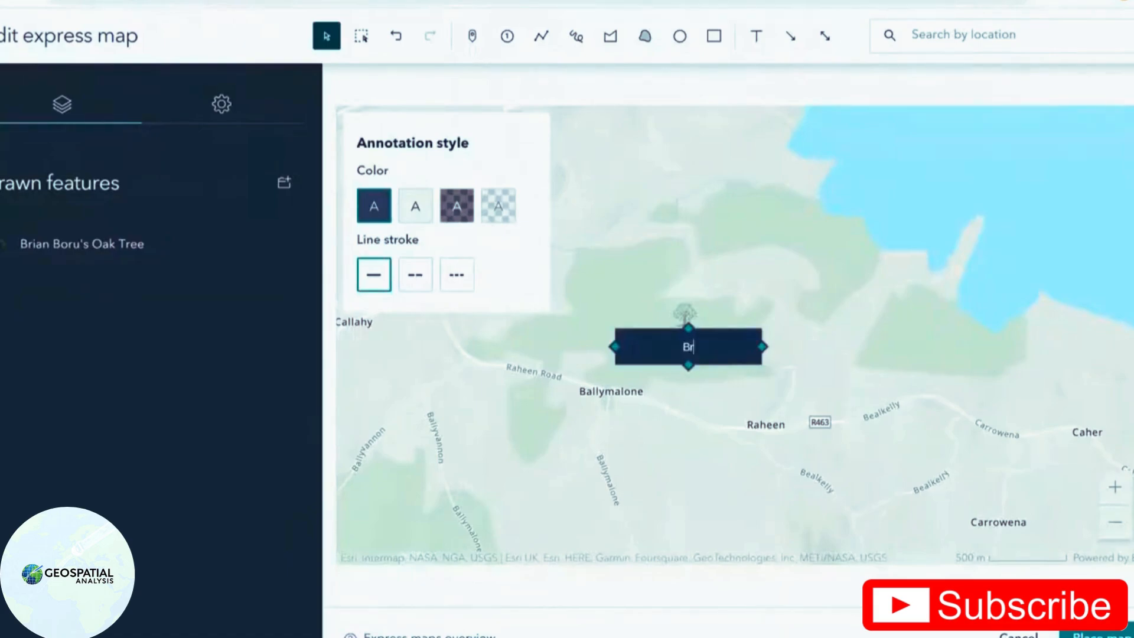
text(ian Boru's Oak)
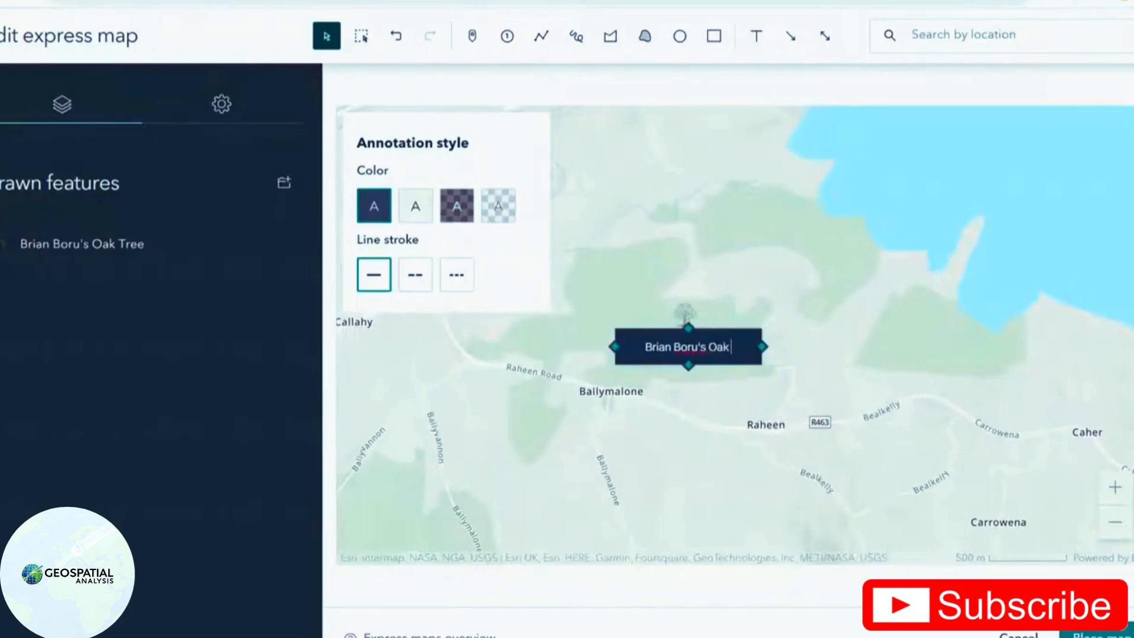
text(Tree)
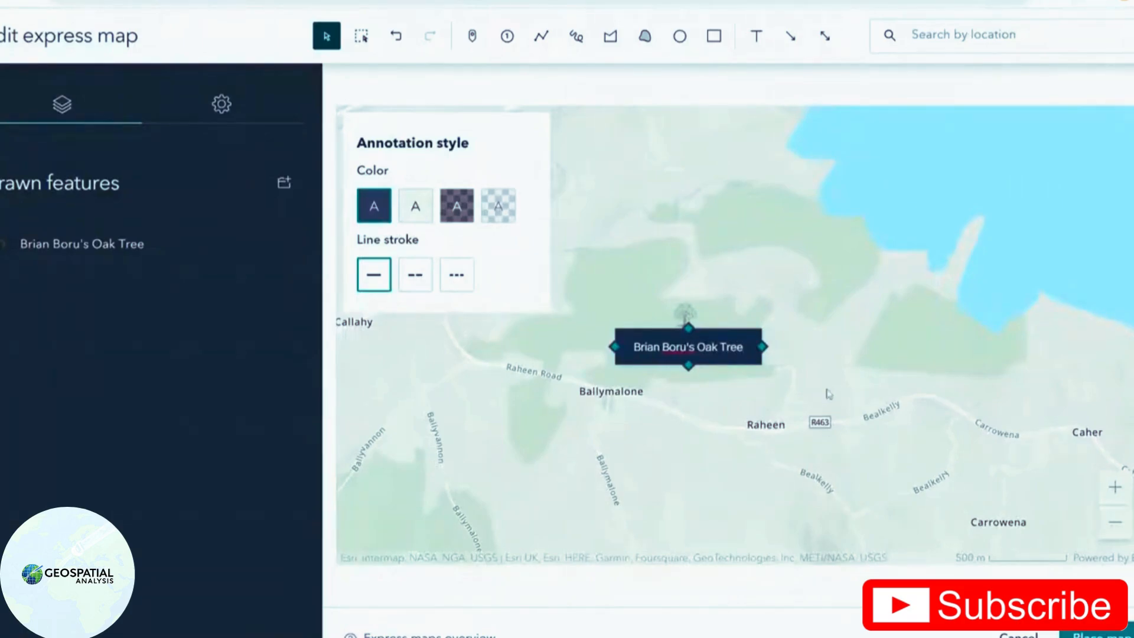
click(790, 35)
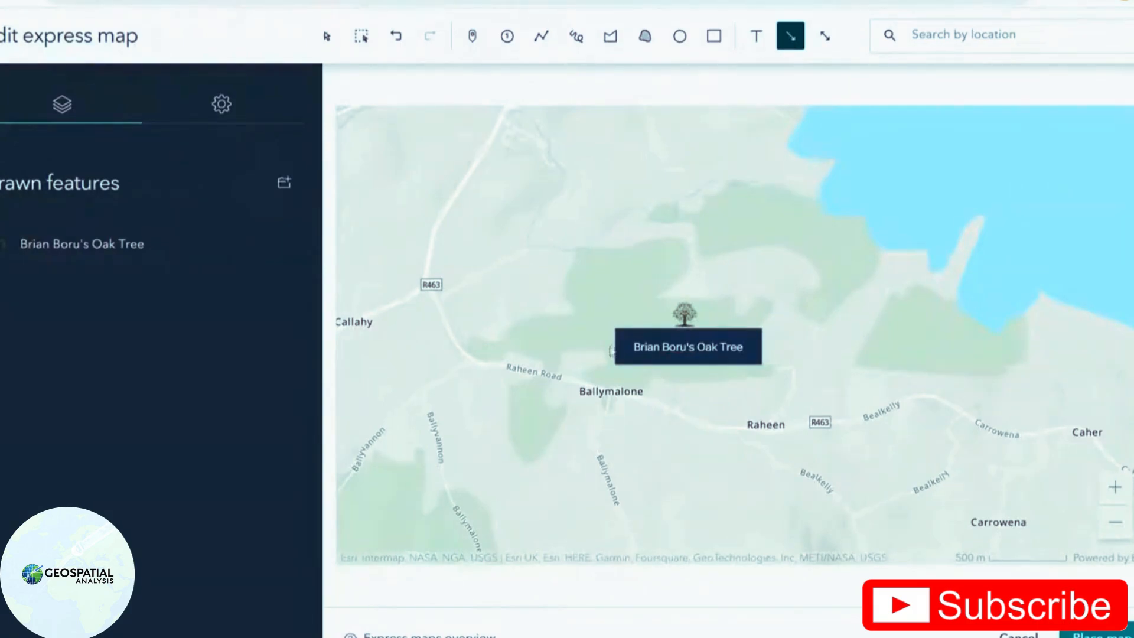
click(326, 35)
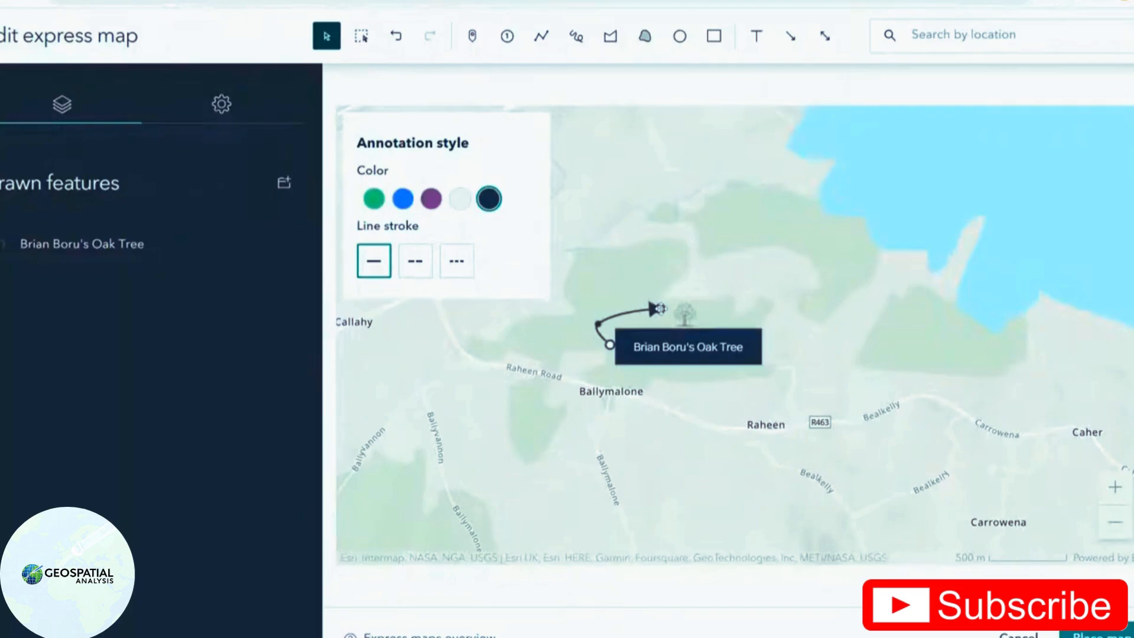
click(686, 345)
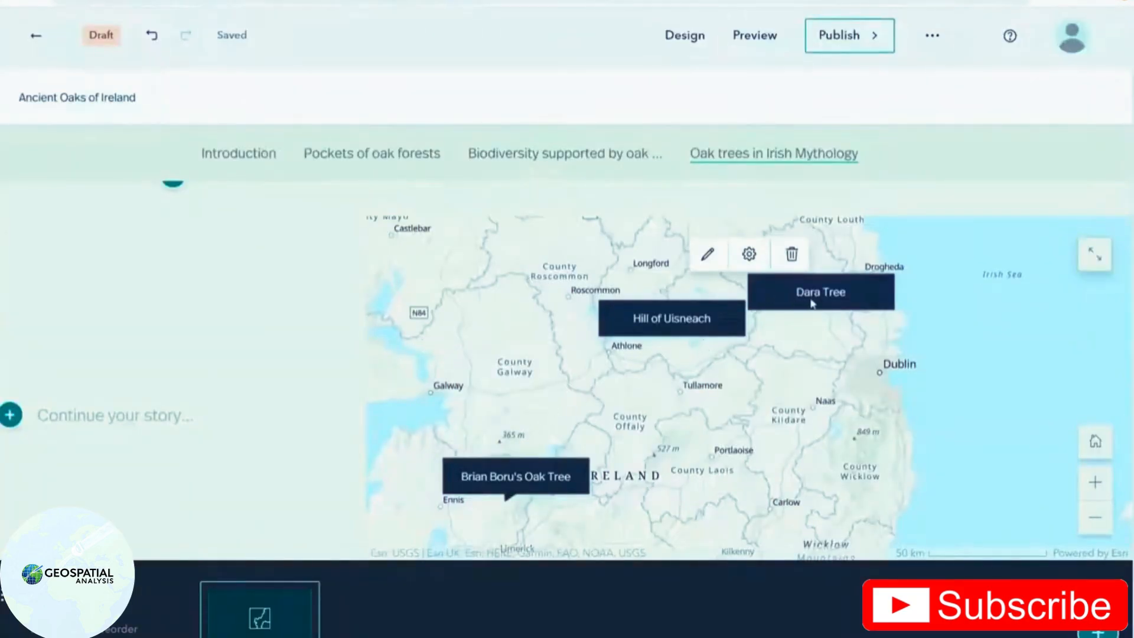
mouse_move(145, 446)
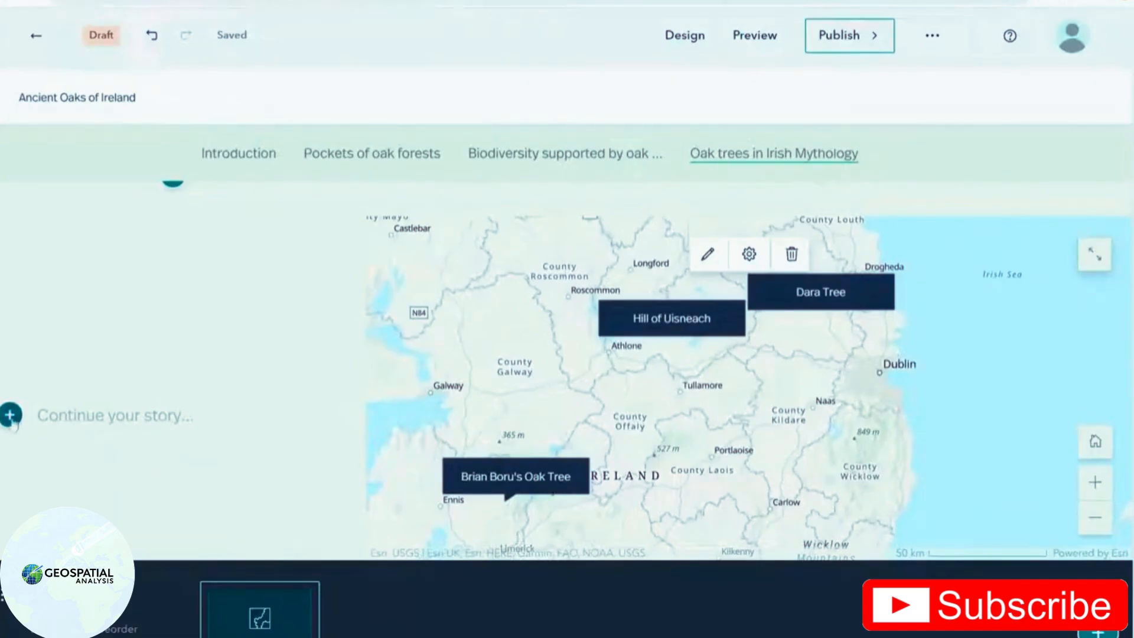
- Add a zoom button labelled for Brian Boru's Oak Tree and set its zoom location
click(11, 415)
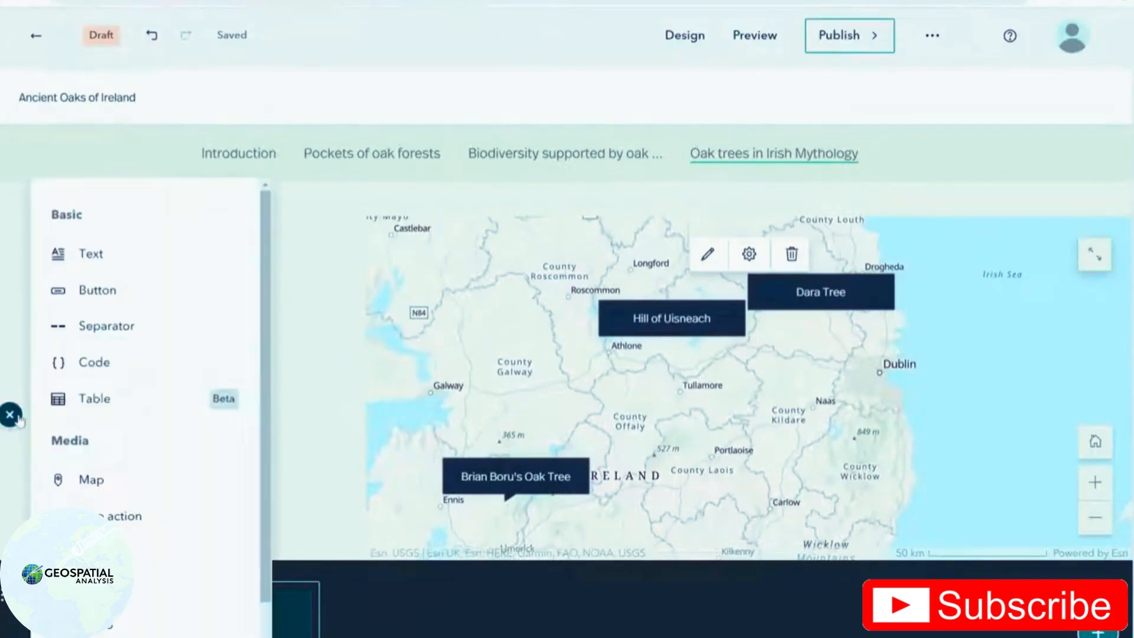
mouse_move(116, 516)
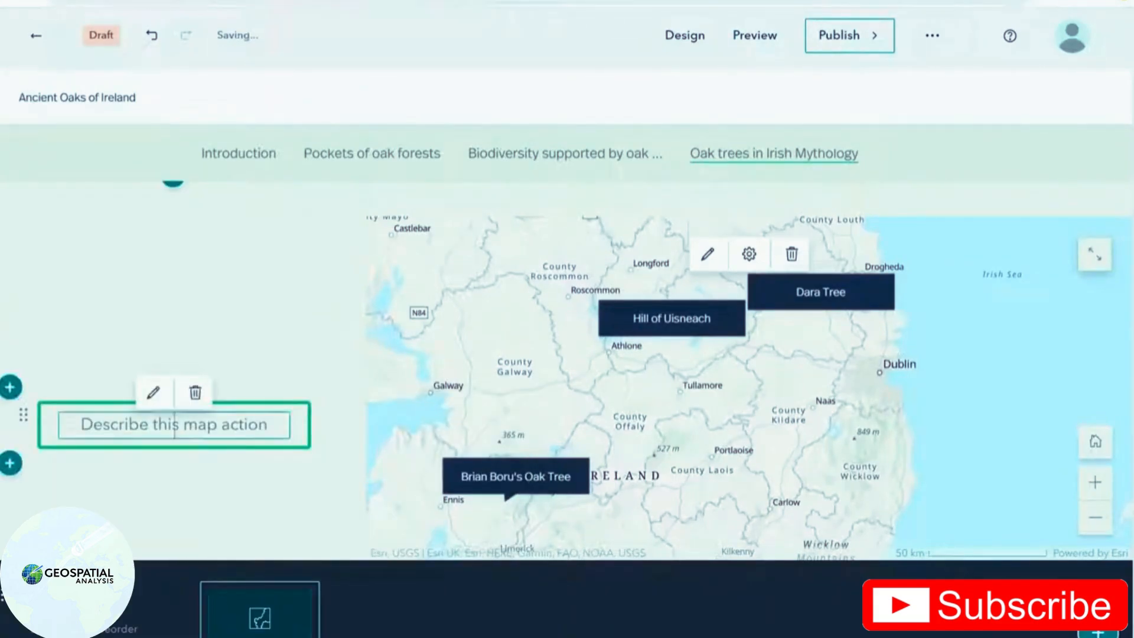
text(Zoom to)
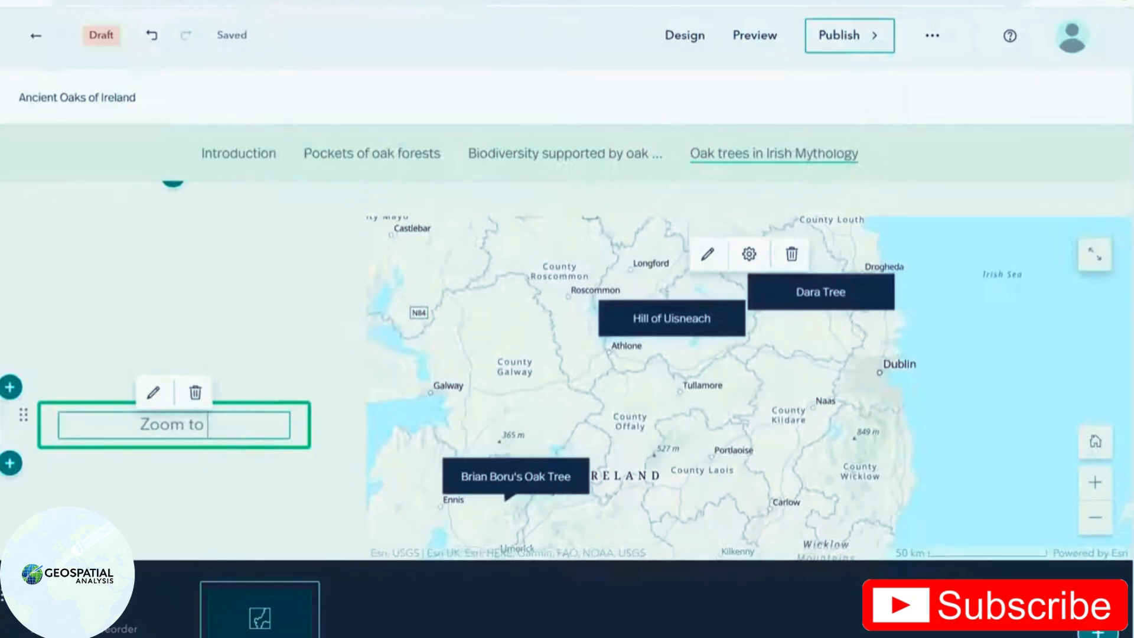
text(Brian Bo)
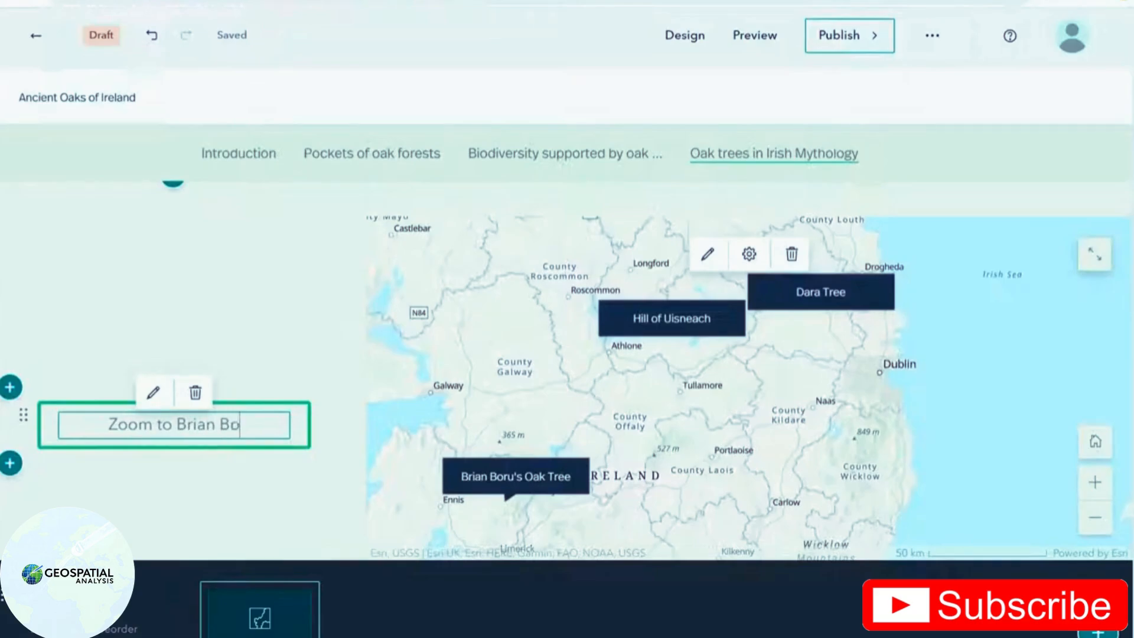
text(ru's Oa)
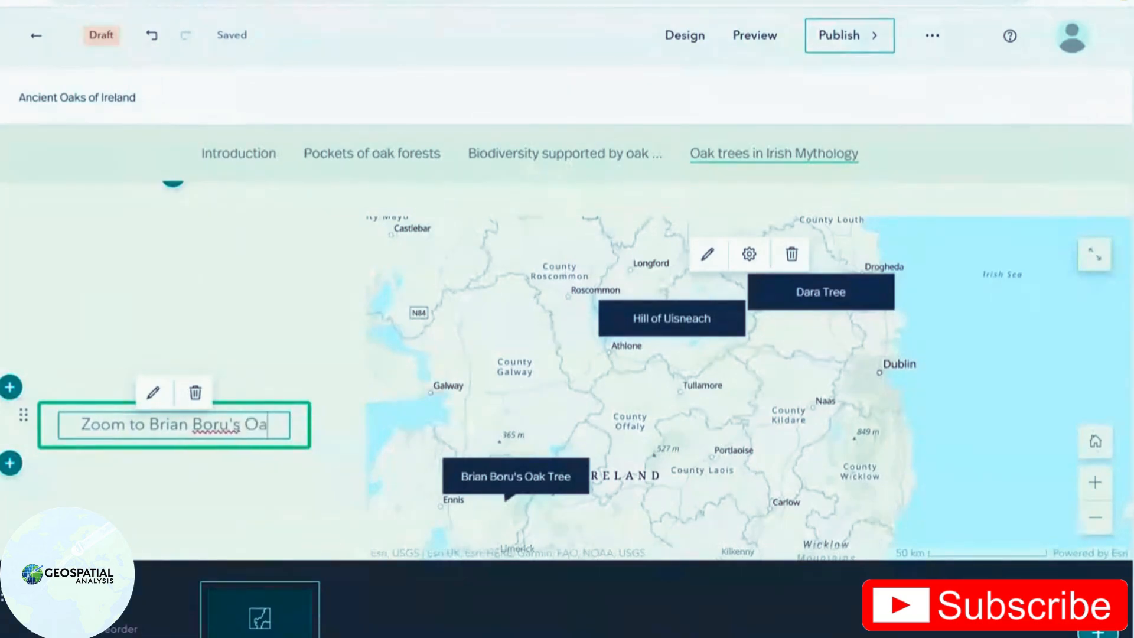
text(Tree)
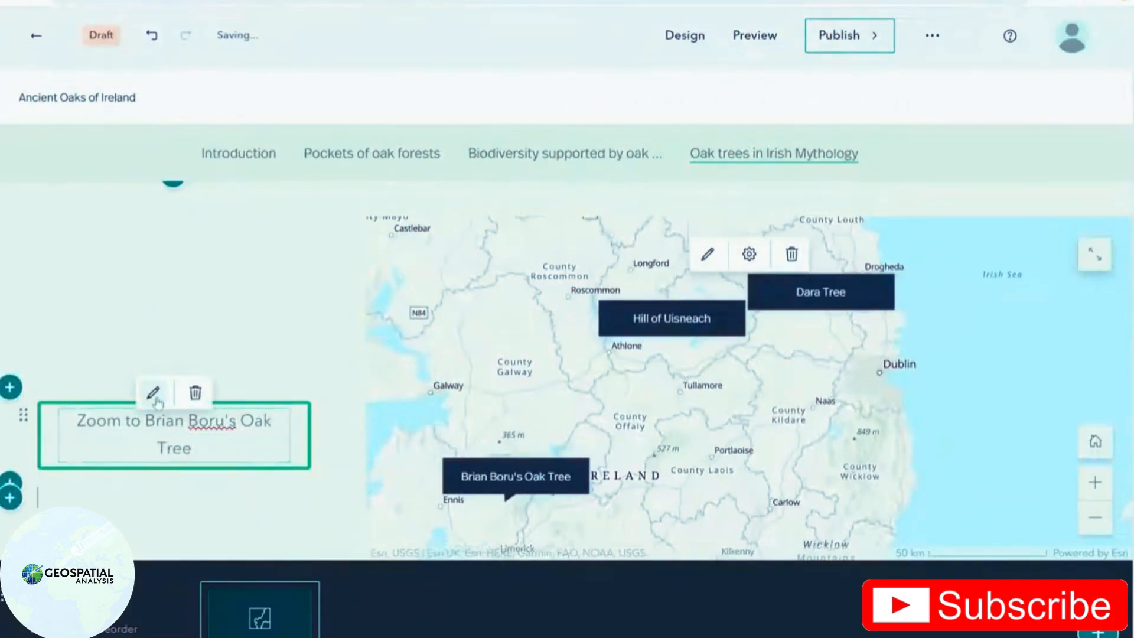
click(154, 395)
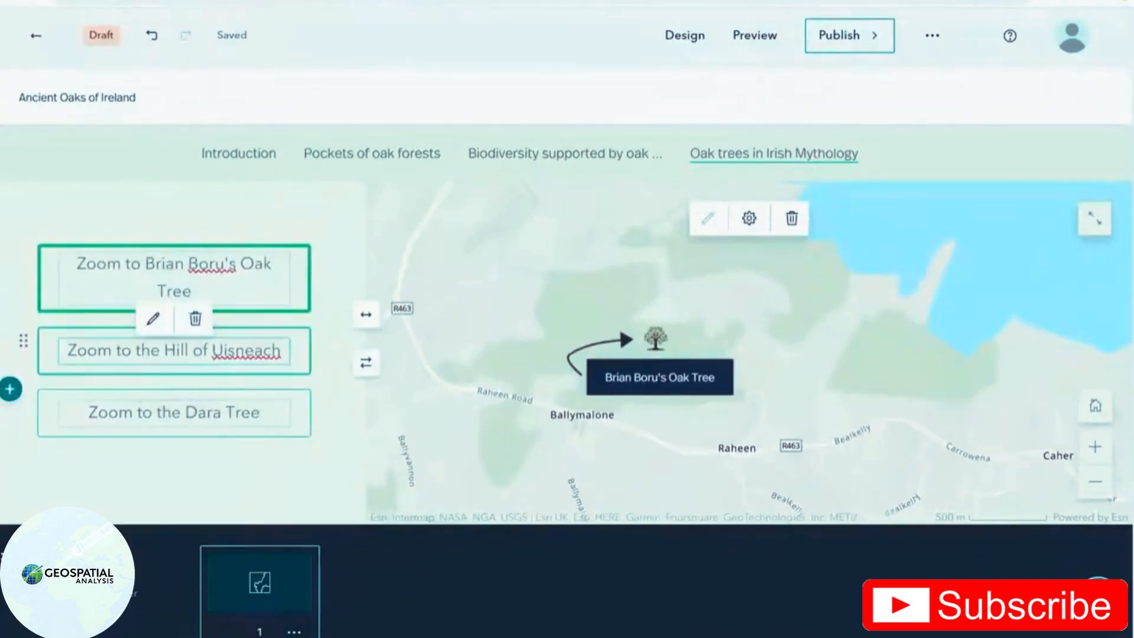
- Test the Hill of Uisneach, Dara Tree and Brian Boru's Oak Tree zoom buttons
click(173, 351)
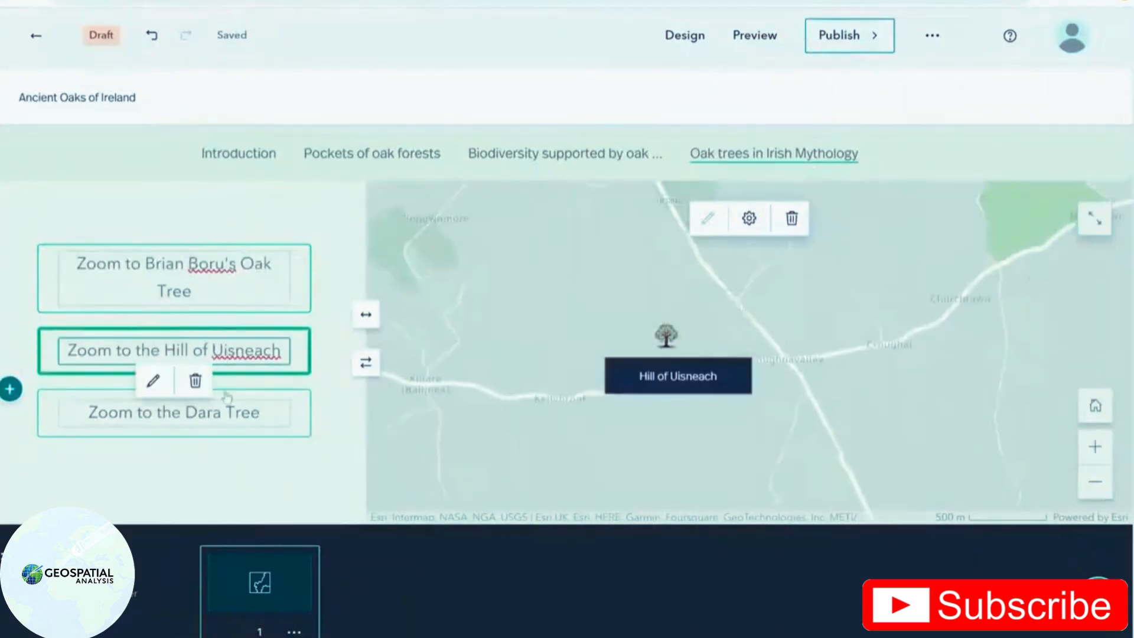
click(173, 412)
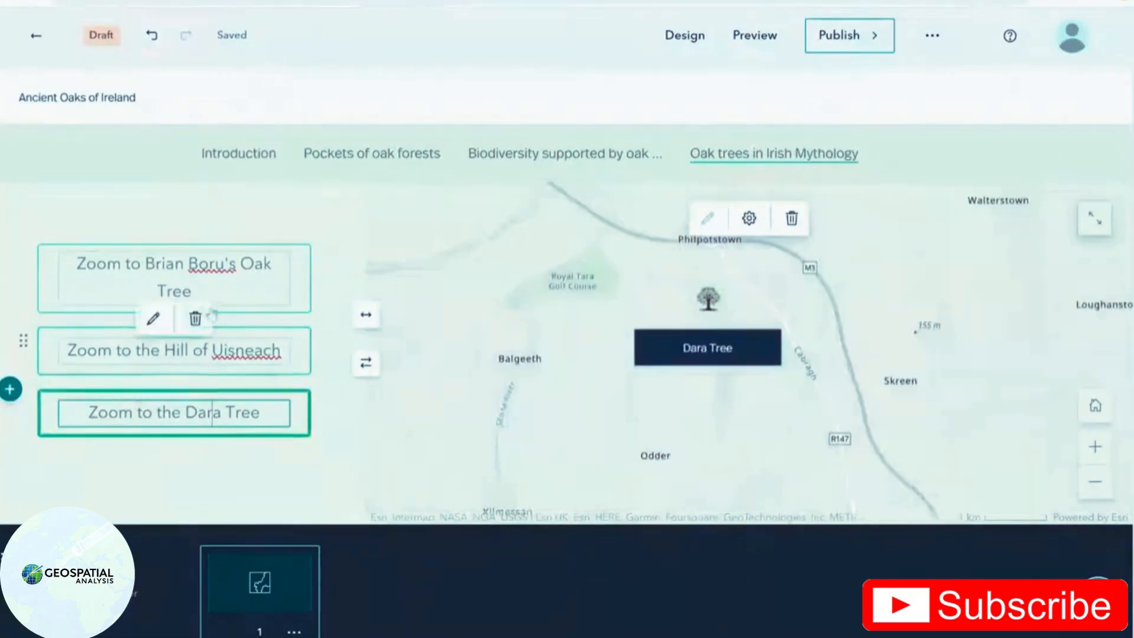
click(173, 278)
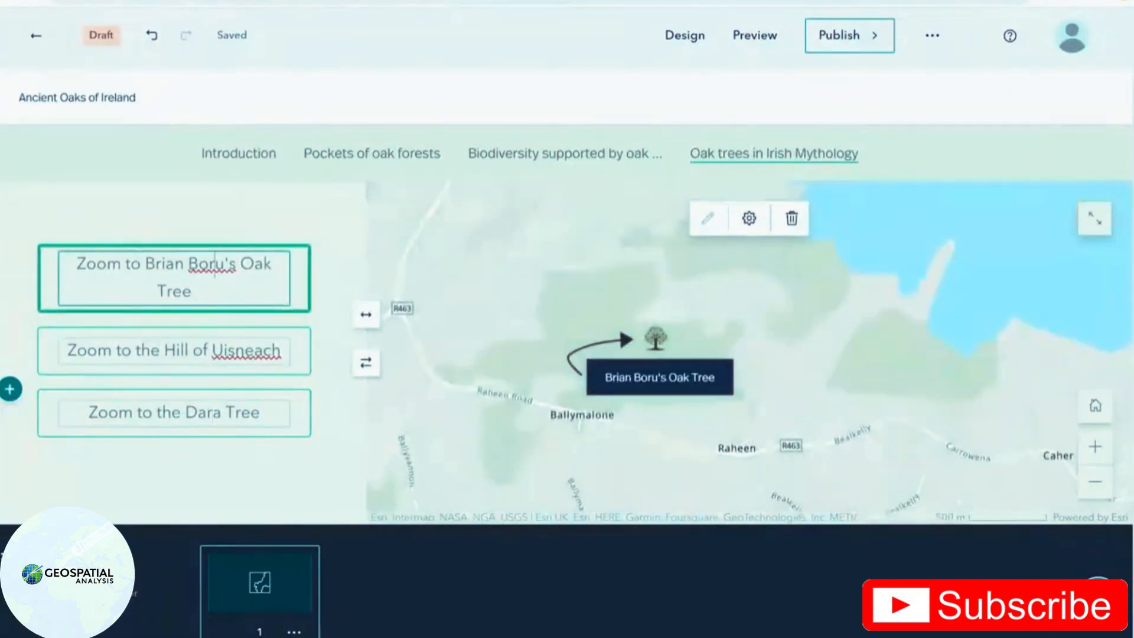
click(867, 152)
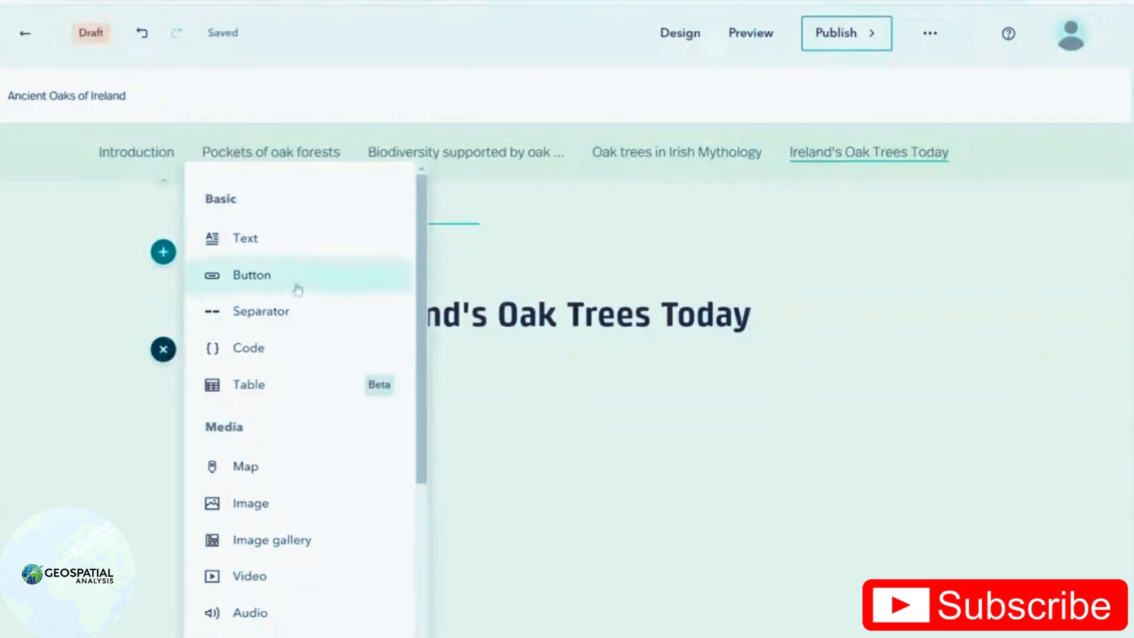
scroll(down, 3)
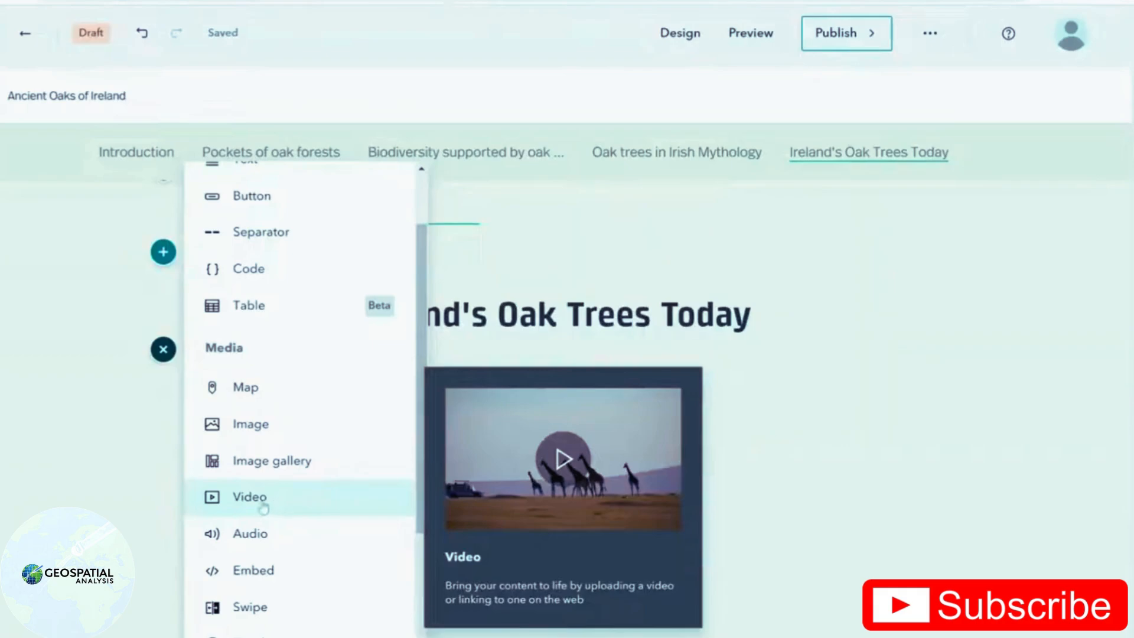
mouse_move(277, 507)
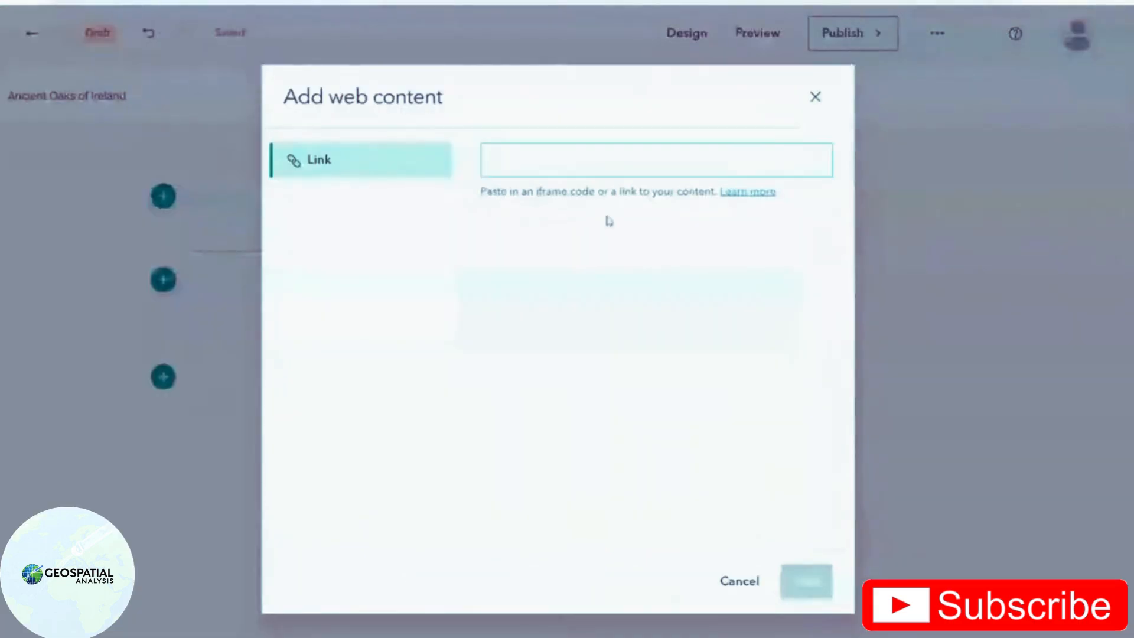
text(https://www.youtube.com/watch?v=XCdnjKQNgfs)
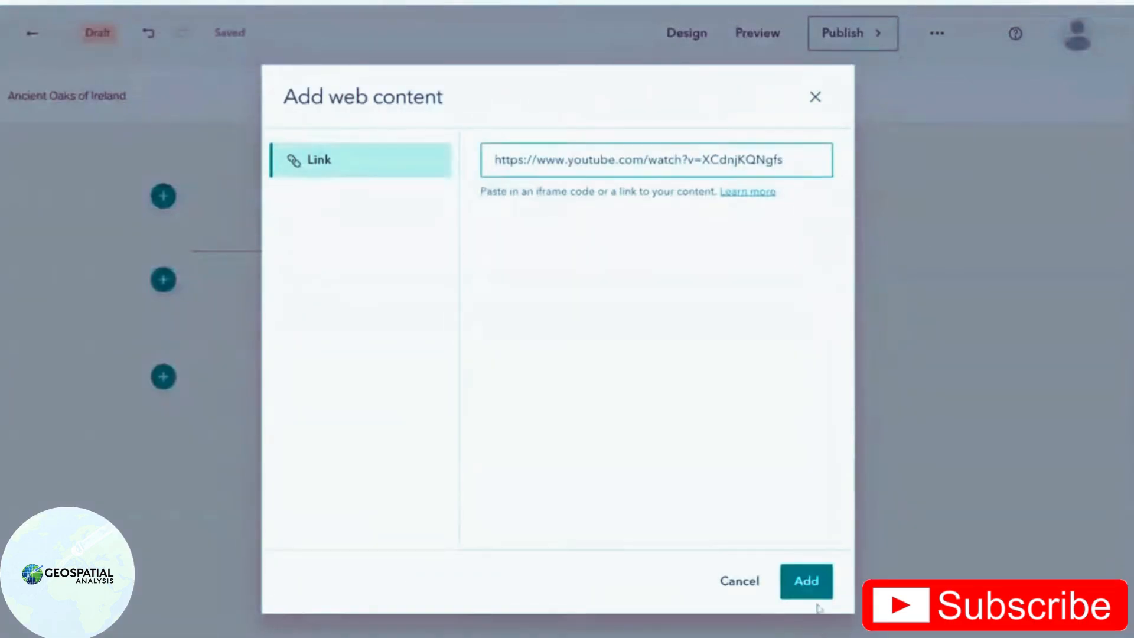
click(805, 580)
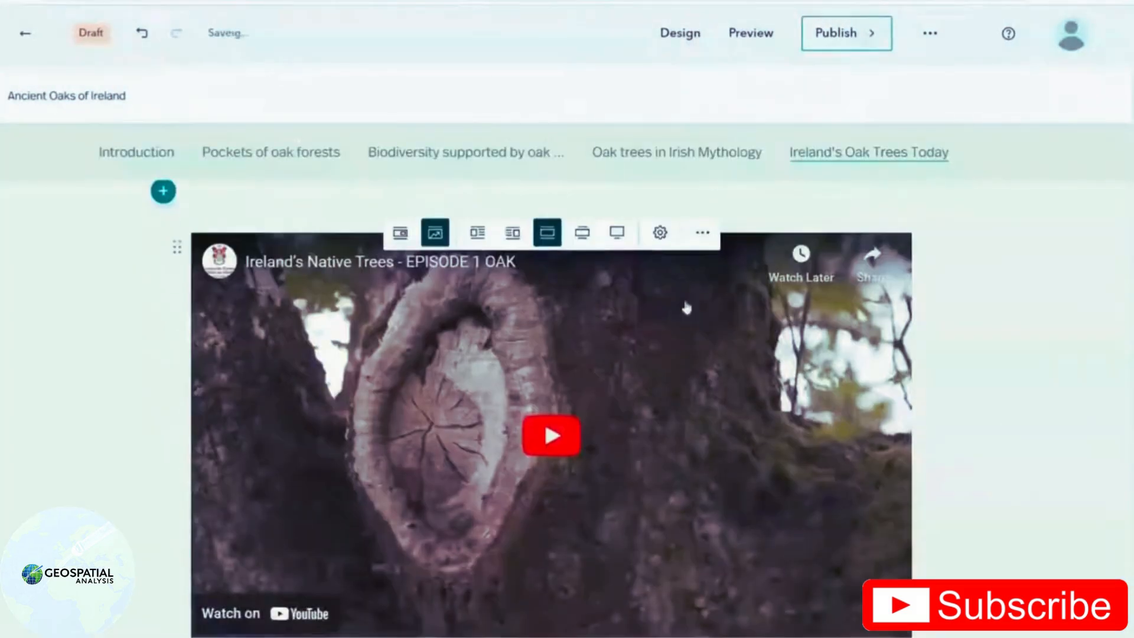
click(546, 232)
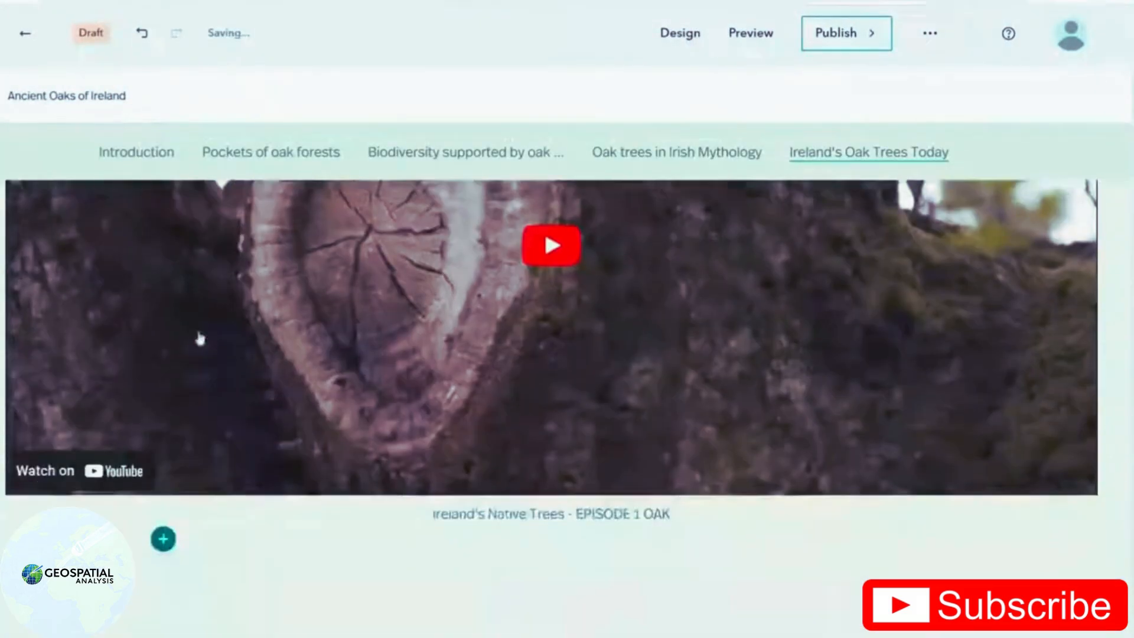
scroll(down, 3)
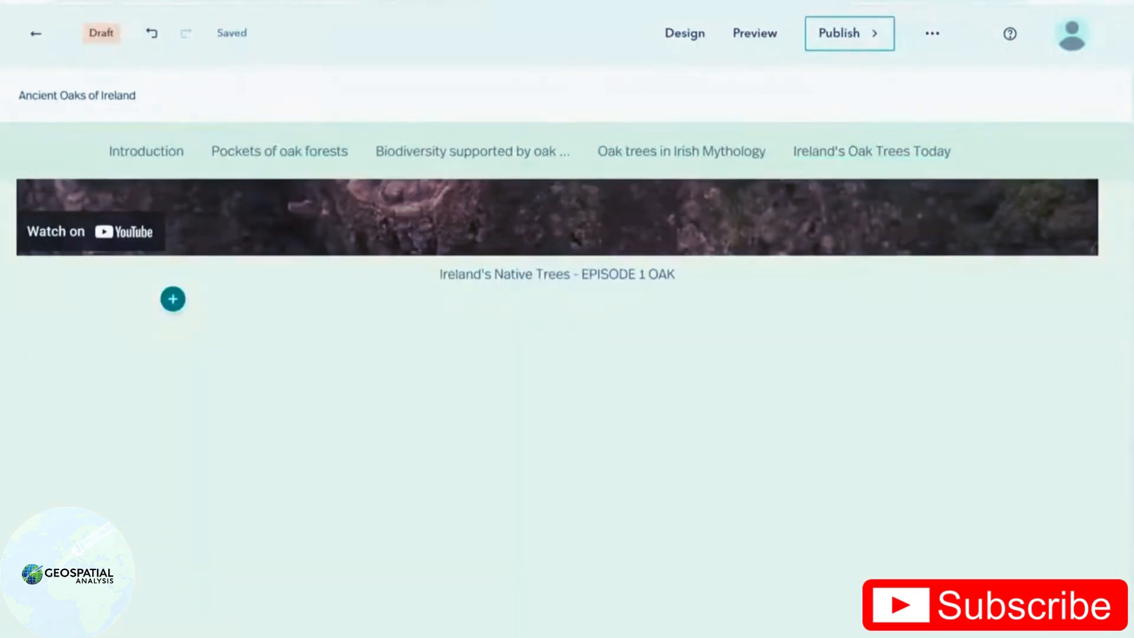
- Upload the 3:41 forest river-and-birds mp3 as an audio block beneath the video
click(173, 298)
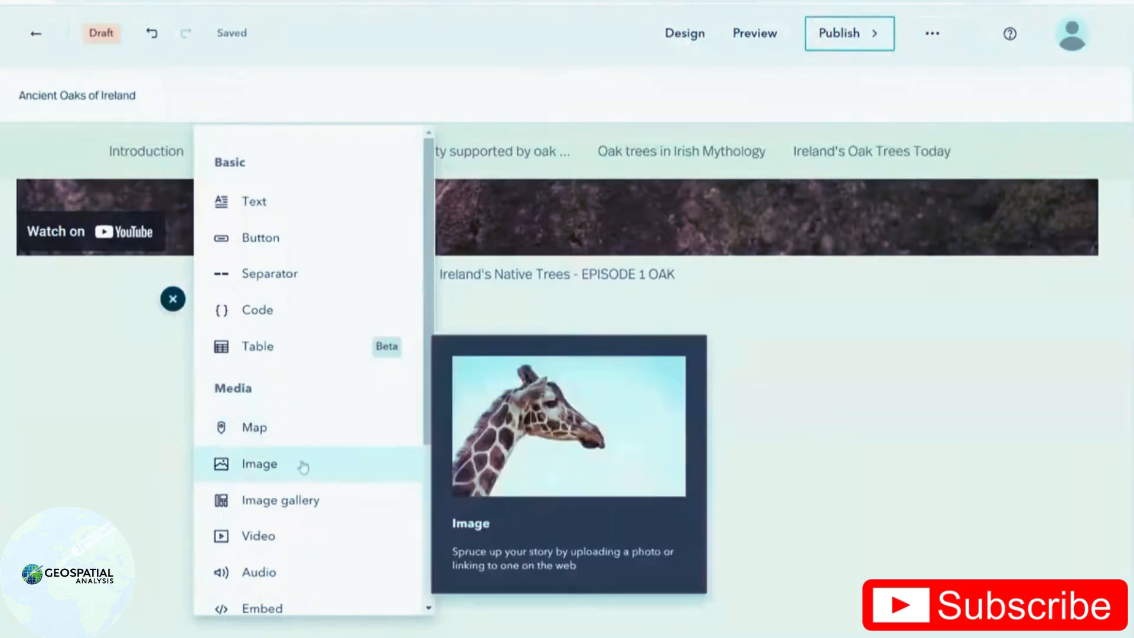
scroll(down, 3)
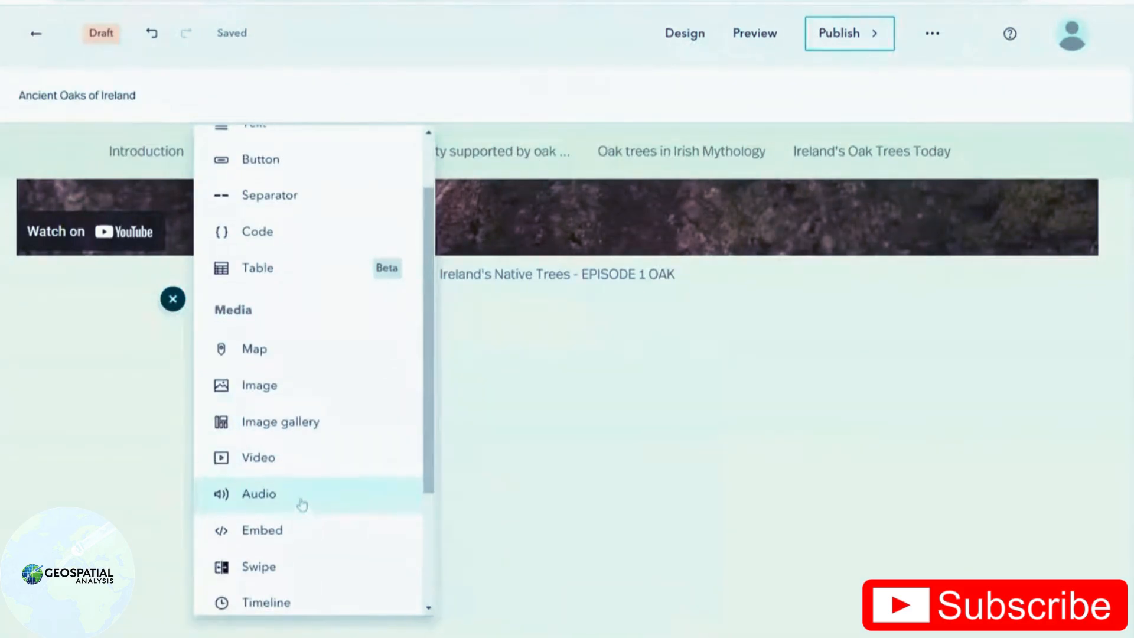
click(258, 493)
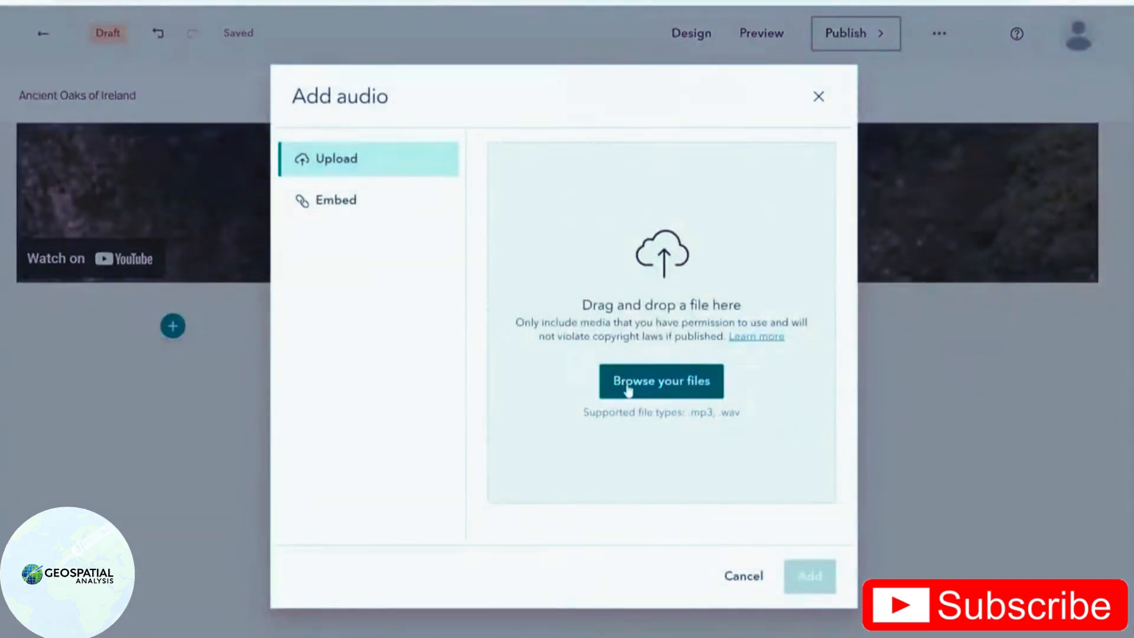
click(659, 381)
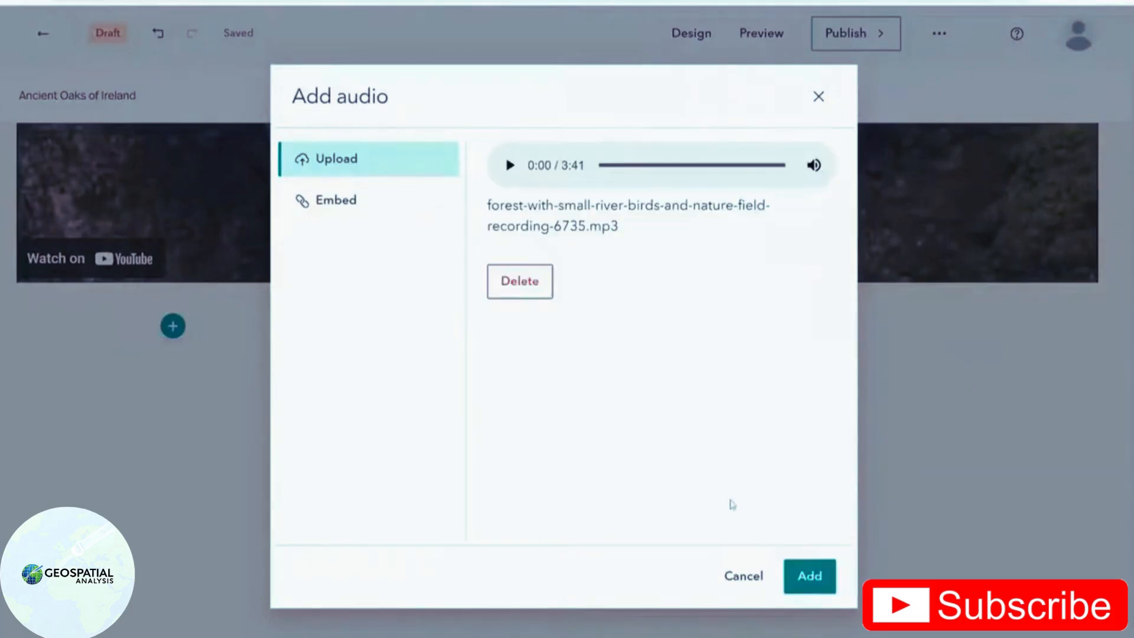
click(808, 576)
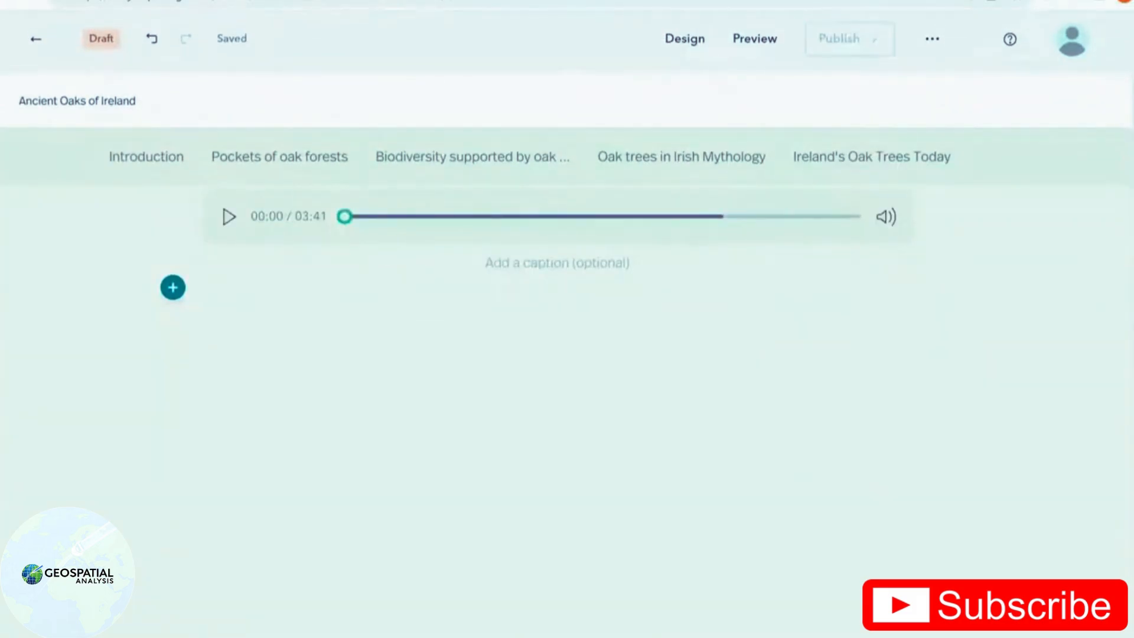
- Upload six oak woodland photos into a new image gallery below the audio
click(173, 287)
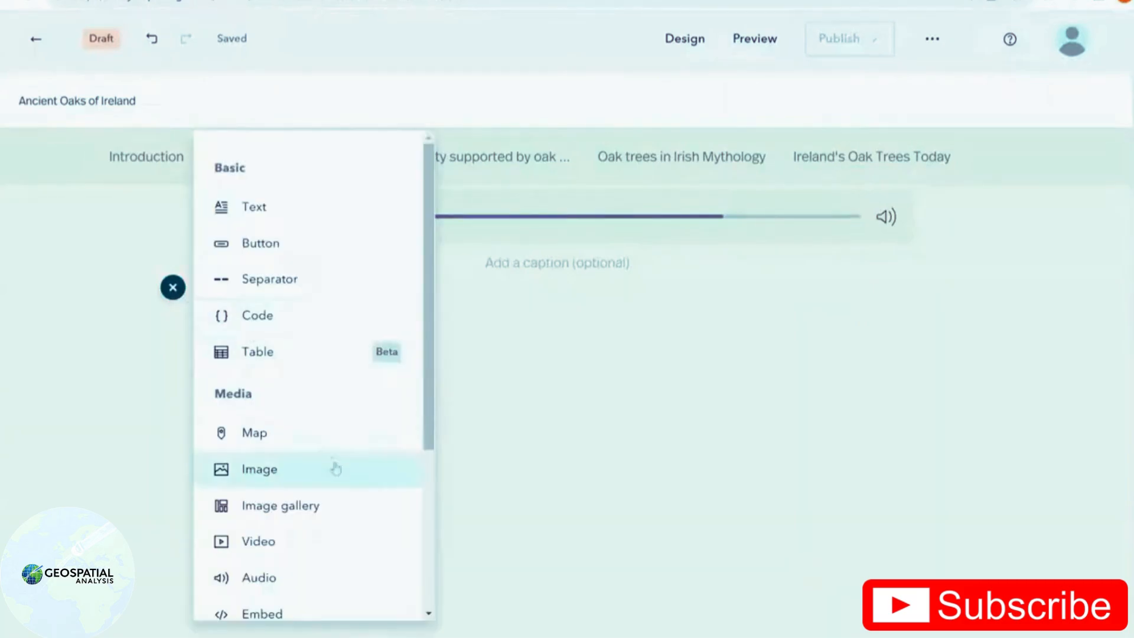
click(280, 505)
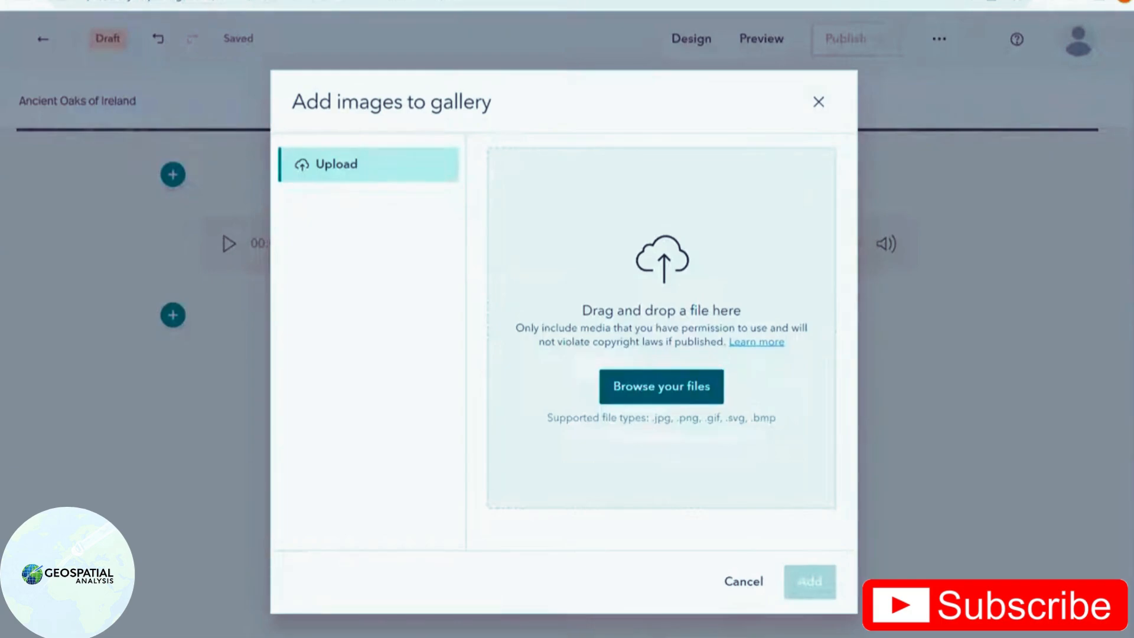
click(660, 385)
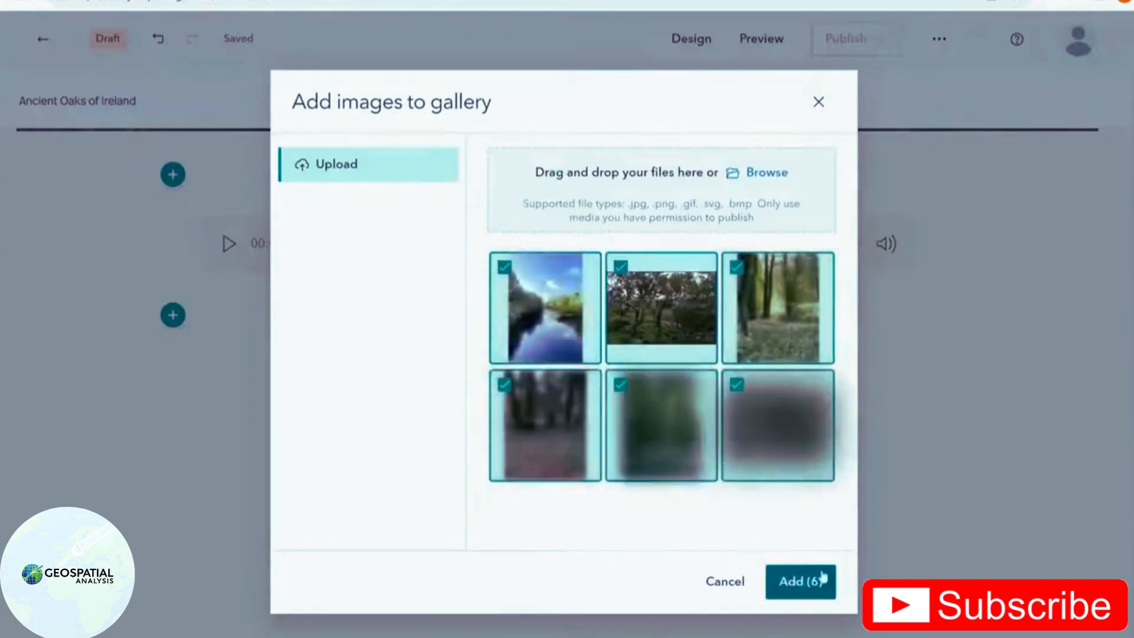
click(800, 581)
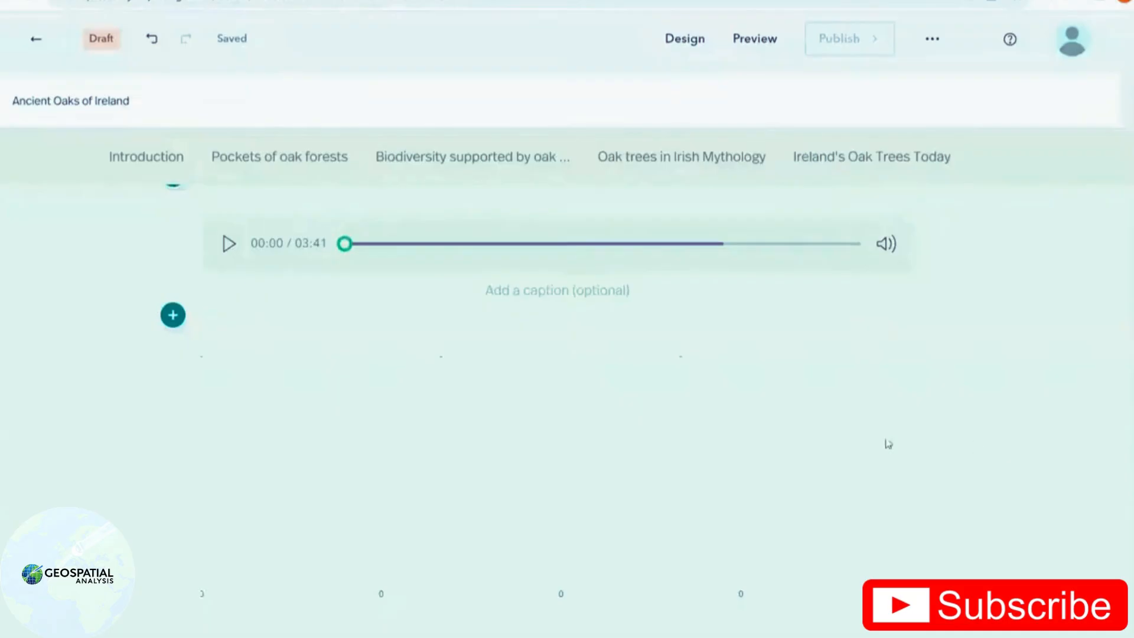
click(871, 156)
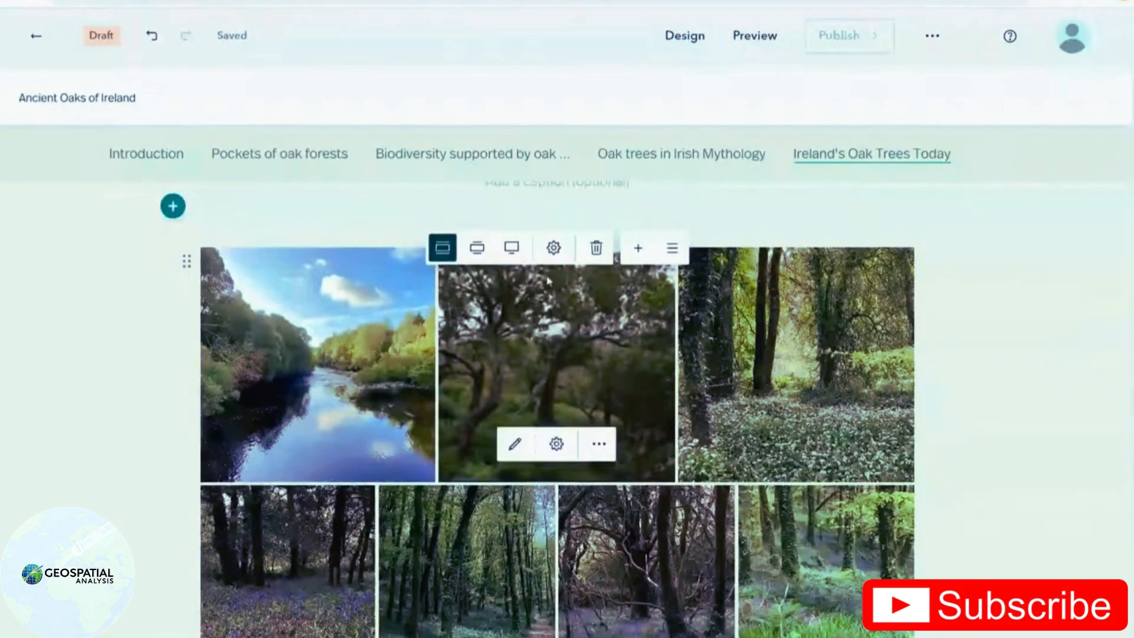
- Switch the oak photo gallery's display layout to Filmstrip and save
click(553, 247)
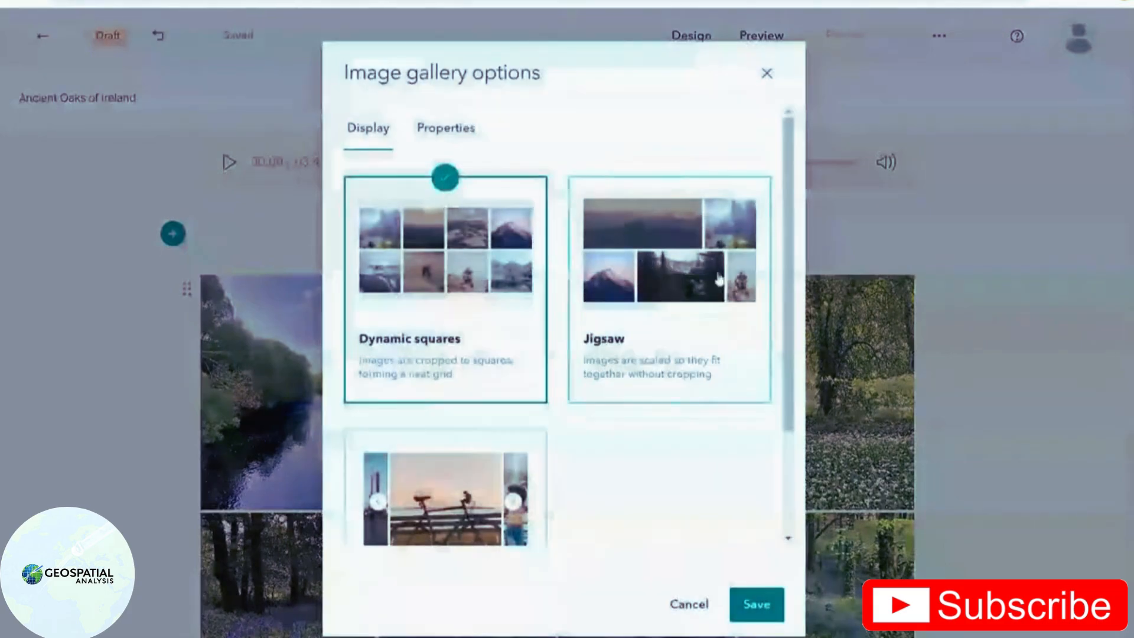
scroll(down, 3)
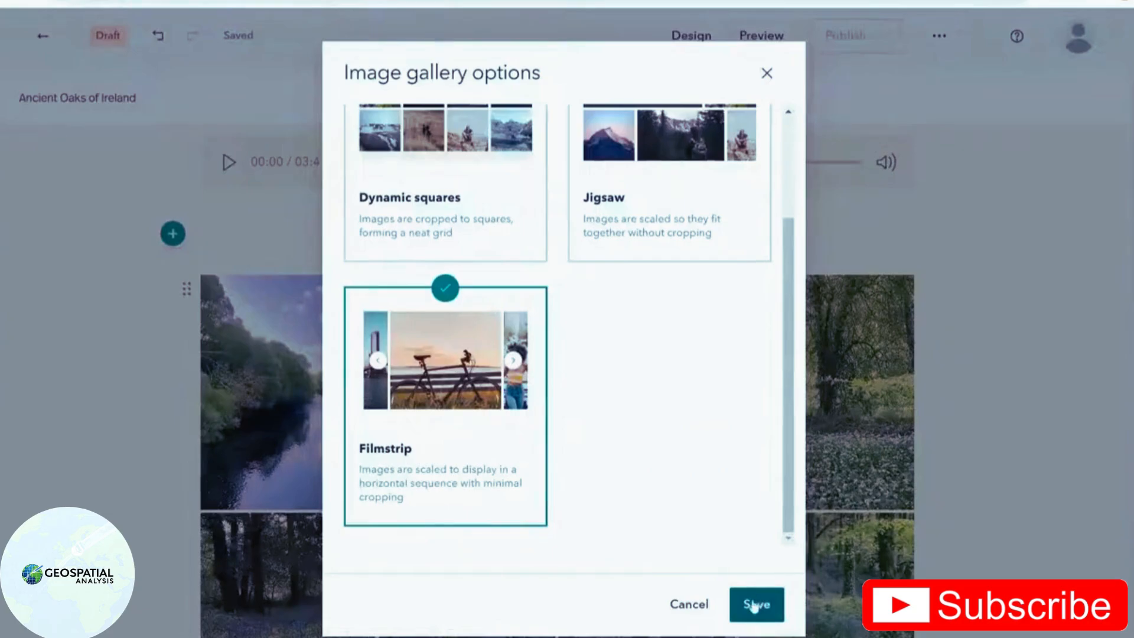
click(756, 603)
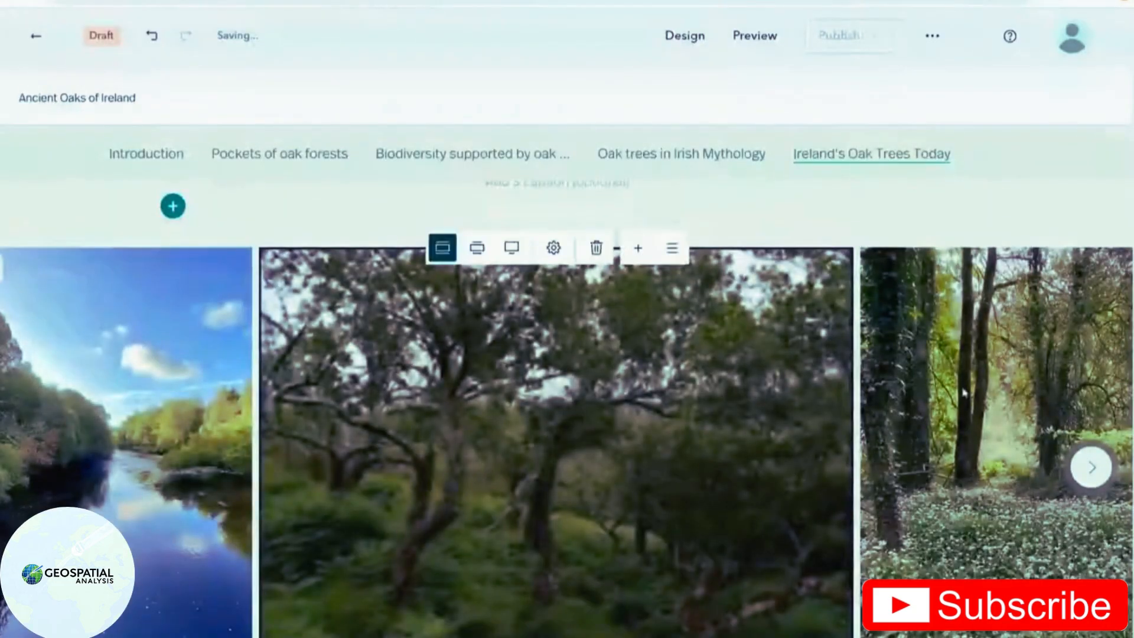
click(1091, 467)
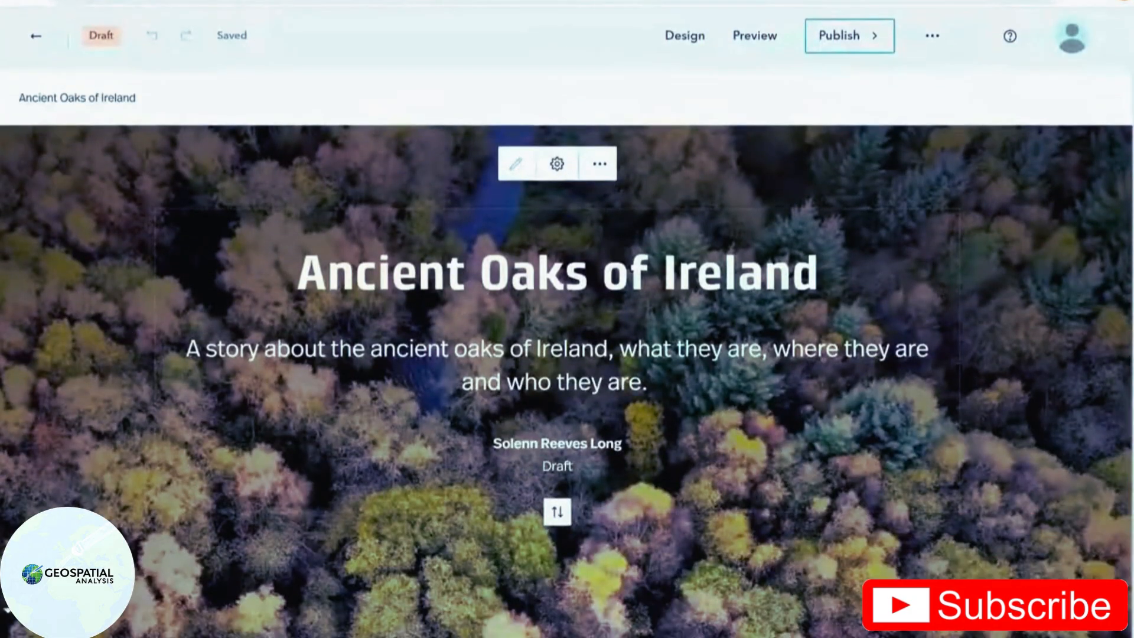
scroll(down, 3)
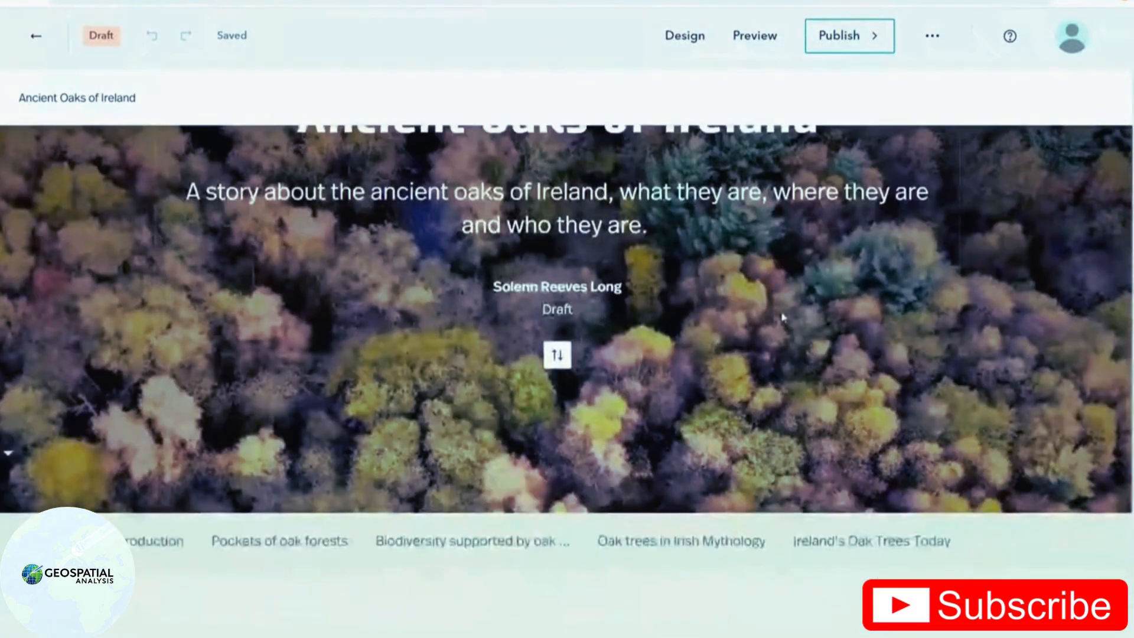
scroll(down, 3)
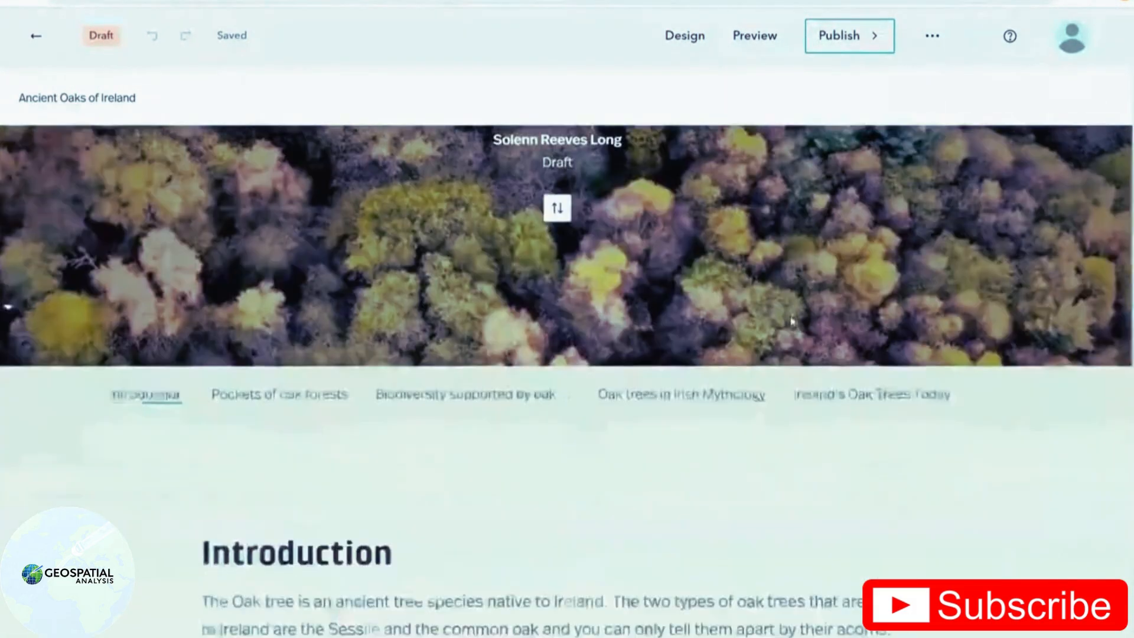
scroll(down, 3)
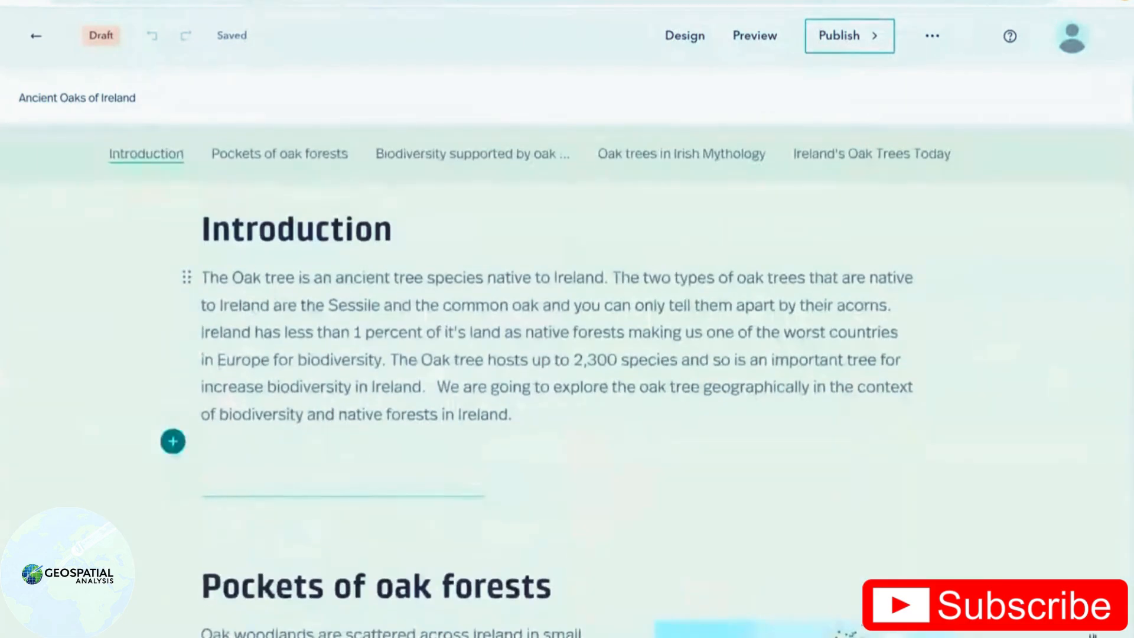